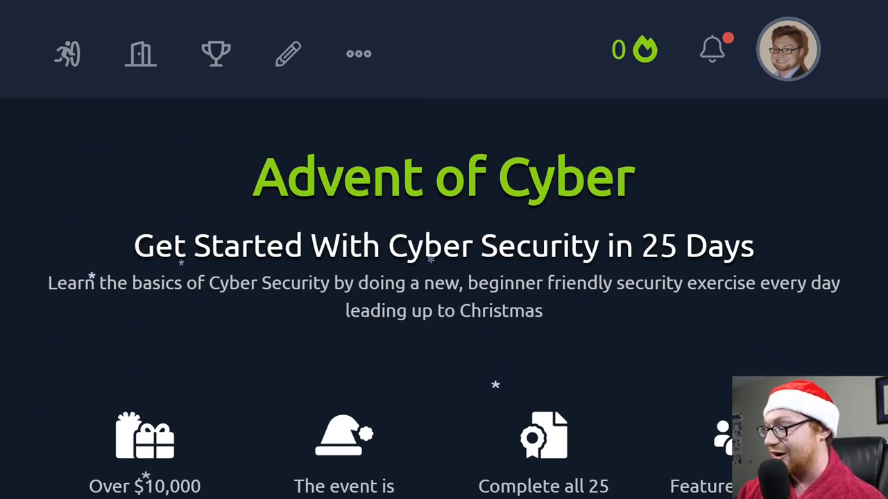
Step: Scroll to the event's prize, free-entry and certificate highlight cards
{"action": "scroll", "scroll_direction": "down", "scroll_amount": 3}
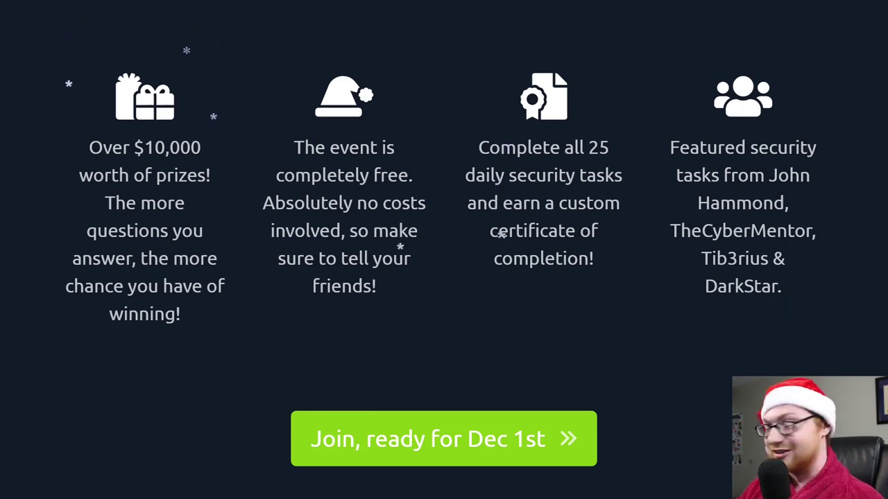
Step: Scroll through the Day 1–24 task list, sponsors and rules to Day 24
{"action": "scroll", "scroll_direction": "down", "scroll_amount": 3}
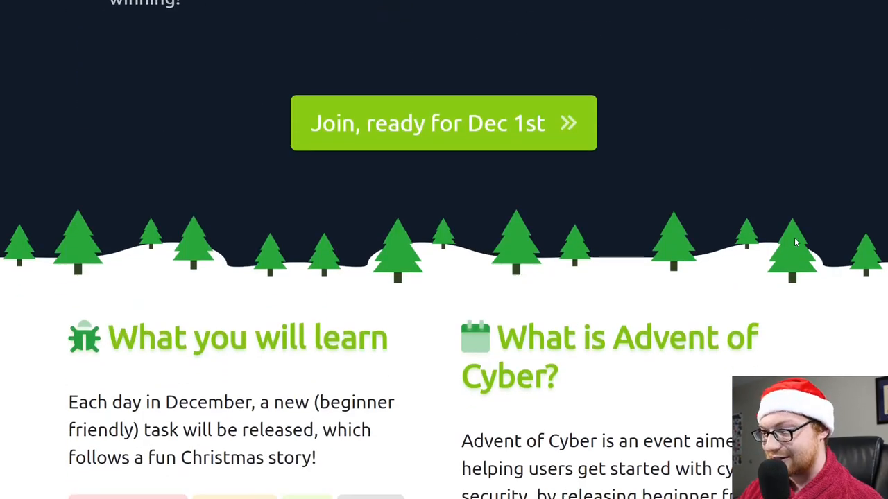
{"action": "scroll", "scroll_direction": "down", "scroll_amount": 3}
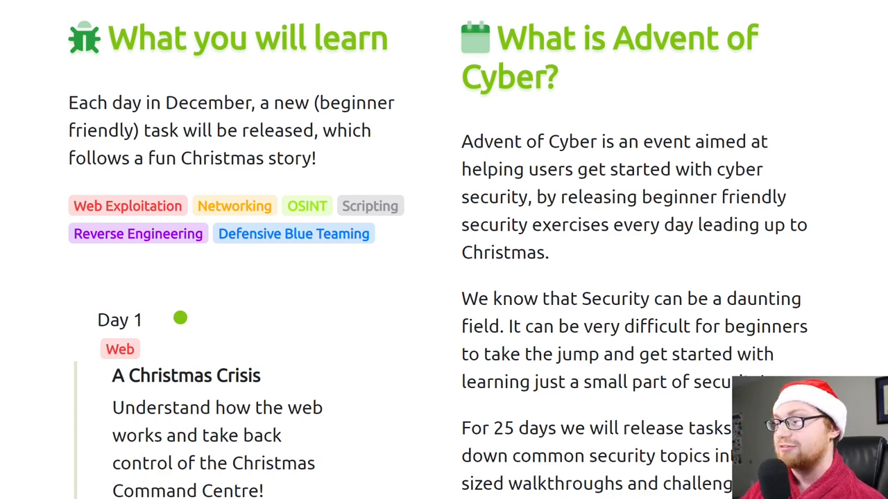
{"action": "scroll", "scroll_direction": "down", "scroll_amount": 3}
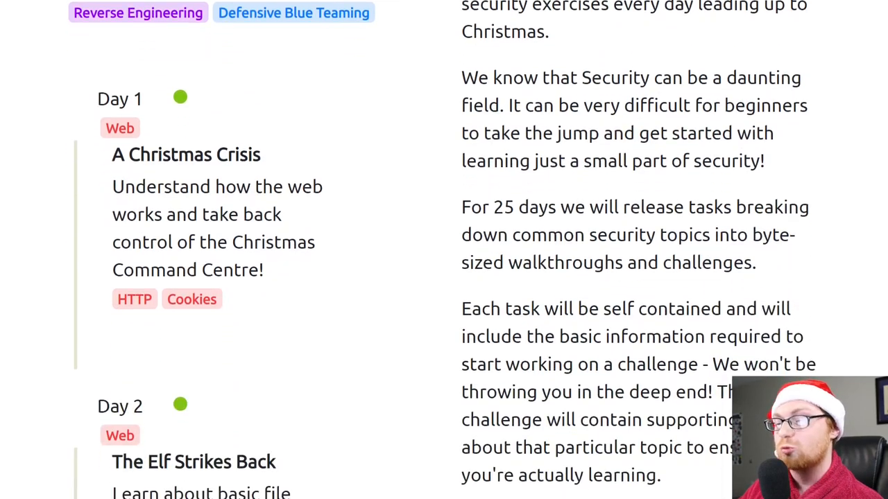
{"action": "scroll", "scroll_direction": "down", "scroll_amount": 3}
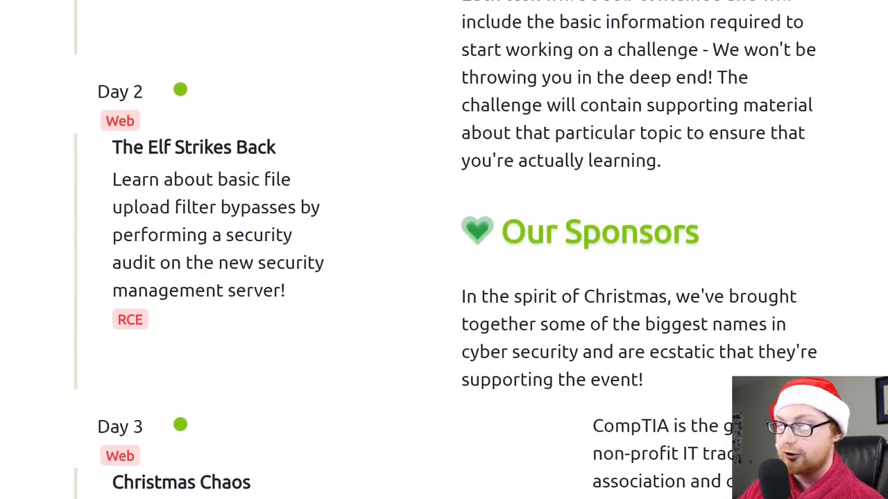
{"action": "scroll", "scroll_direction": "down", "scroll_amount": 3}
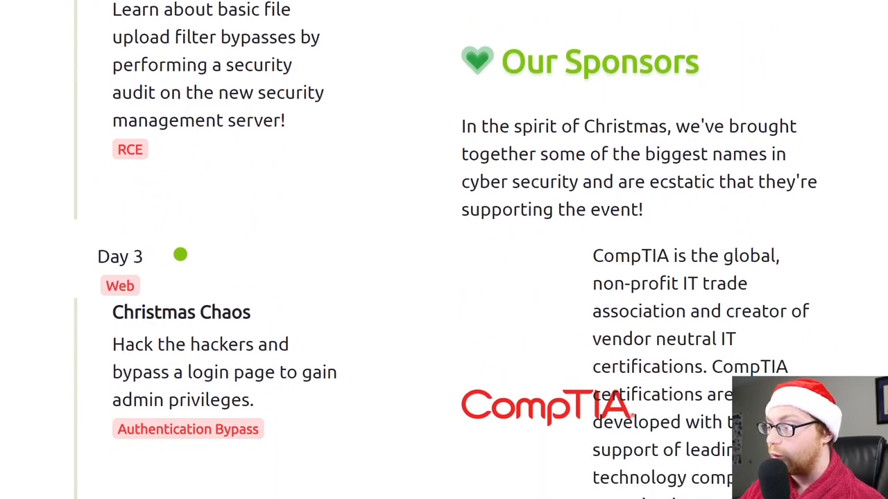
{"action": "scroll", "scroll_direction": "down", "scroll_amount": 3}
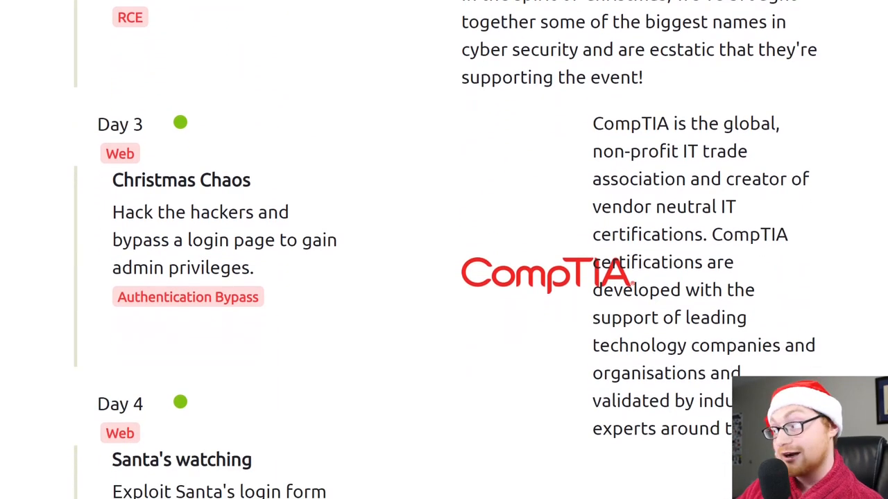
{"action": "scroll", "scroll_direction": "down", "scroll_amount": 3}
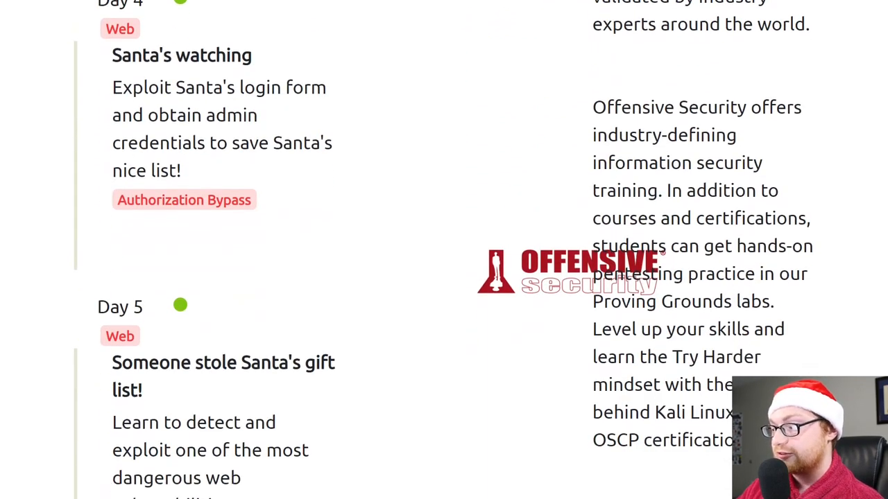
{"action": "scroll", "scroll_direction": "down", "scroll_amount": 3}
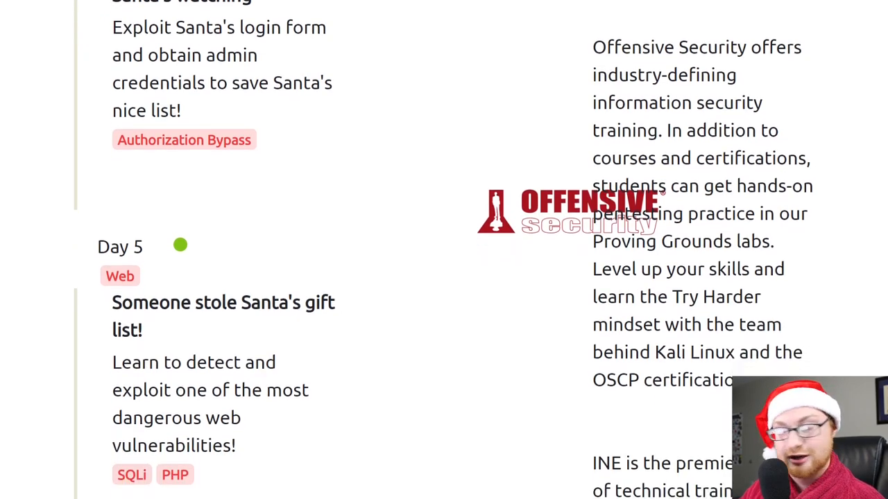
{"action": "scroll", "scroll_direction": "down", "scroll_amount": 3}
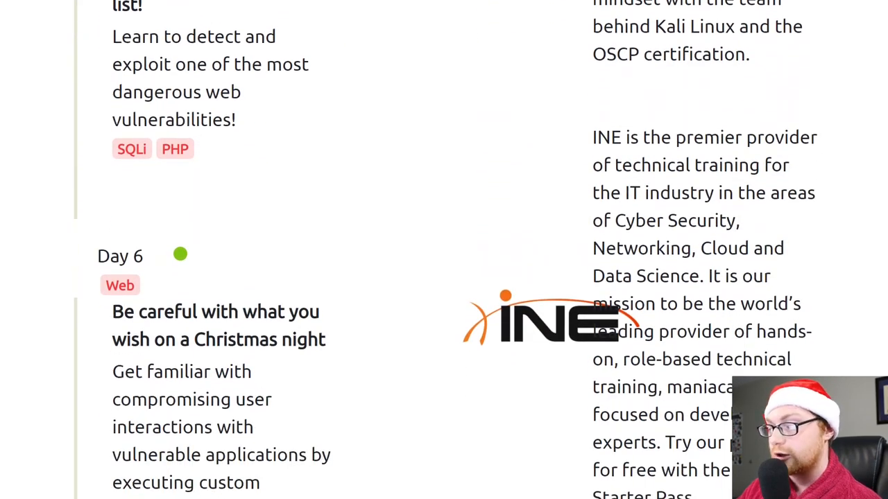
{"action": "scroll", "scroll_direction": "down", "scroll_amount": 3}
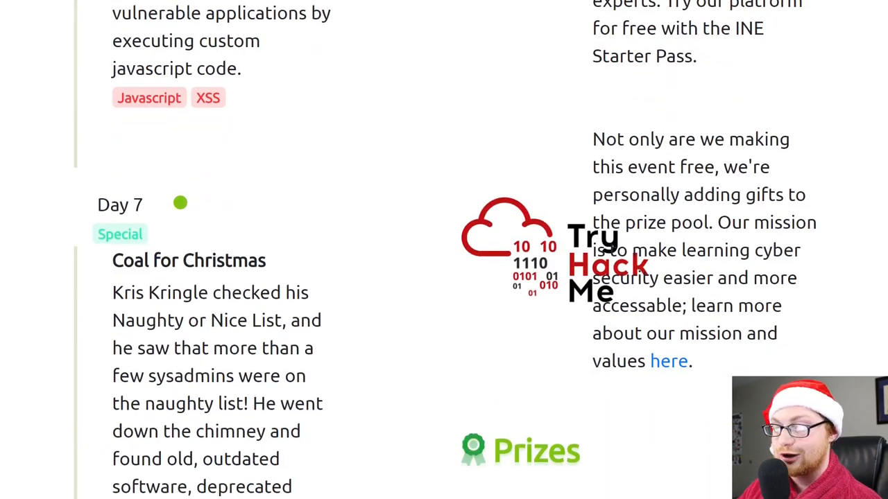
{"action": "scroll", "scroll_direction": "down", "scroll_amount": 3}
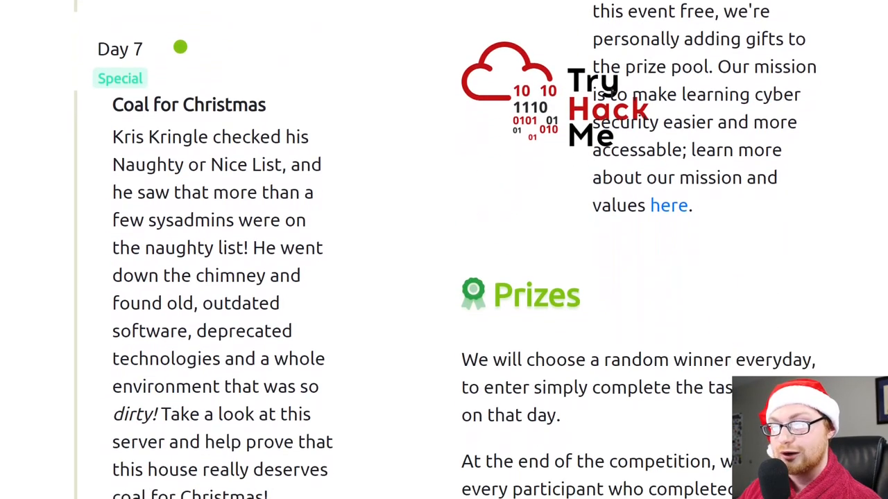
{"action": "scroll", "scroll_direction": "down", "scroll_amount": 3}
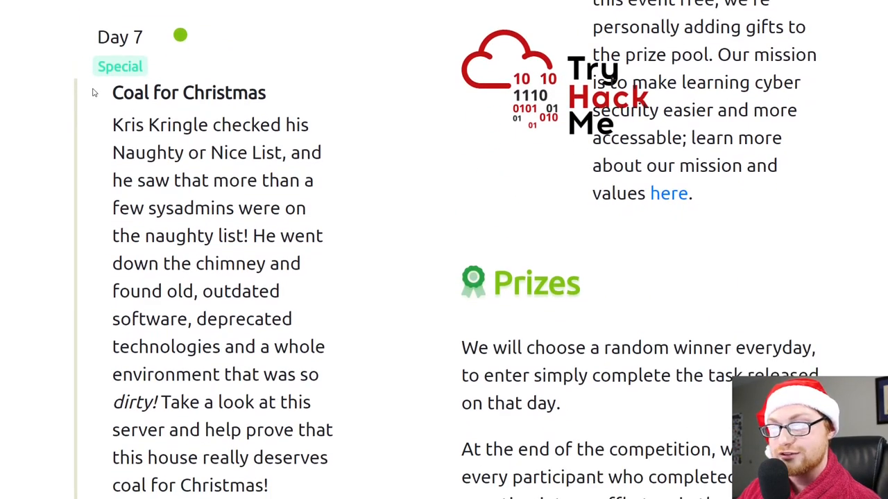
{"action": "scroll", "scroll_direction": "down", "scroll_amount": 3}
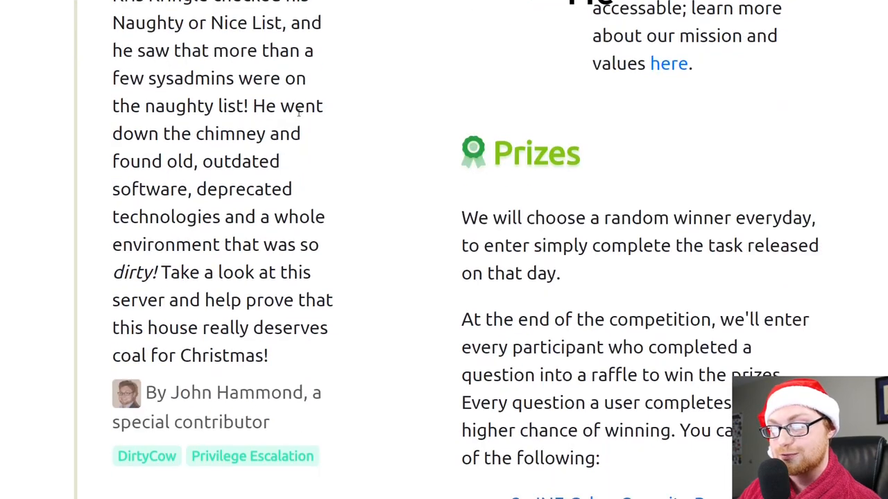
{"action": "scroll", "scroll_direction": "down", "scroll_amount": 3}
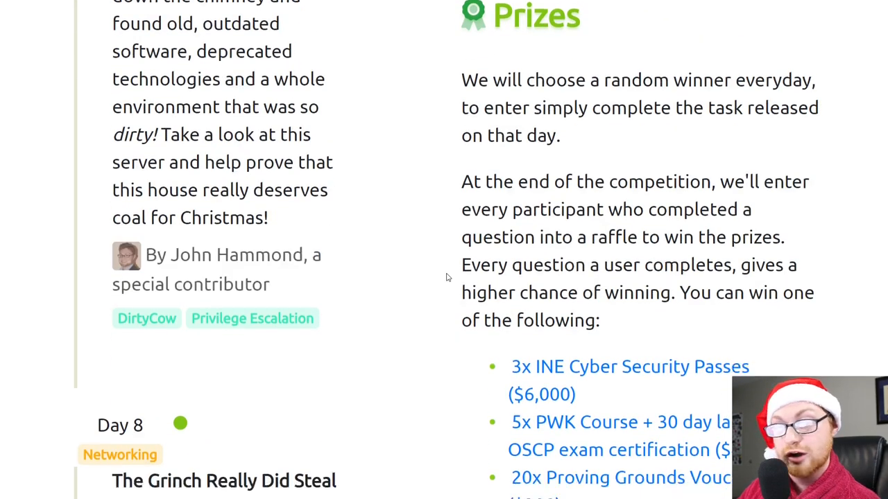
{"action": "scroll", "scroll_direction": "down", "scroll_amount": 3}
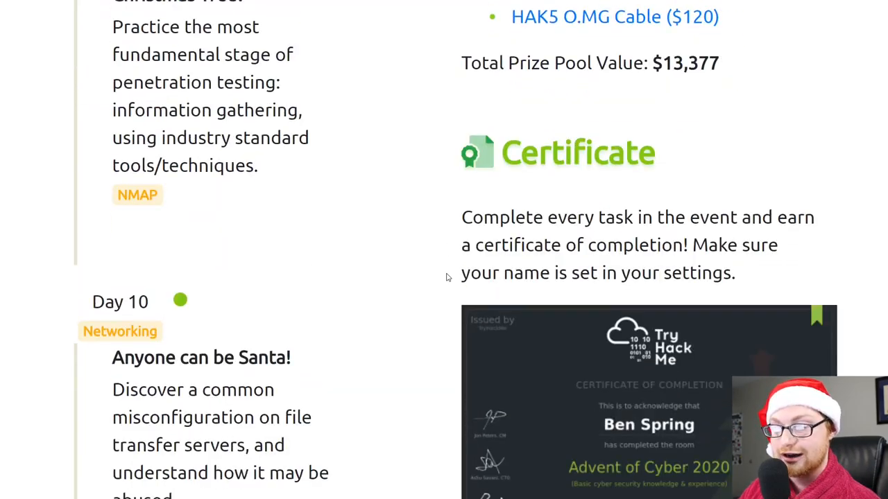
{"action": "scroll", "scroll_direction": "down", "scroll_amount": 3}
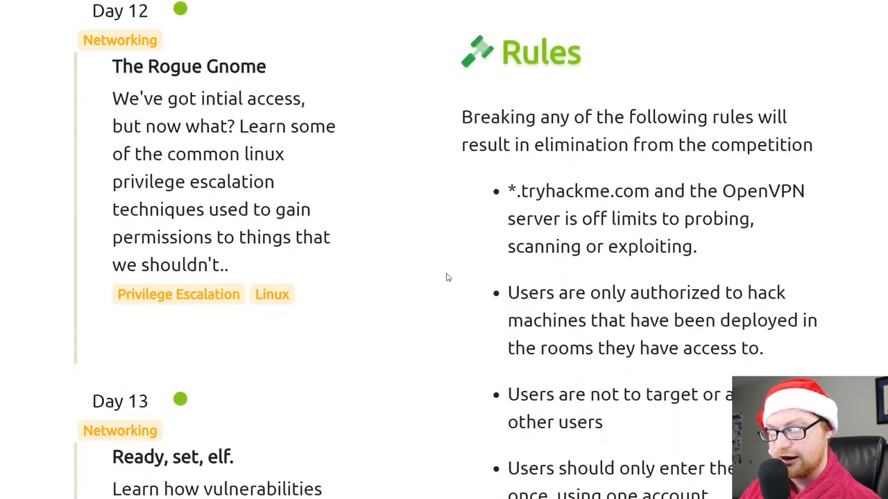
{"action": "scroll", "scroll_direction": "down", "scroll_amount": 3}
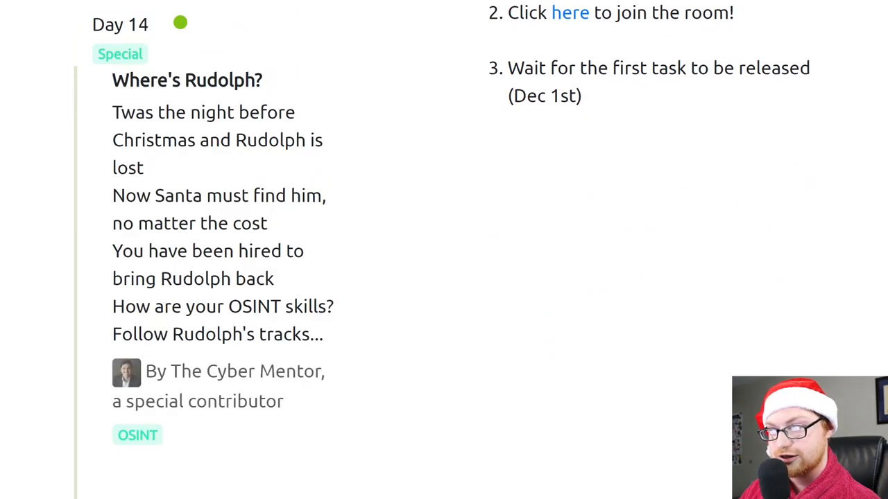
{"action": "scroll", "scroll_direction": "down", "scroll_amount": 3}
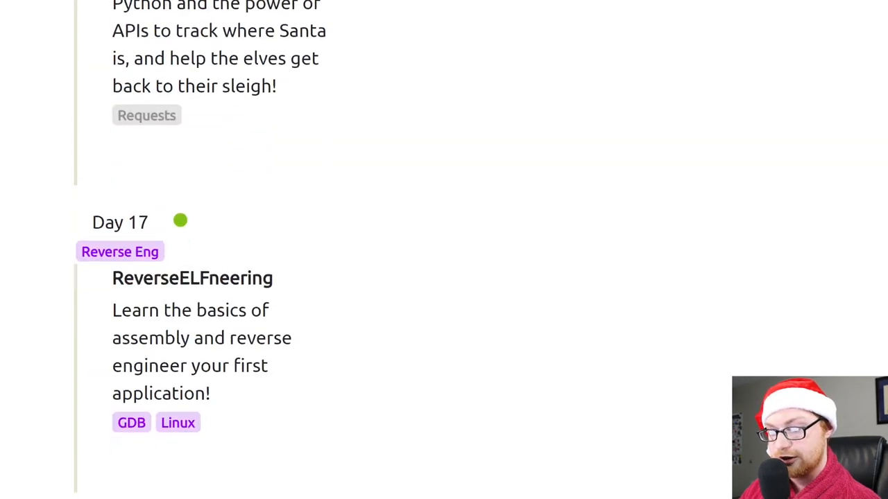
{"action": "scroll", "scroll_direction": "down", "scroll_amount": 3}
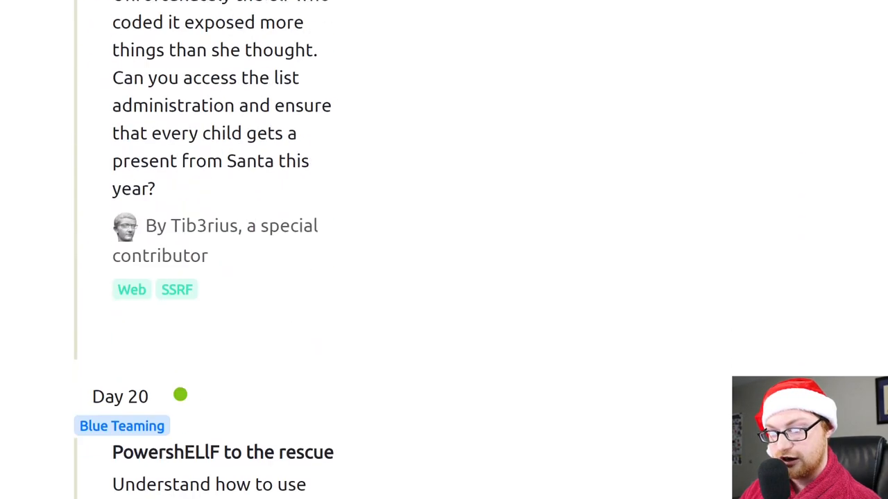
{"action": "scroll", "scroll_direction": "up", "scroll_amount": 3}
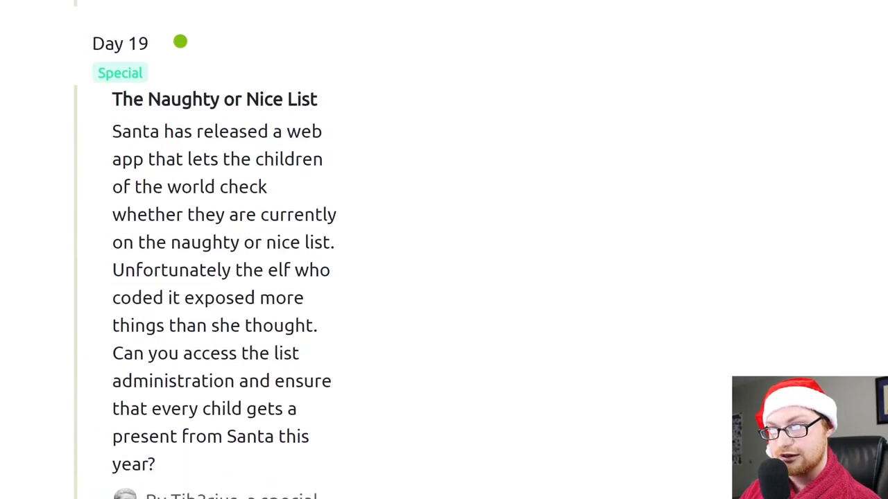
{"action": "scroll", "scroll_direction": "down", "scroll_amount": 3}
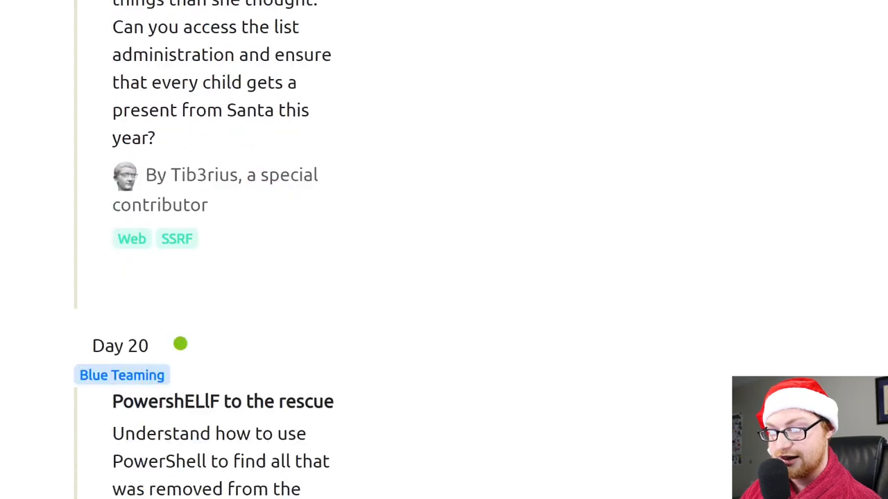
{"action": "scroll", "scroll_direction": "down", "scroll_amount": 3}
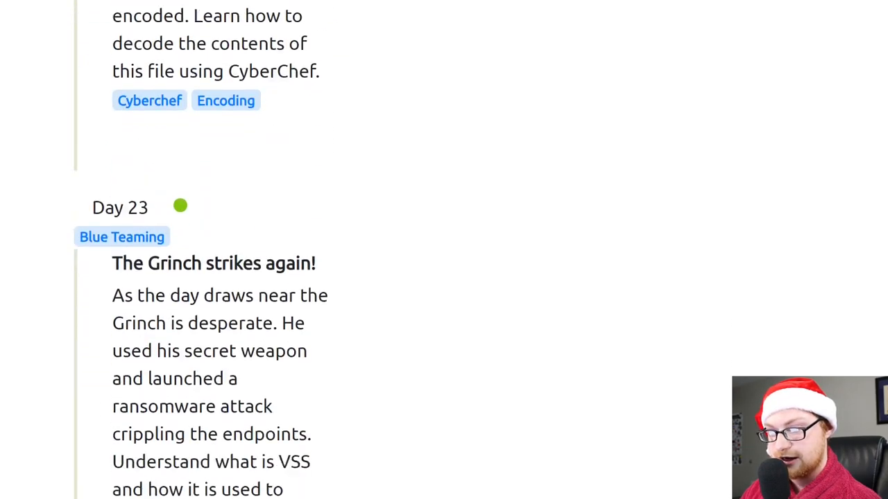
{"action": "scroll", "scroll_direction": "down", "scroll_amount": 3}
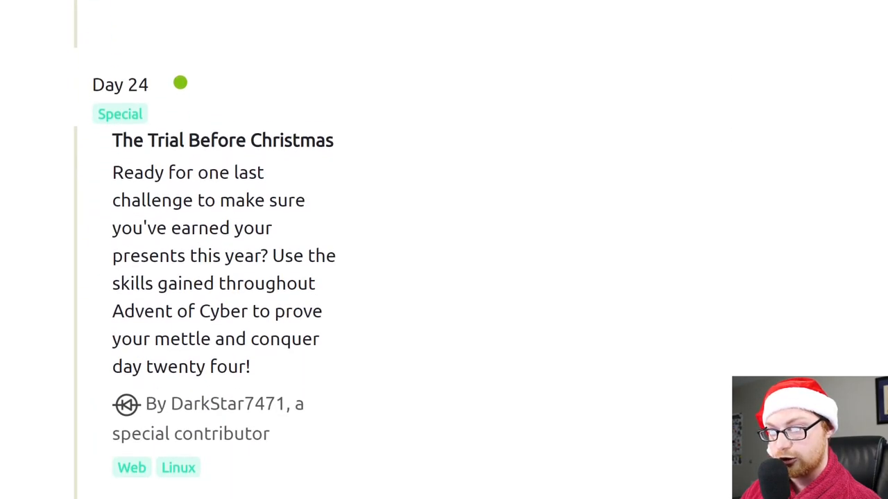
{"action": "scroll", "scroll_direction": "down", "scroll_amount": 3}
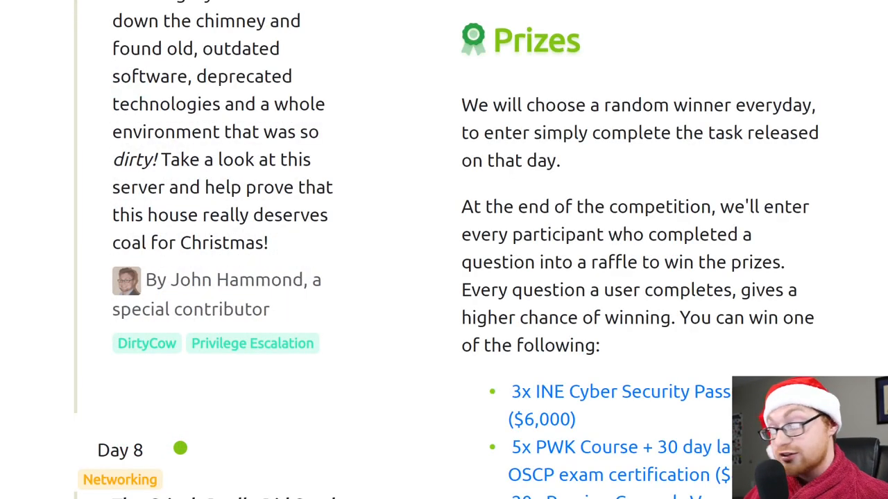
Step: Highlight the end-of-event raffle sentence and 'higher chance of winning' in Prizes
{"action": "left_click_drag", "start_coordinate": [486, 132], "coordinate": [600, 346]}
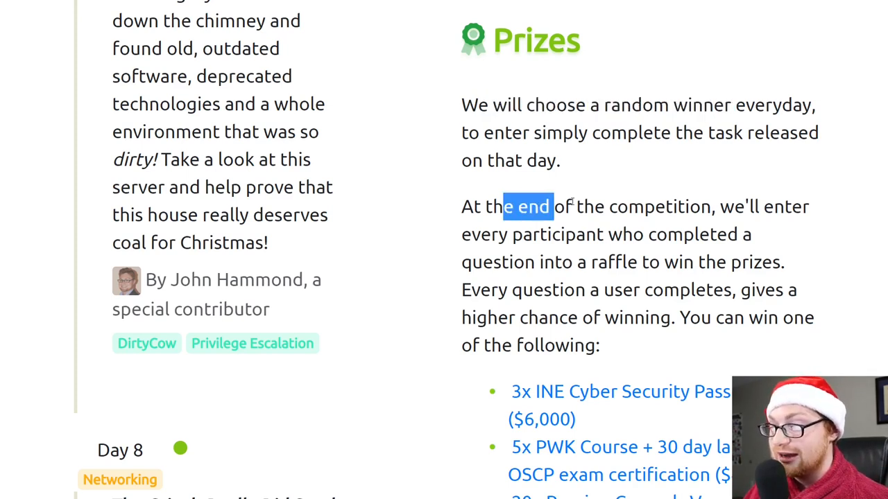
{"action": "left_click_drag", "start_coordinate": [550, 206], "coordinate": [663, 206]}
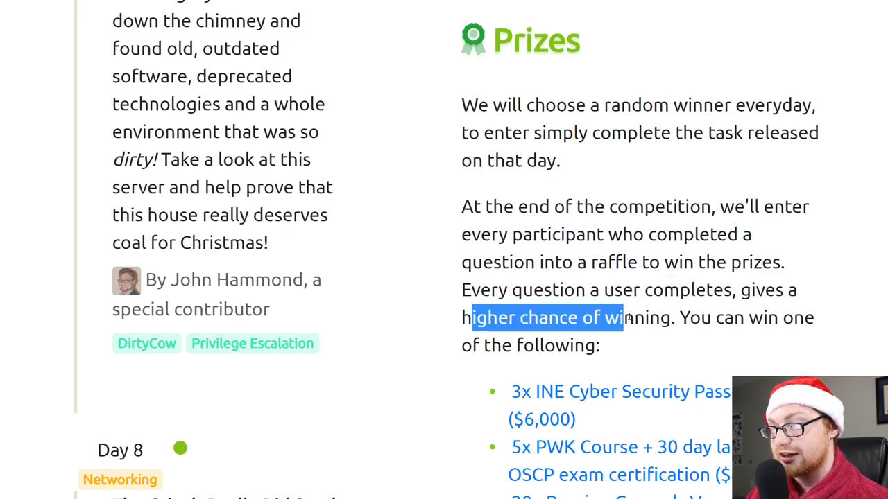
Step: Read down the prize list and highlight the $13,377 total prize pool
{"action": "scroll", "scroll_direction": "down", "scroll_amount": 3}
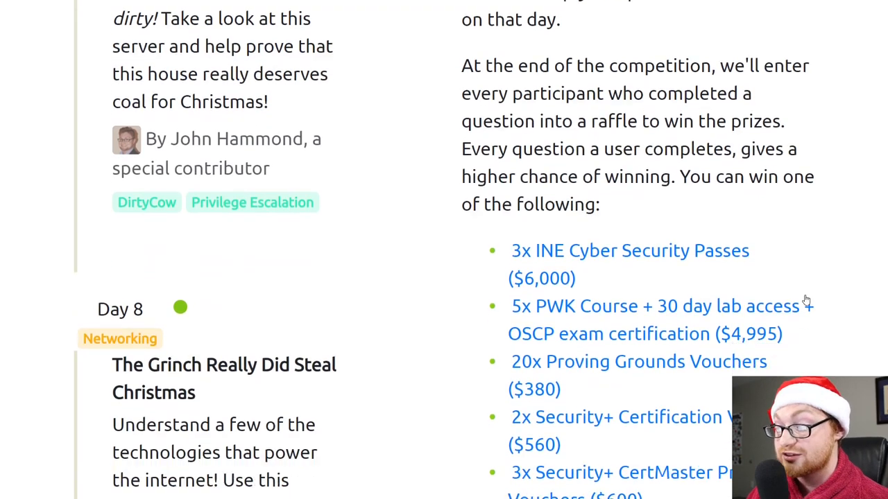
{"action": "scroll", "scroll_direction": "down", "scroll_amount": 3}
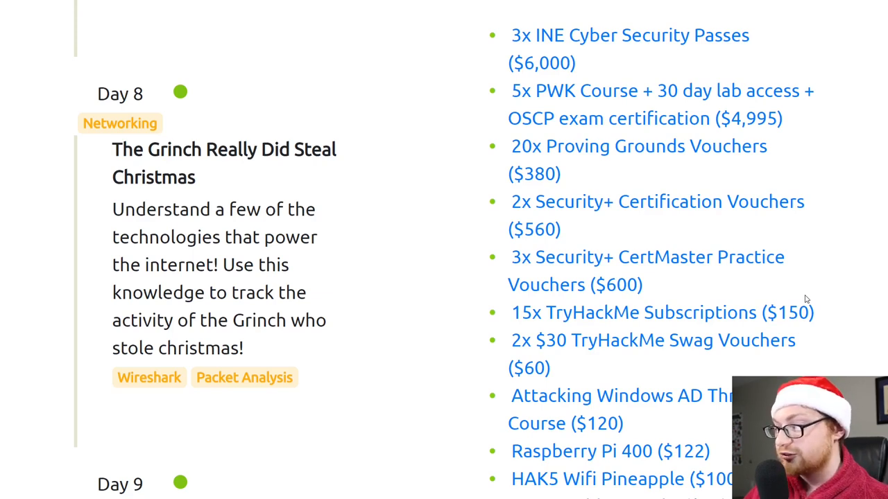
{"action": "scroll", "scroll_direction": "down", "scroll_amount": 3}
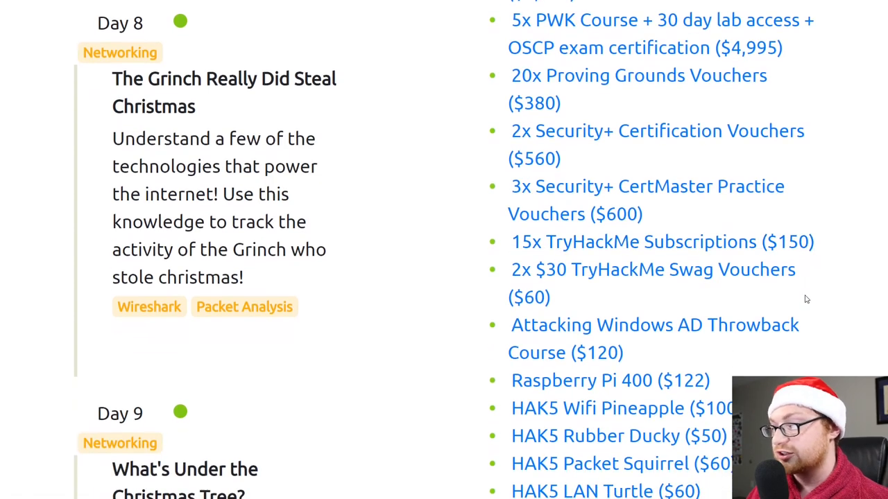
{"action": "scroll", "scroll_direction": "down", "scroll_amount": 3}
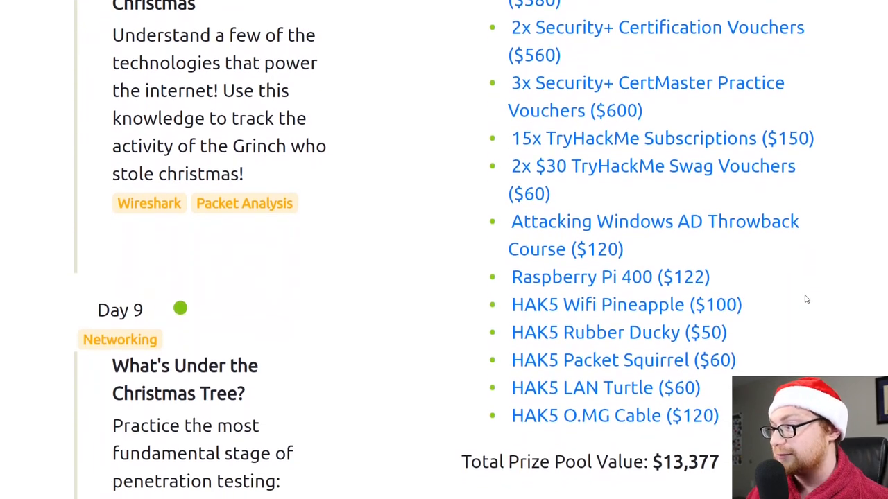
{"action": "scroll", "scroll_direction": "down", "scroll_amount": 3}
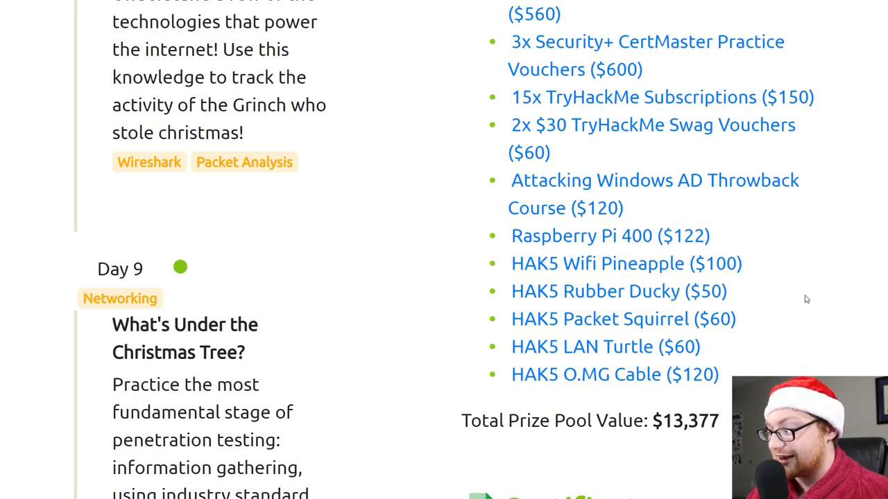
{"action": "scroll", "scroll_direction": "down", "scroll_amount": 3}
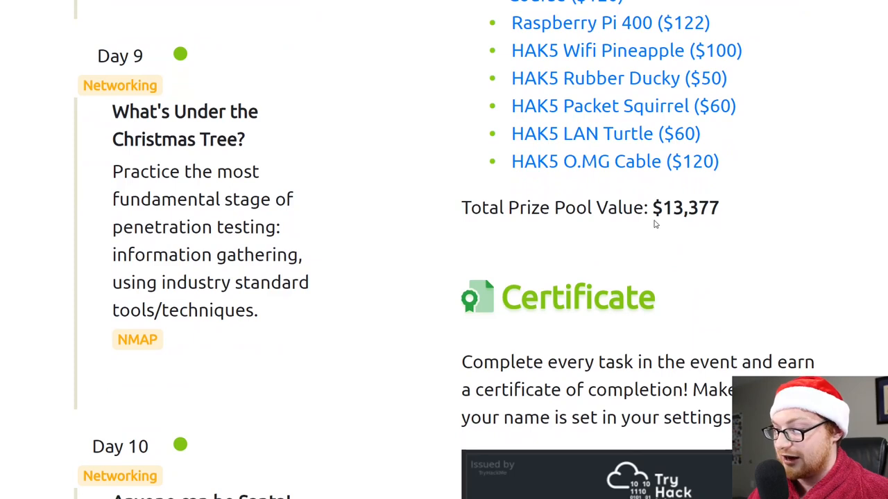
{"action": "double_click", "coordinate": [684, 207]}
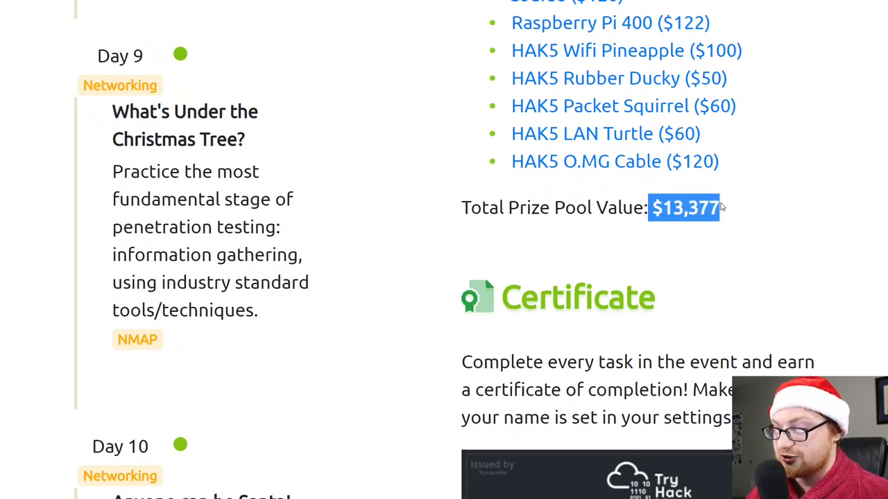
{"action": "mouse_move", "coordinate": [771, 217]}
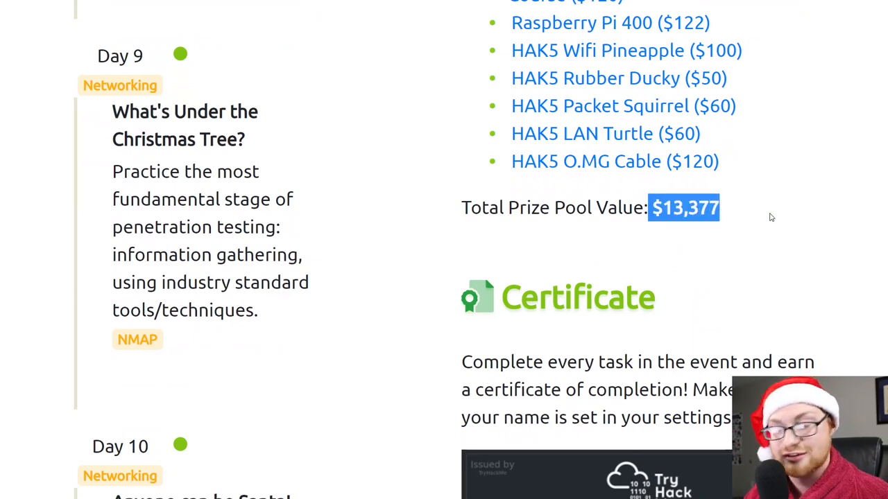
{"action": "mouse_move", "coordinate": [852, 373]}
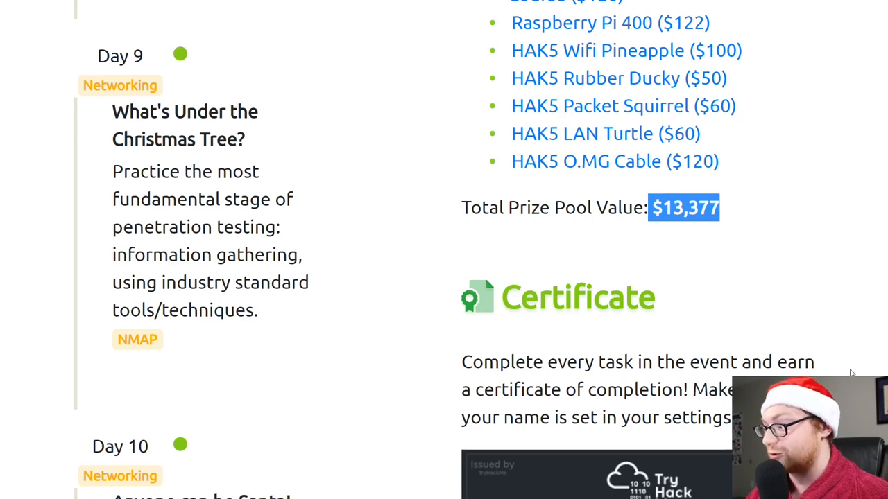
Step: Read down to How to enter and follow its 'here' link to Advent of Cyber 2
{"action": "scroll", "scroll_direction": "down", "scroll_amount": 3}
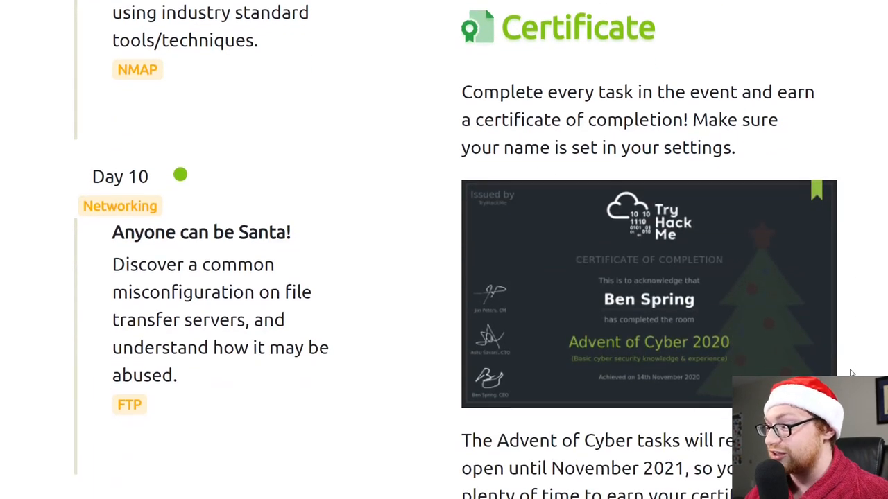
{"action": "scroll", "scroll_direction": "down", "scroll_amount": 3}
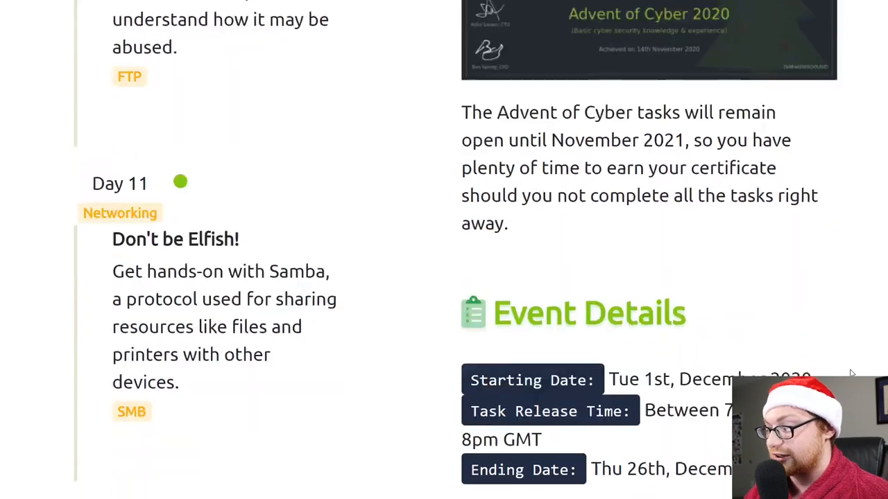
{"action": "scroll", "scroll_direction": "down", "scroll_amount": 3}
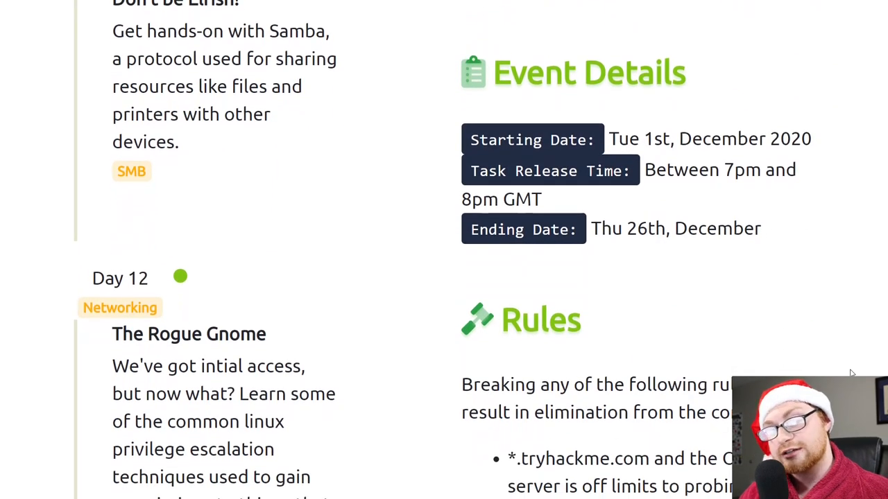
{"action": "scroll", "scroll_direction": "down", "scroll_amount": 3}
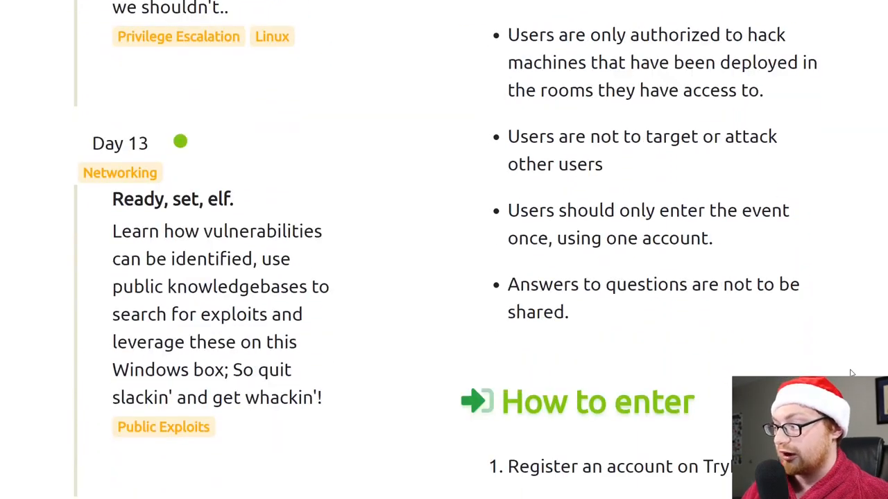
{"action": "scroll", "scroll_direction": "down", "scroll_amount": 3}
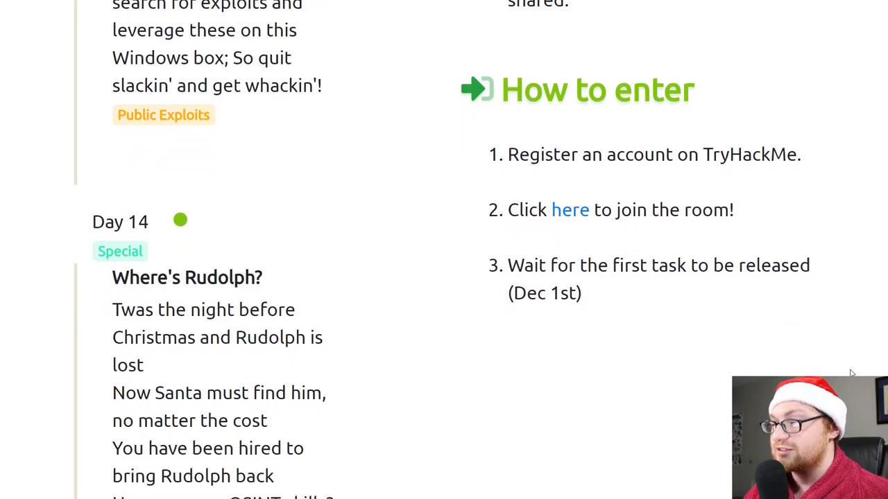
{"action": "scroll", "scroll_direction": "down", "scroll_amount": 3}
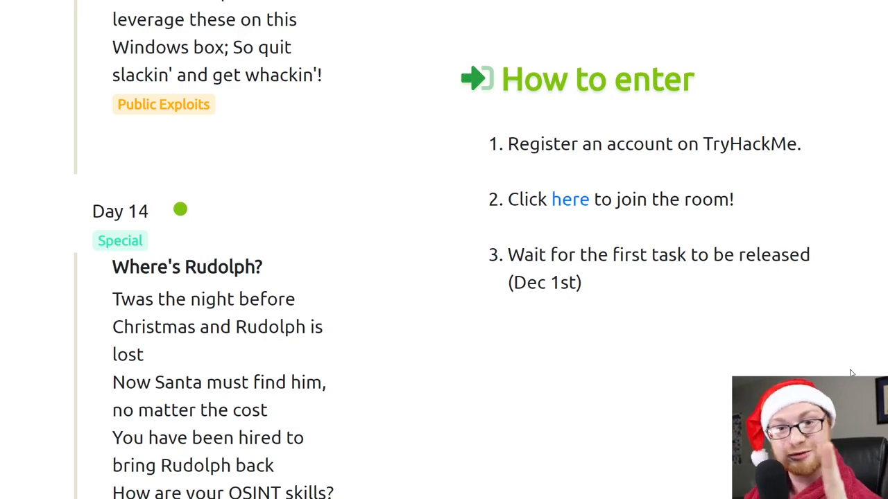
{"action": "left_click", "coordinate": [569, 199]}
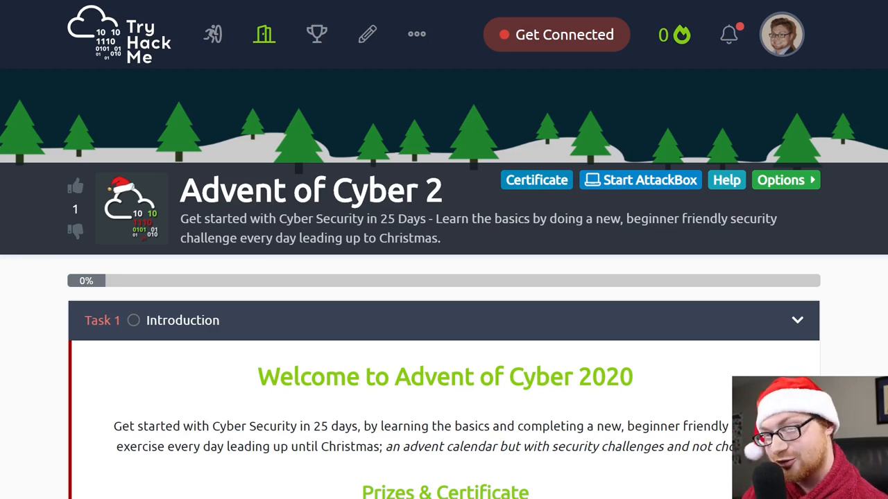
Step: Mark Task 1's 'Checkout the sponsors and special contributors' question as completed
{"action": "scroll", "scroll_direction": "down", "scroll_amount": 3}
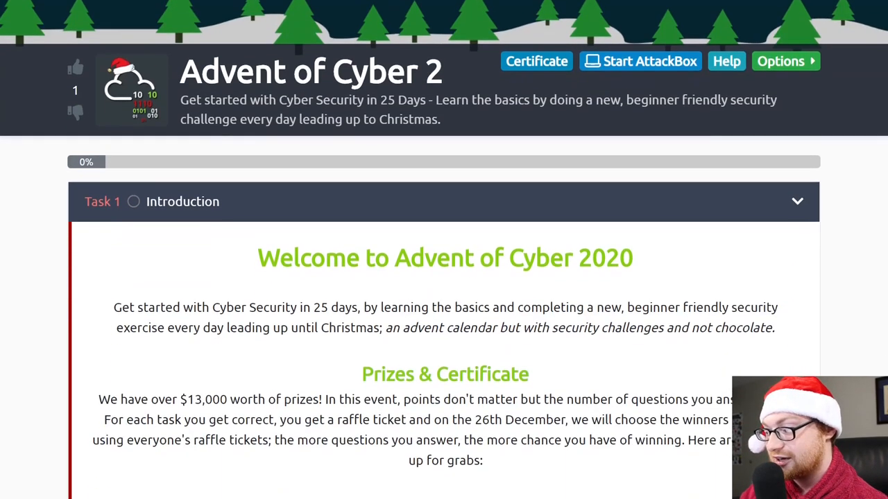
{"action": "scroll", "scroll_direction": "down", "scroll_amount": 3}
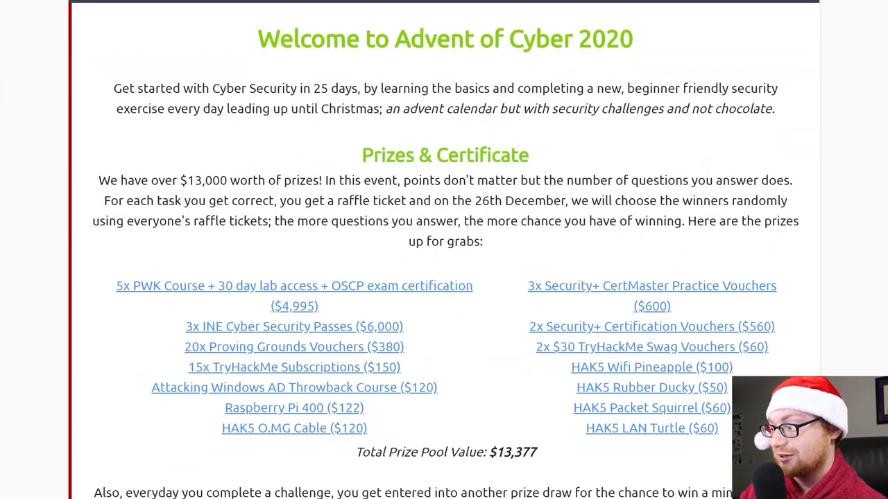
{"action": "scroll", "scroll_direction": "down", "scroll_amount": 3}
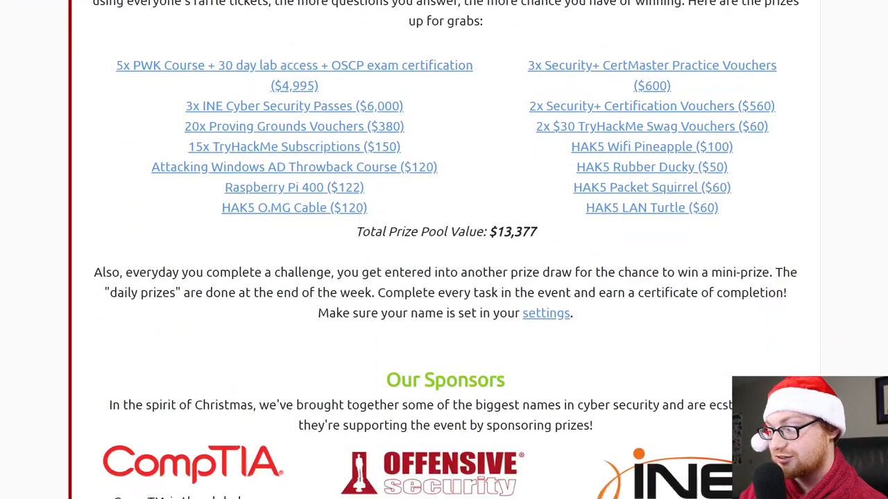
{"action": "scroll", "scroll_direction": "down", "scroll_amount": 3}
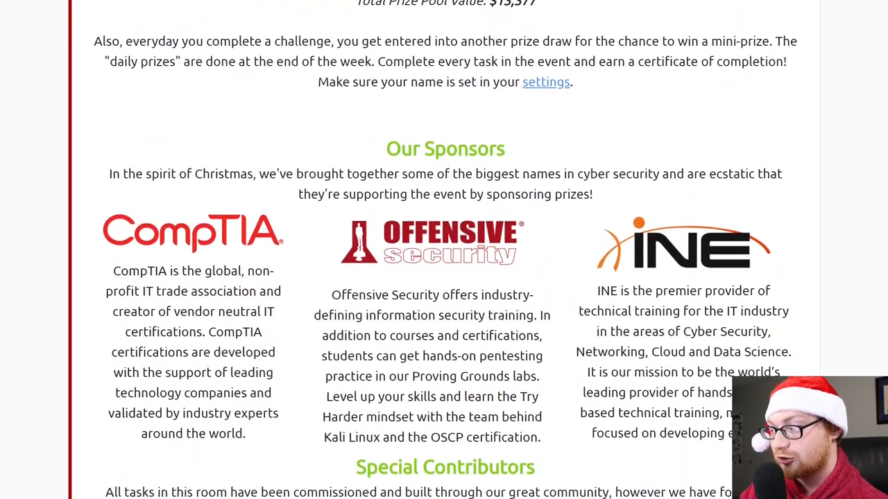
{"action": "scroll", "scroll_direction": "down", "scroll_amount": 3}
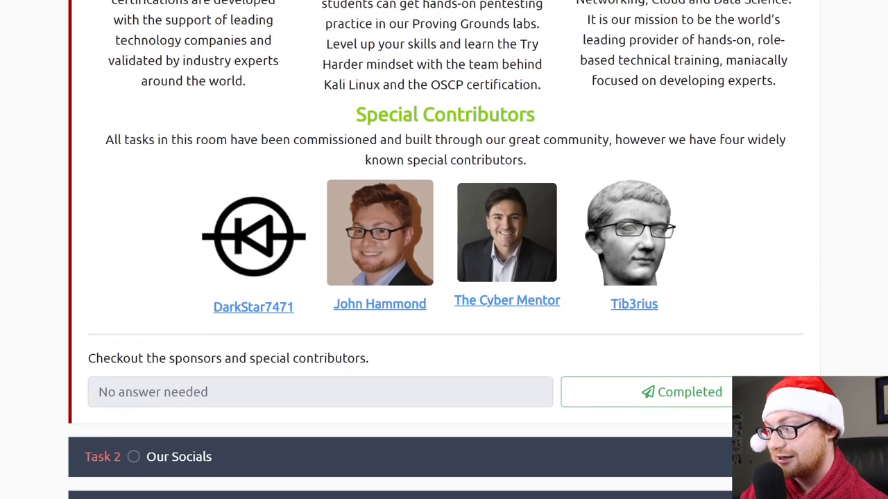
{"action": "scroll", "scroll_direction": "down", "scroll_amount": 3}
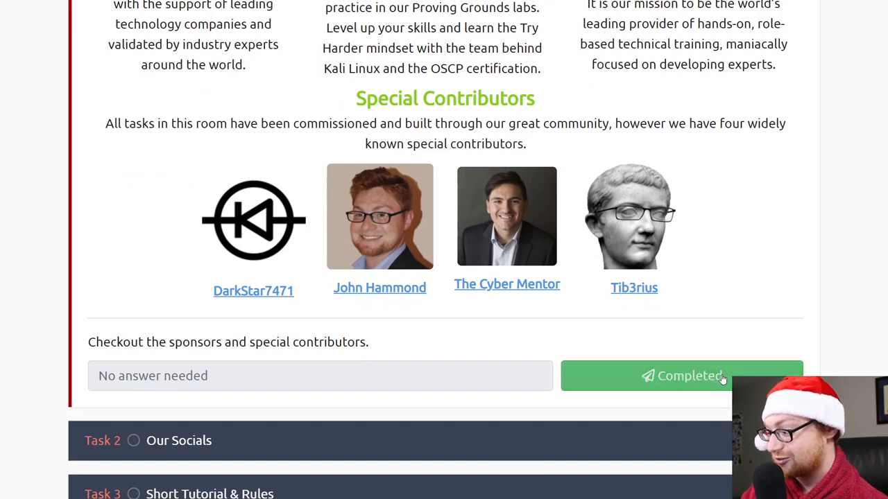
{"action": "left_click", "coordinate": [681, 375]}
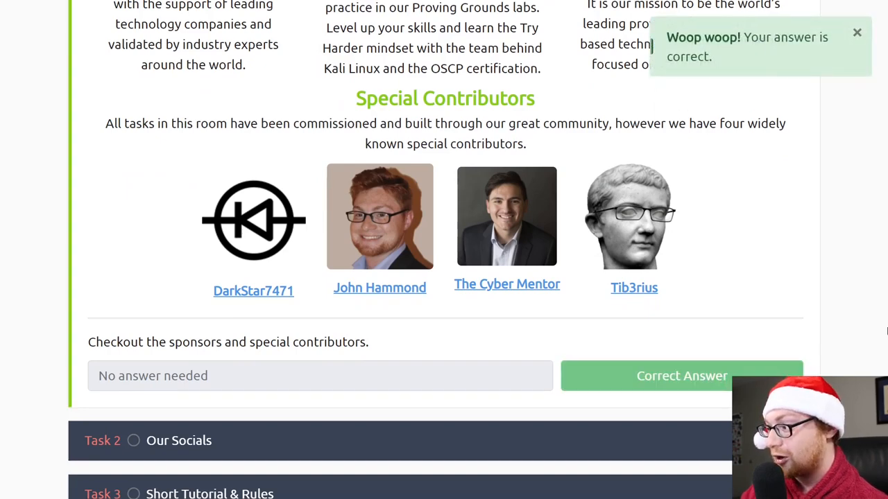
{"action": "scroll", "scroll_direction": "down", "scroll_amount": 3}
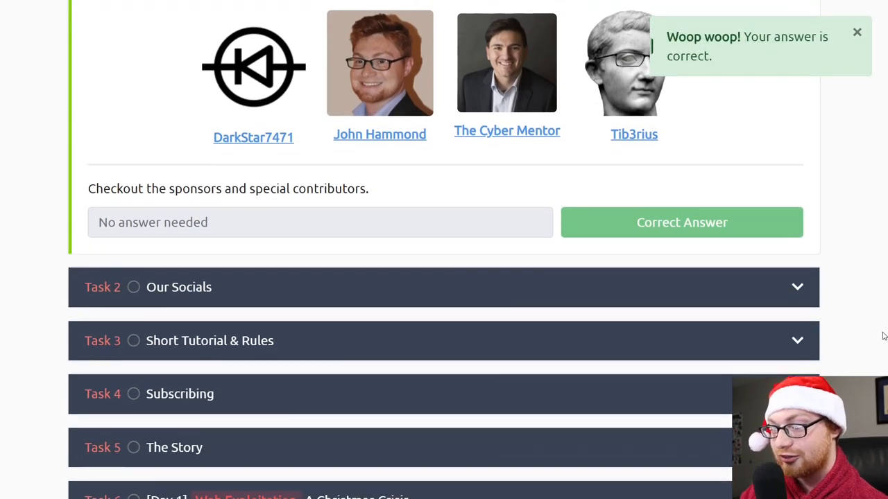
{"action": "scroll", "scroll_direction": "down", "scroll_amount": 3}
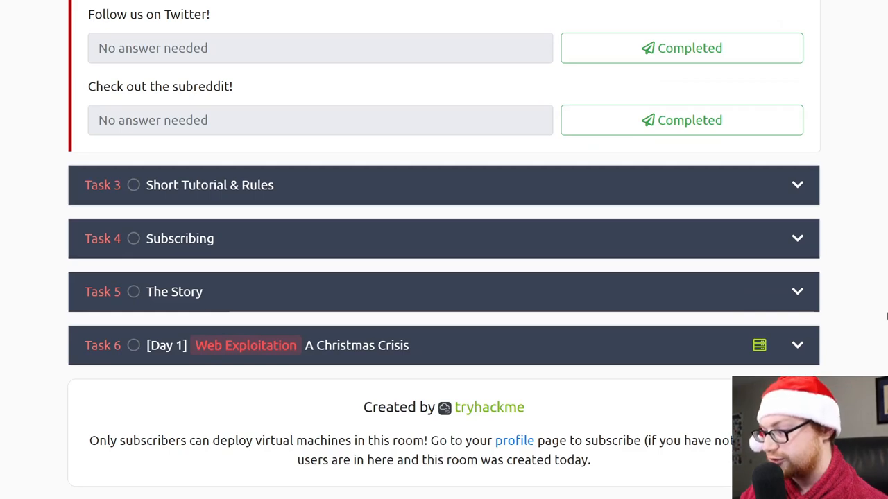
Step: Mark the Discord and the next Our Socials question as completed
{"action": "scroll", "scroll_direction": "up", "scroll_amount": 3}
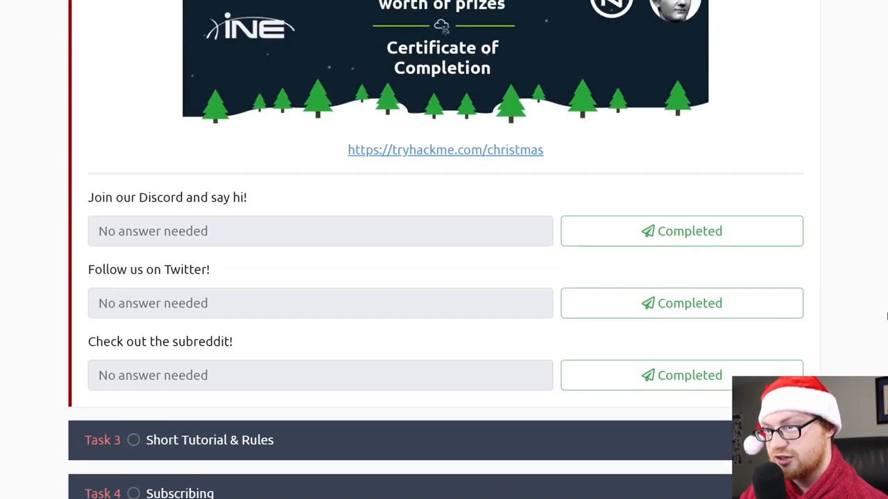
{"action": "scroll", "scroll_direction": "up", "scroll_amount": 3}
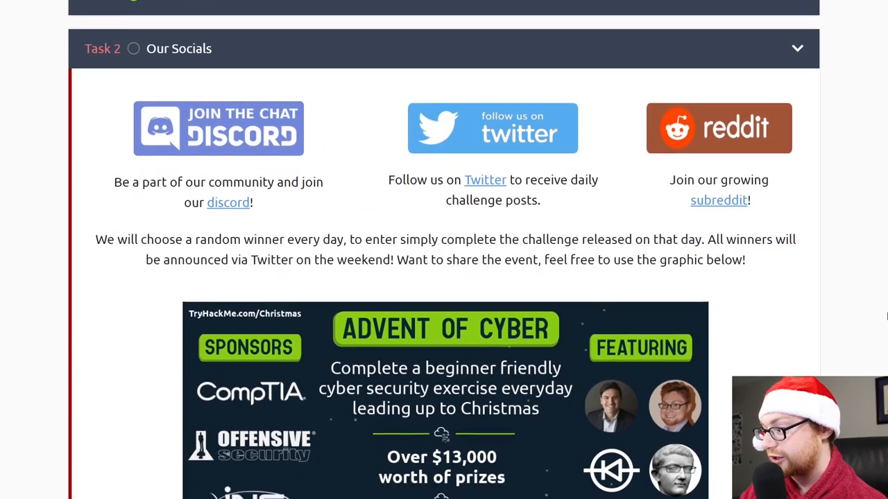
{"action": "scroll", "scroll_direction": "down", "scroll_amount": 3}
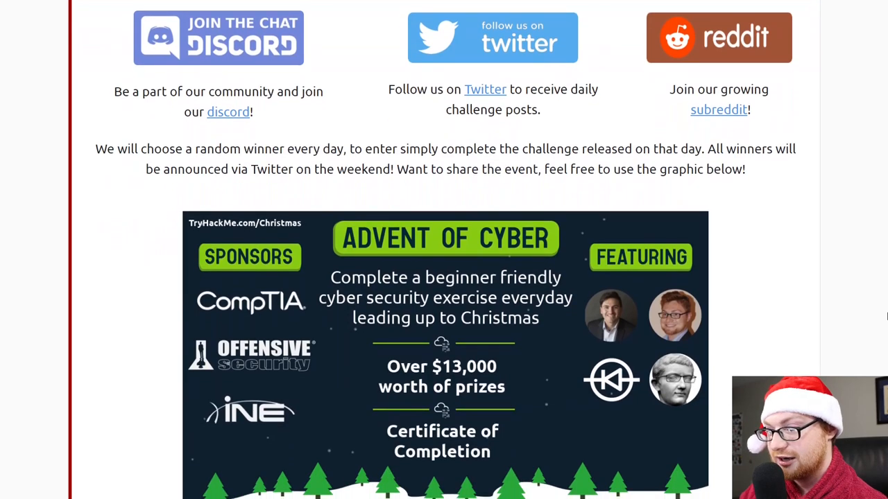
{"action": "scroll", "scroll_direction": "down", "scroll_amount": 3}
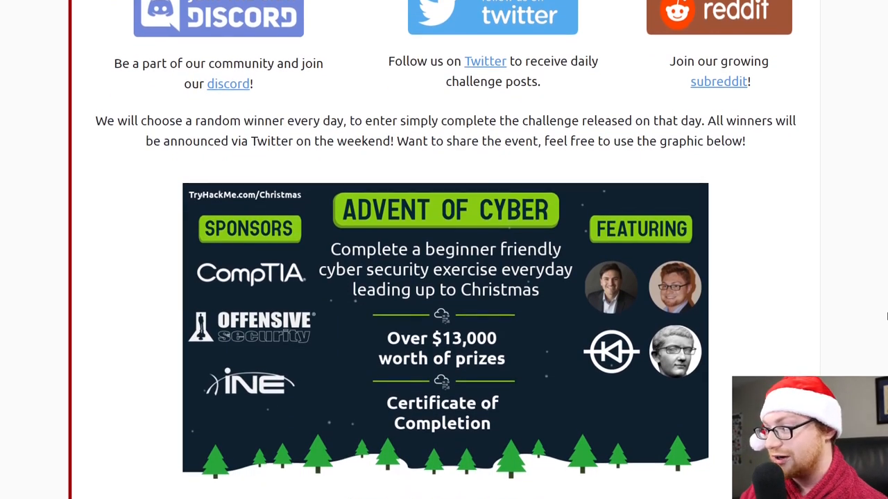
{"action": "scroll", "scroll_direction": "down", "scroll_amount": 3}
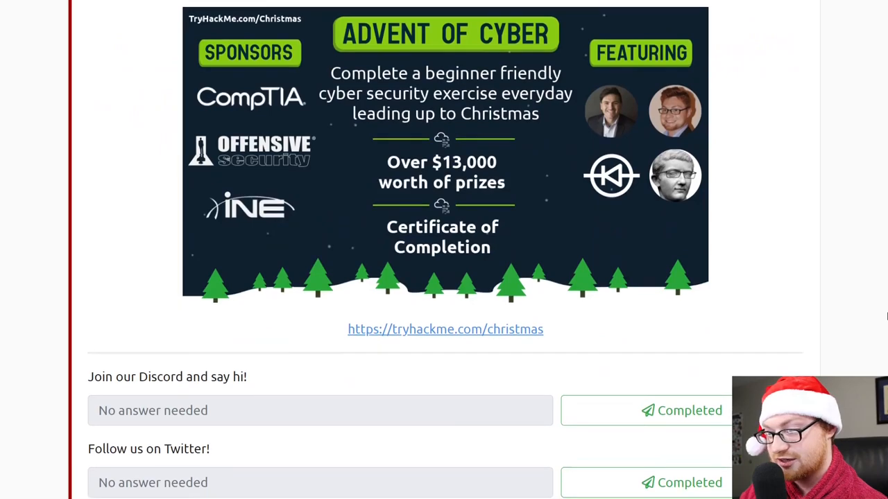
{"action": "left_click", "coordinate": [681, 410]}
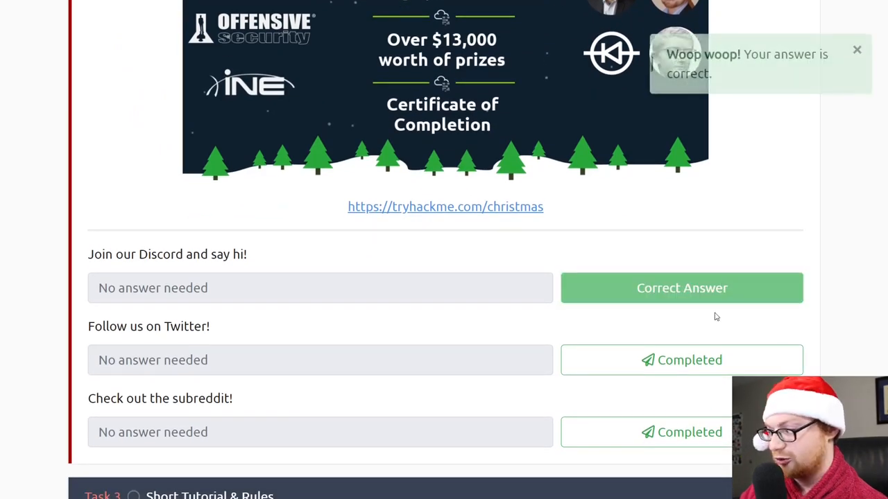
{"action": "left_click", "coordinate": [681, 360]}
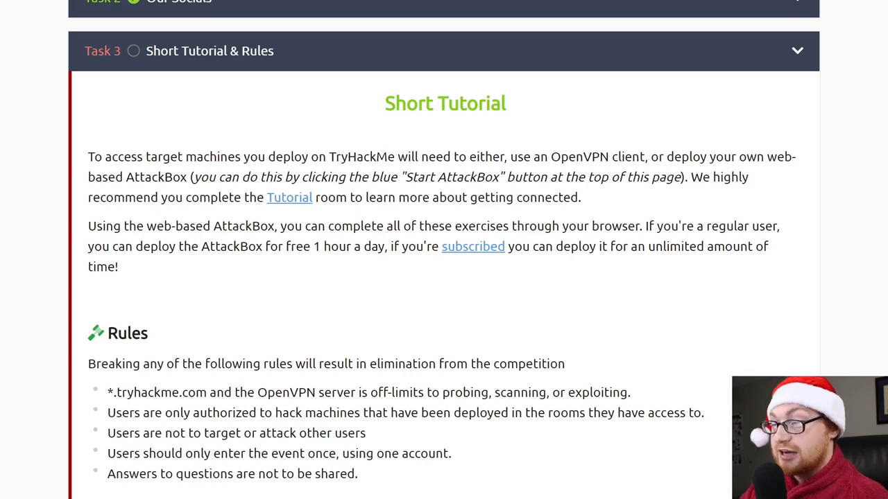
{"action": "mouse_move", "coordinate": [59, 430]}
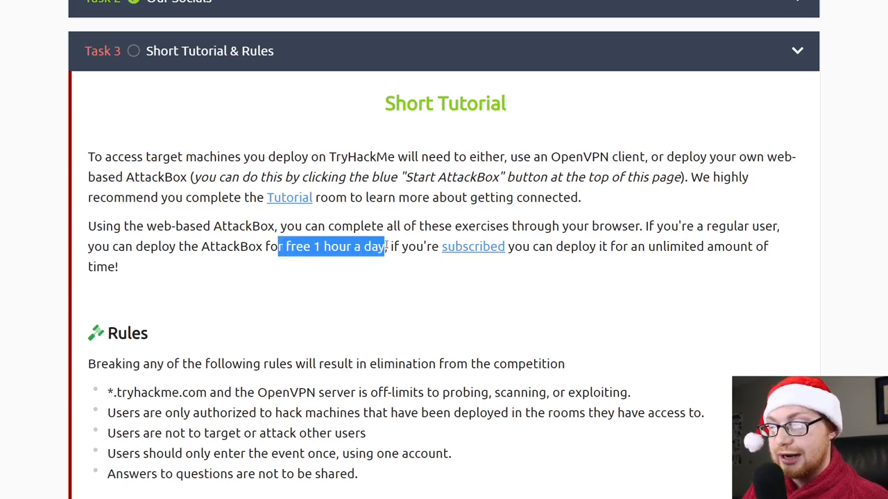
Step: Clear the highlight on the AttackBox time note while reading Task 3
{"action": "left_click", "coordinate": [810, 279]}
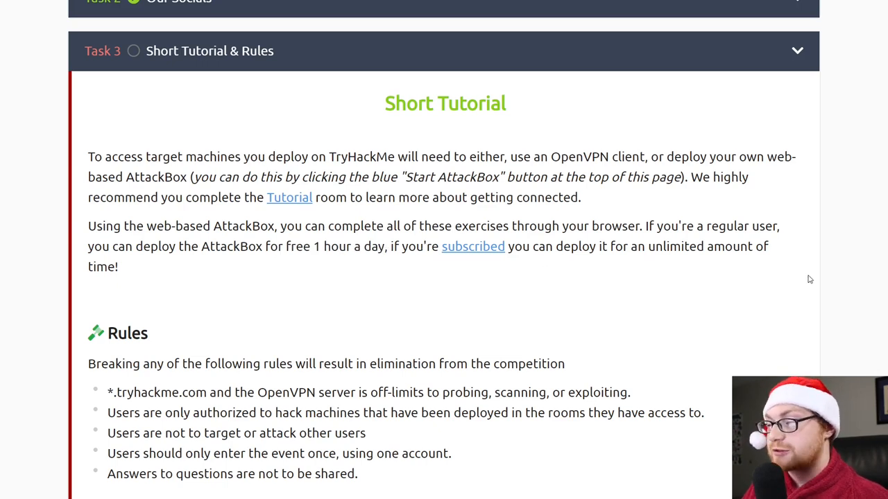
{"action": "mouse_move", "coordinate": [825, 293]}
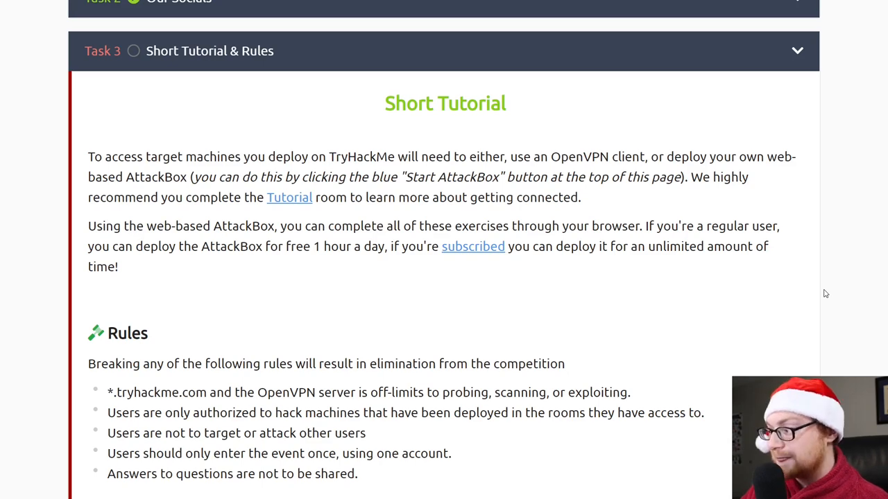
Step: Start the AttackBox from the top of the room page
{"action": "scroll", "scroll_direction": "up", "scroll_amount": 3}
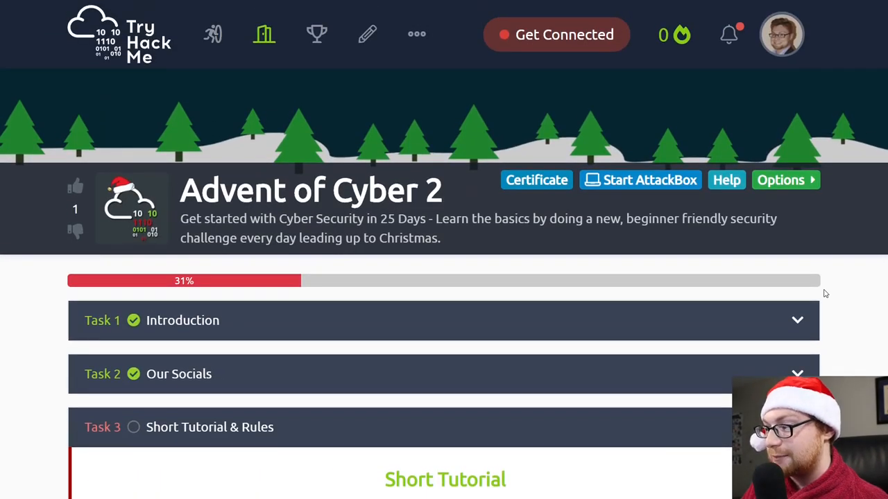
{"action": "mouse_move", "coordinate": [640, 180]}
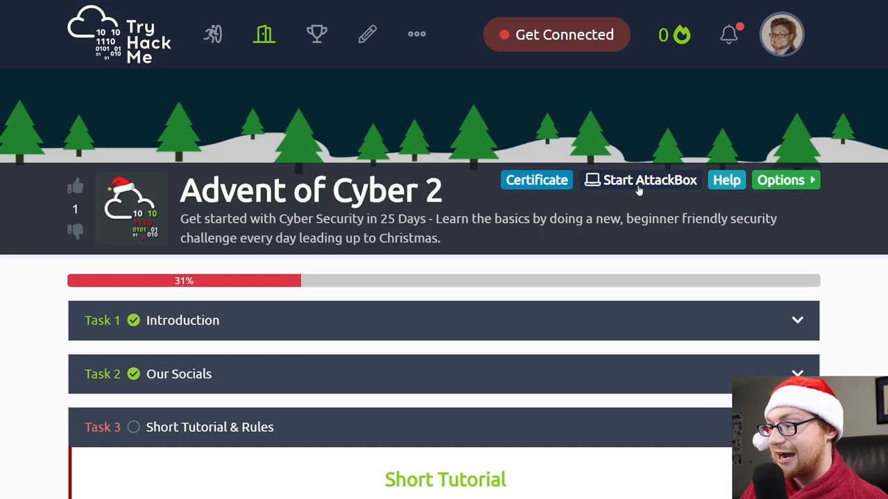
{"action": "left_click", "coordinate": [640, 179]}
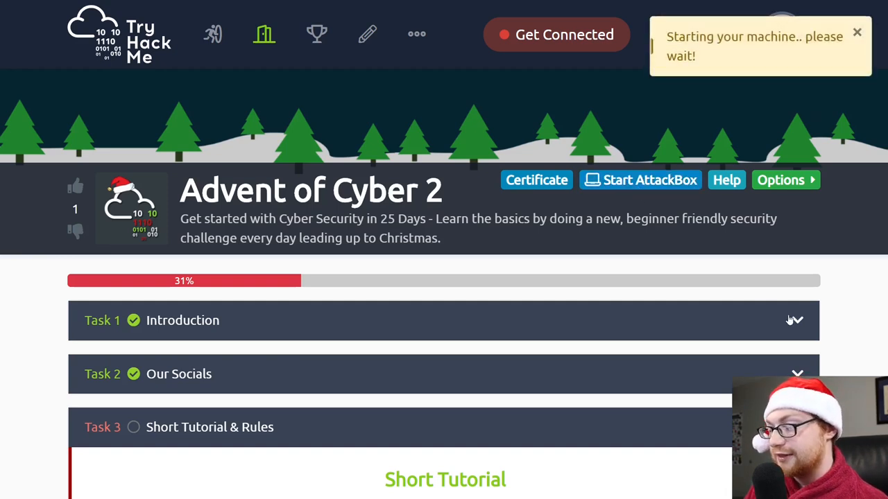
{"action": "left_click", "coordinate": [640, 179]}
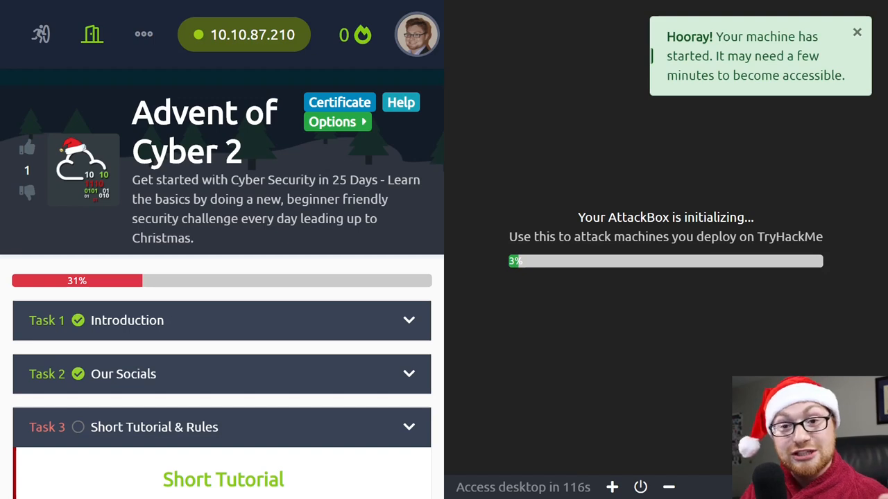
{"action": "left_click", "coordinate": [857, 31]}
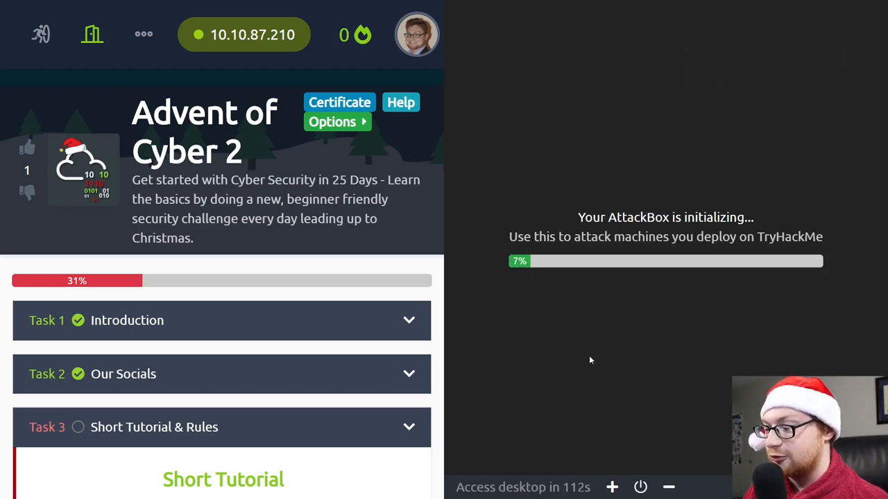
Step: Mark 'Practice connecting to our network' as completed
{"action": "scroll", "scroll_direction": "down", "scroll_amount": 3}
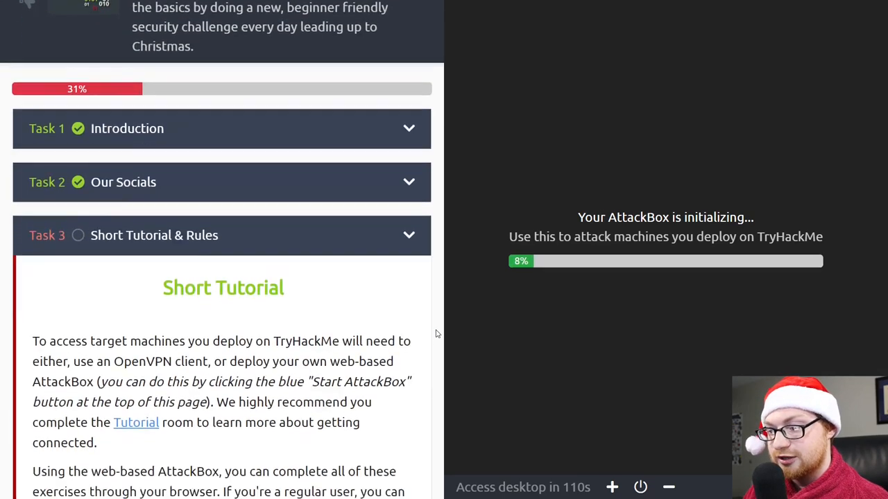
{"action": "scroll", "scroll_direction": "down", "scroll_amount": 3}
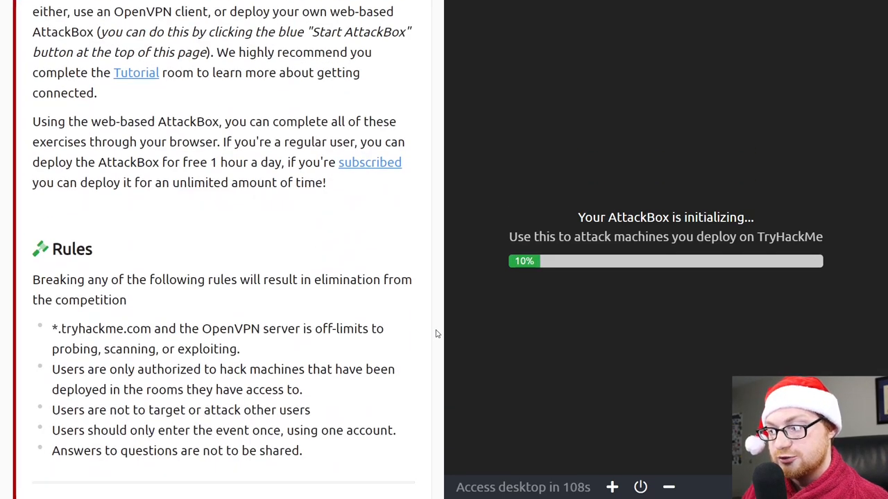
{"action": "left_click", "coordinate": [352, 371]}
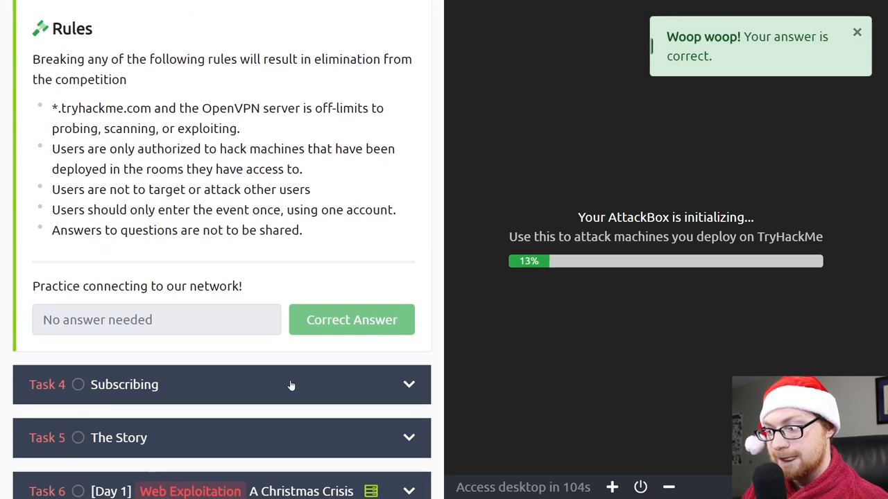
Step: Expand Task 4 Subscribing and mark 'Read the above' as completed
{"action": "left_click", "coordinate": [222, 384]}
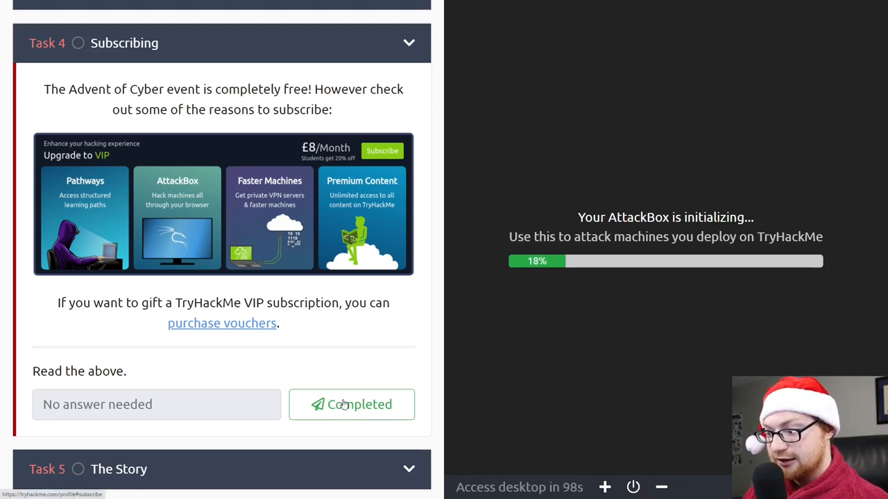
{"action": "left_click", "coordinate": [351, 404]}
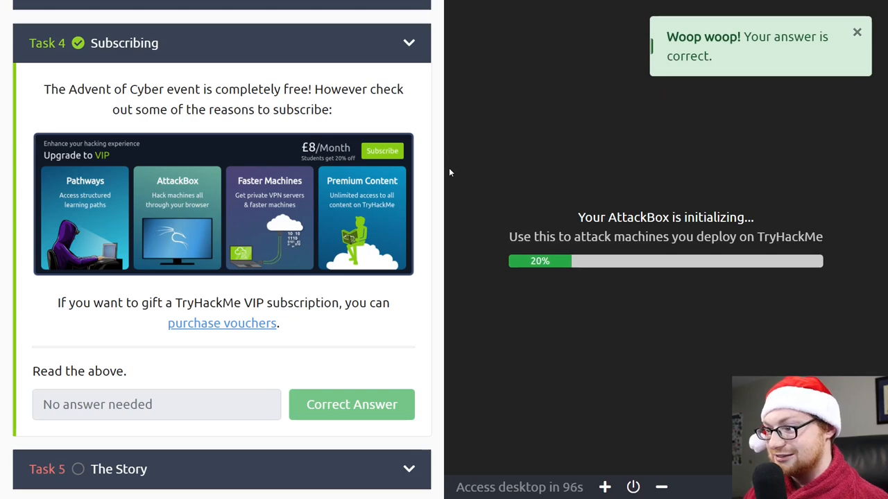
{"action": "scroll", "scroll_direction": "up", "scroll_amount": 3}
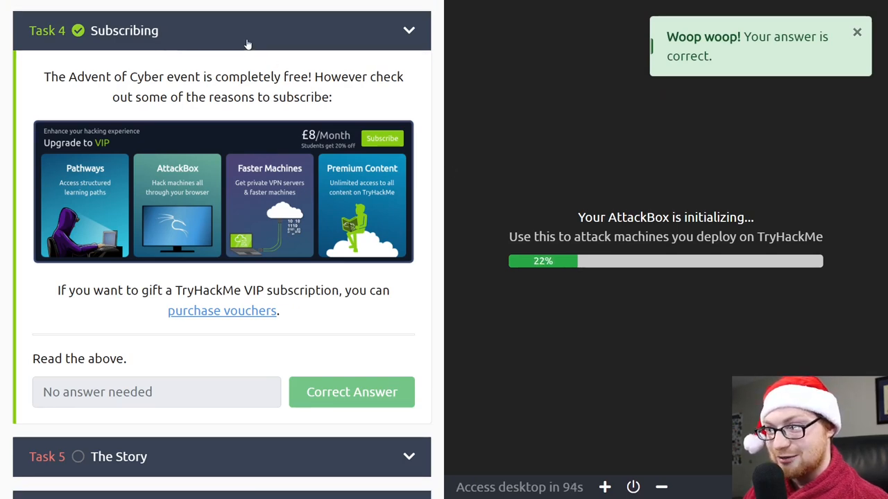
{"action": "scroll", "scroll_direction": "up", "scroll_amount": 3}
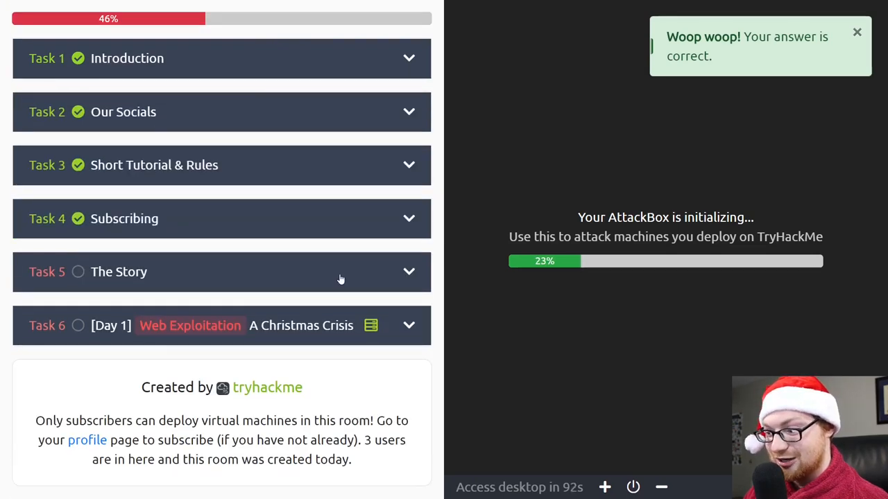
Step: Expand Task 5 The Story and scroll through the Christmas story text
{"action": "left_click", "coordinate": [222, 271]}
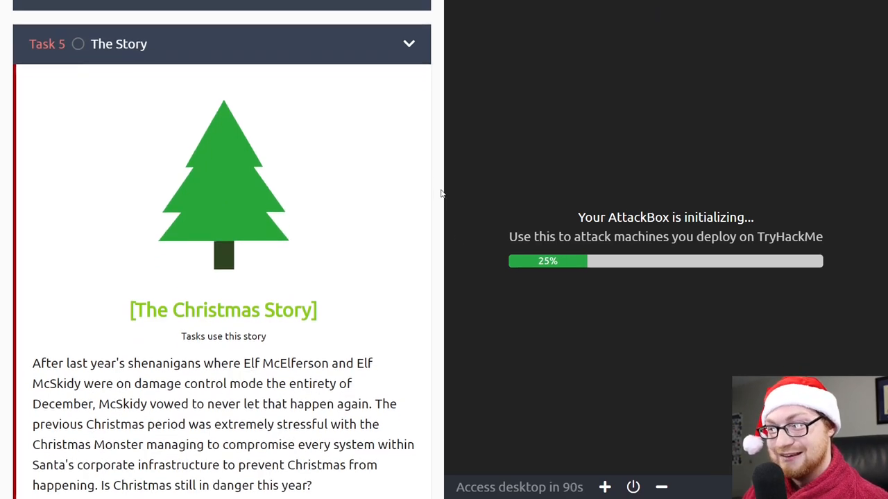
{"action": "scroll", "scroll_direction": "down", "scroll_amount": 3}
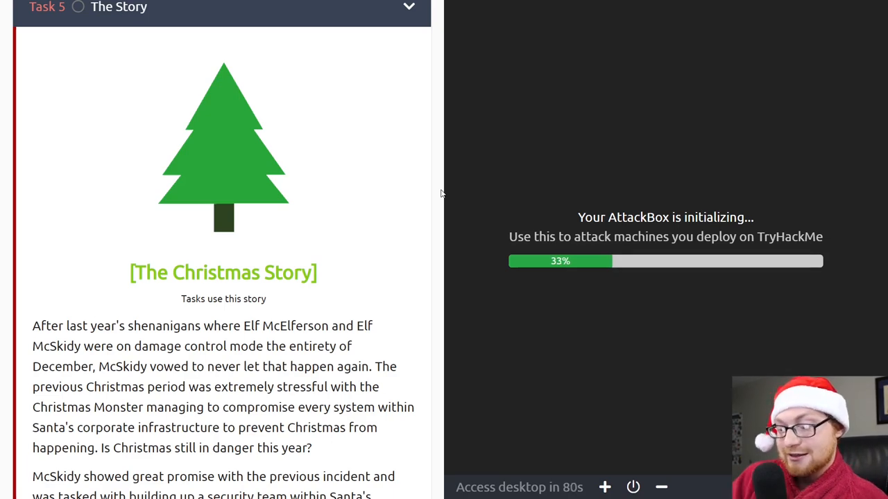
{"action": "scroll", "scroll_direction": "down", "scroll_amount": 3}
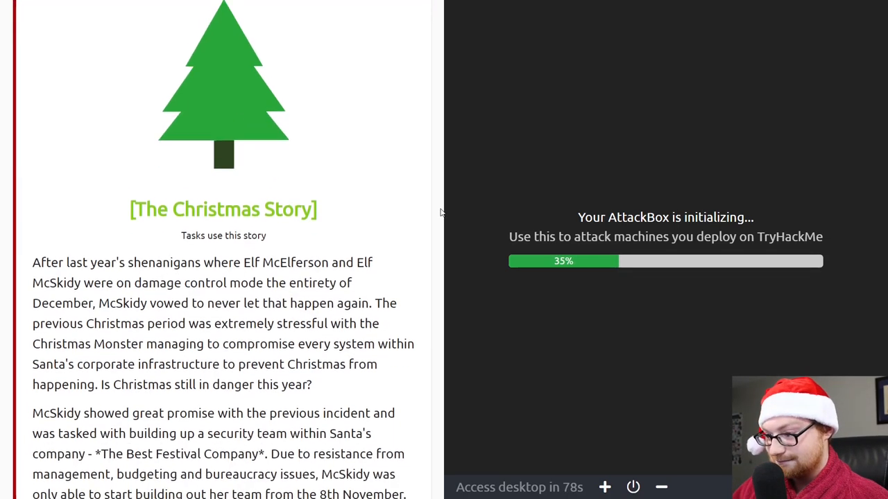
{"action": "scroll", "scroll_direction": "down", "scroll_amount": 3}
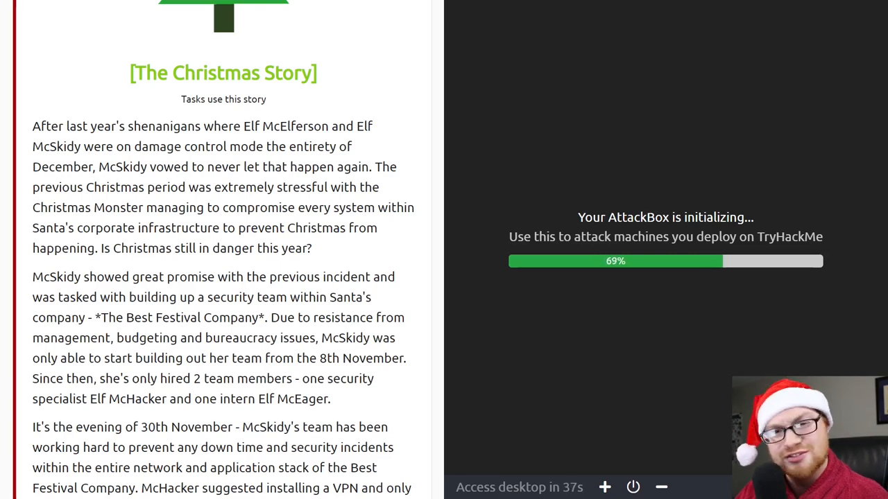
{"action": "scroll", "scroll_direction": "down", "scroll_amount": 3}
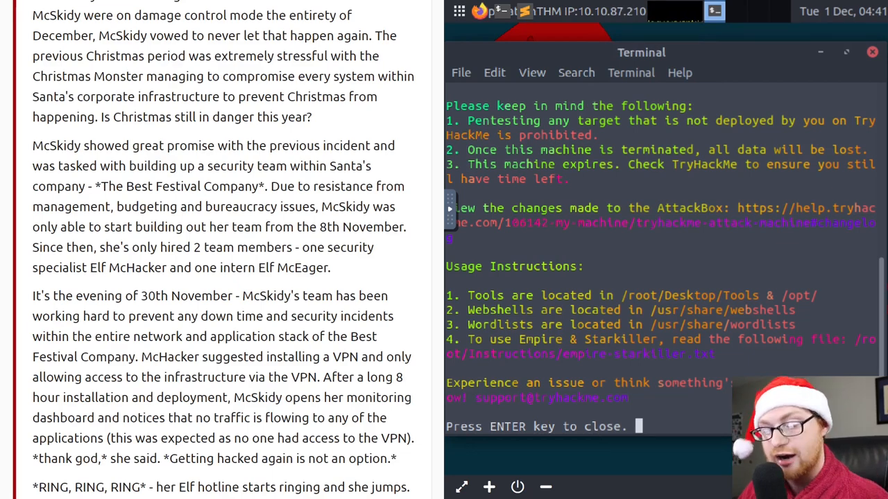
Step: Scroll to the end of the Christmas story and mark Task 5's reading question Completed
{"action": "scroll", "scroll_direction": "down", "scroll_amount": 3}
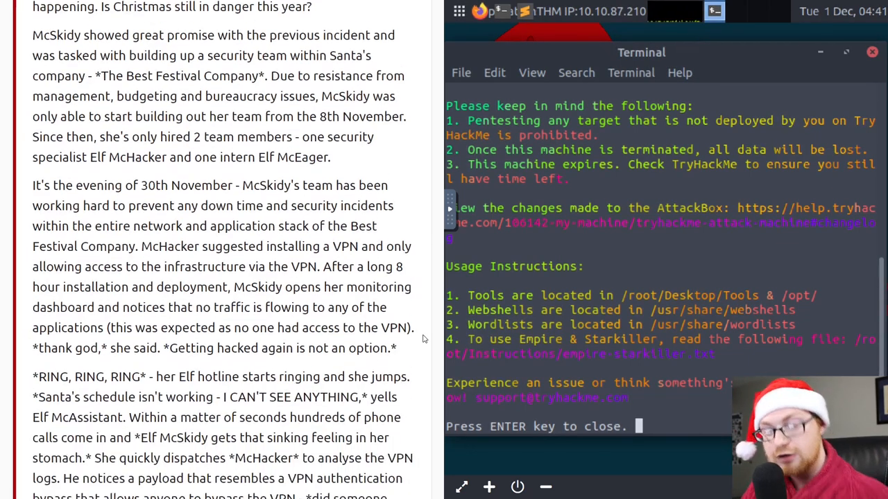
{"action": "scroll", "scroll_direction": "down", "scroll_amount": 3}
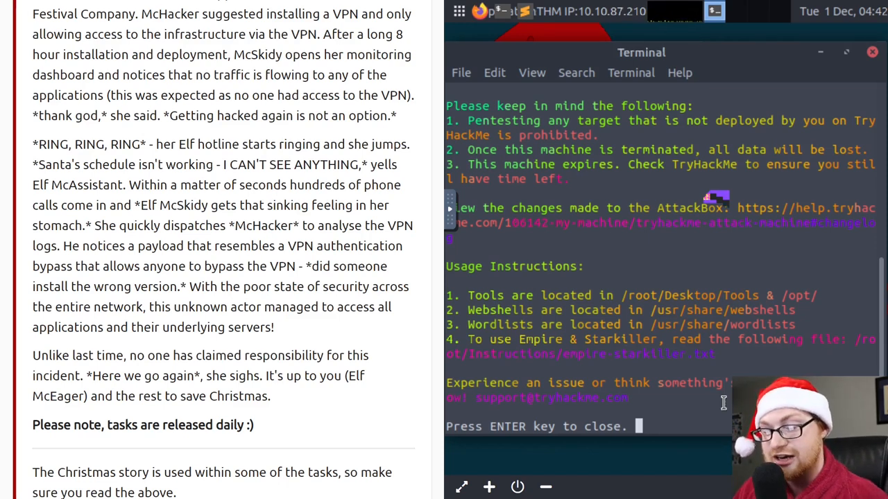
{"action": "mouse_move", "coordinate": [437, 366]}
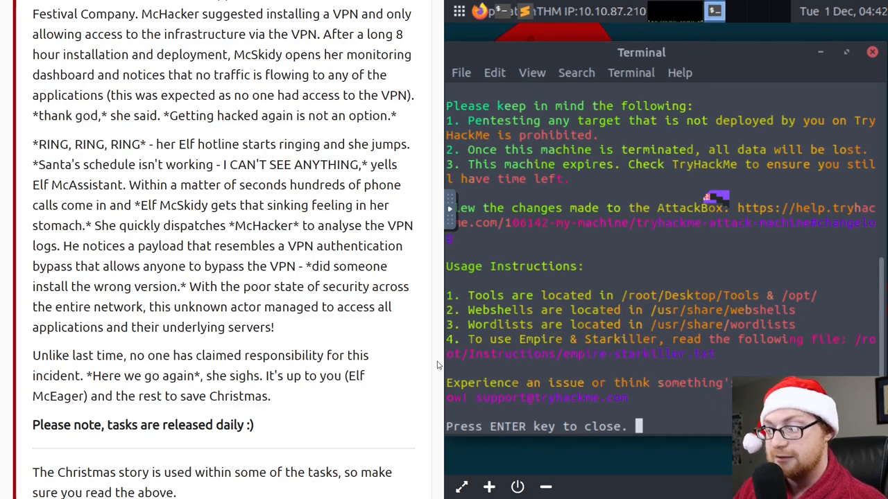
{"action": "scroll", "scroll_direction": "down", "scroll_amount": 3}
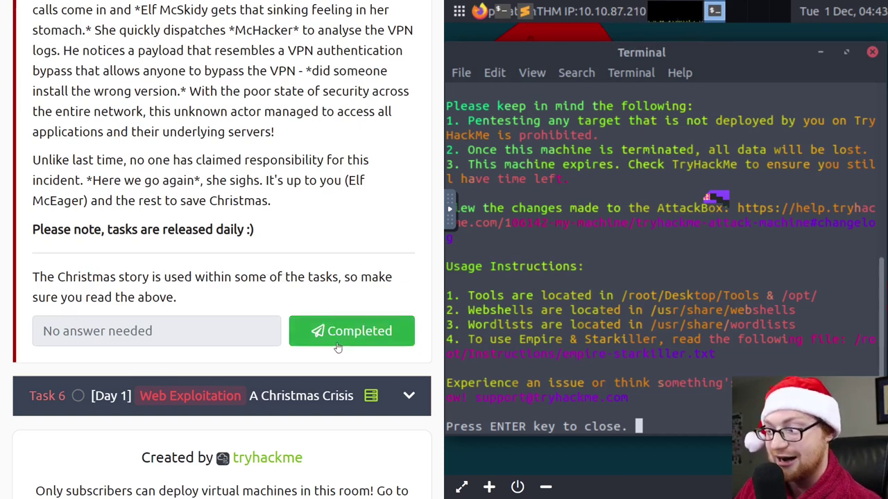
{"action": "left_click", "coordinate": [351, 331]}
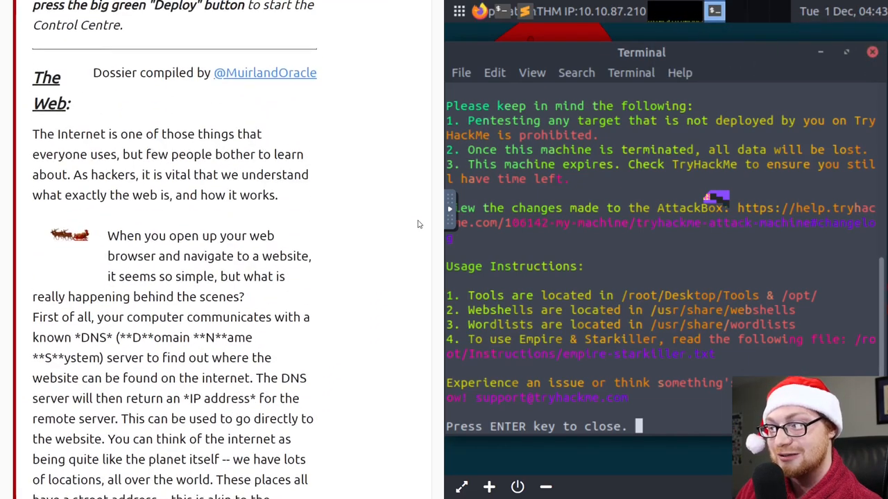
Step: Deploy the Day 1 Christmas Control Centre target machine from Task 6
{"action": "scroll", "scroll_direction": "up", "scroll_amount": 3}
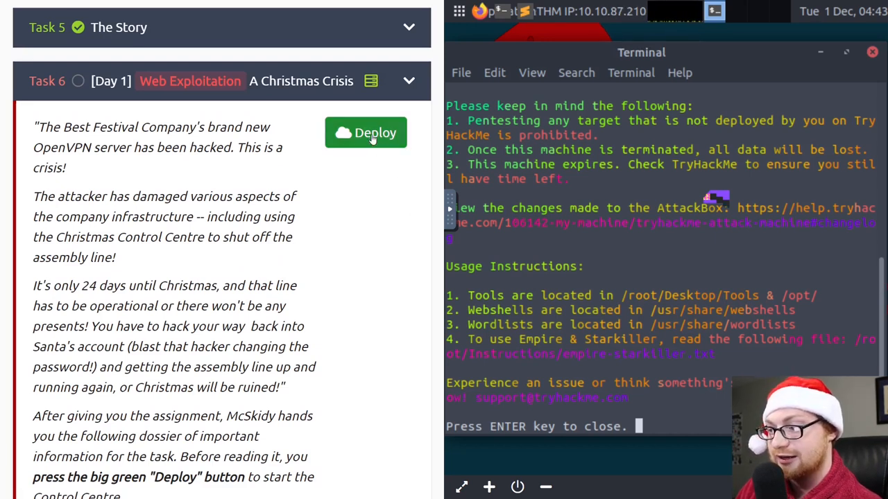
{"action": "left_click", "coordinate": [365, 133]}
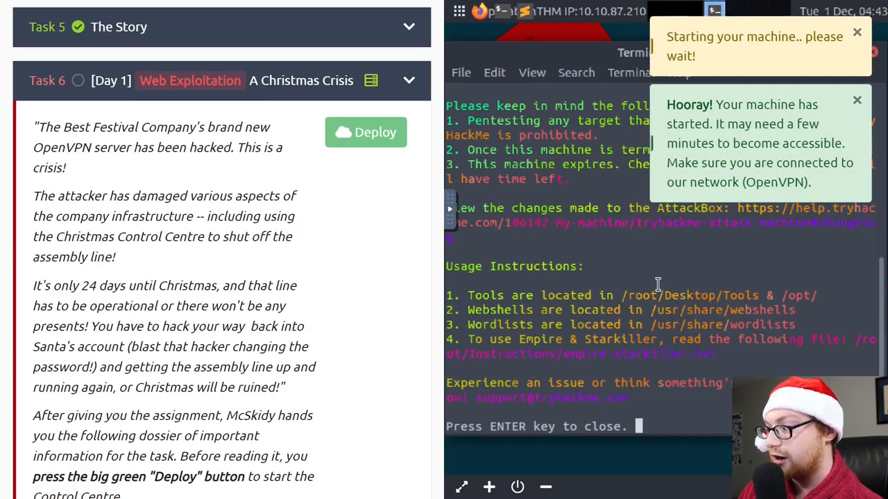
{"action": "left_click", "coordinate": [857, 32]}
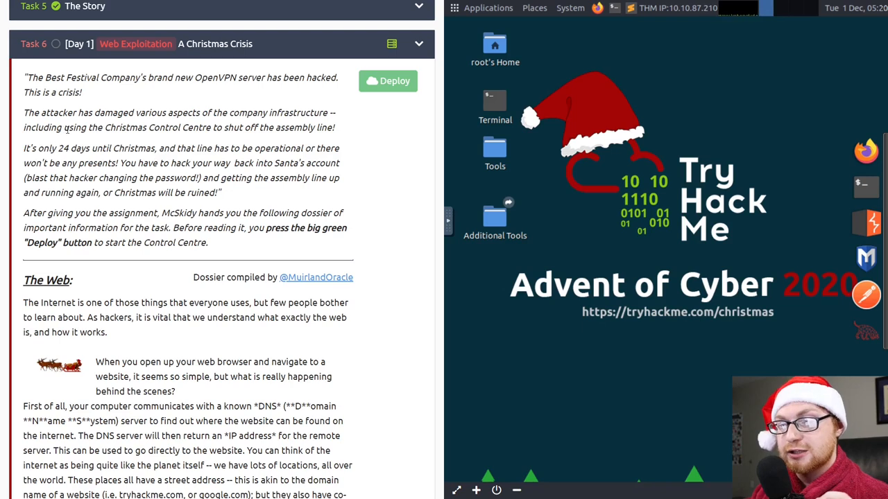
Step: Read the Task 6 introduction, highlighting the phrase about the Christmas Control Centre
{"action": "left_click_drag", "start_coordinate": [69, 127], "coordinate": [198, 127]}
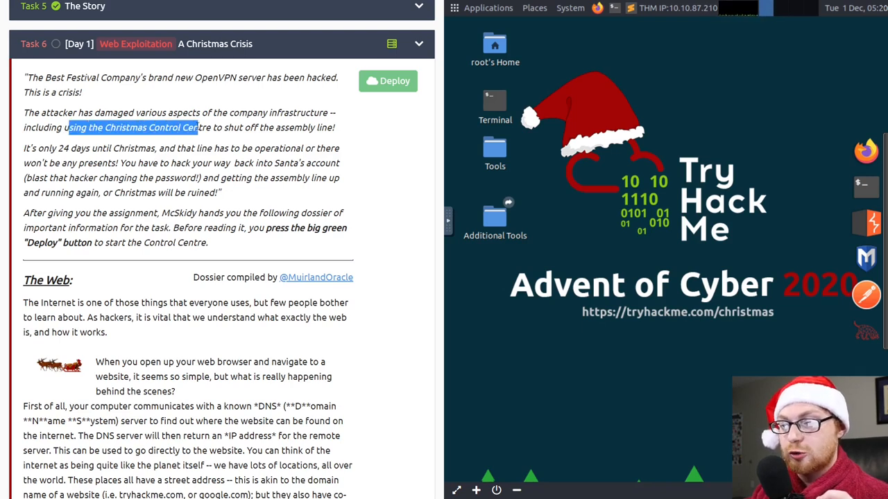
{"action": "left_click_drag", "start_coordinate": [198, 127], "coordinate": [326, 127]}
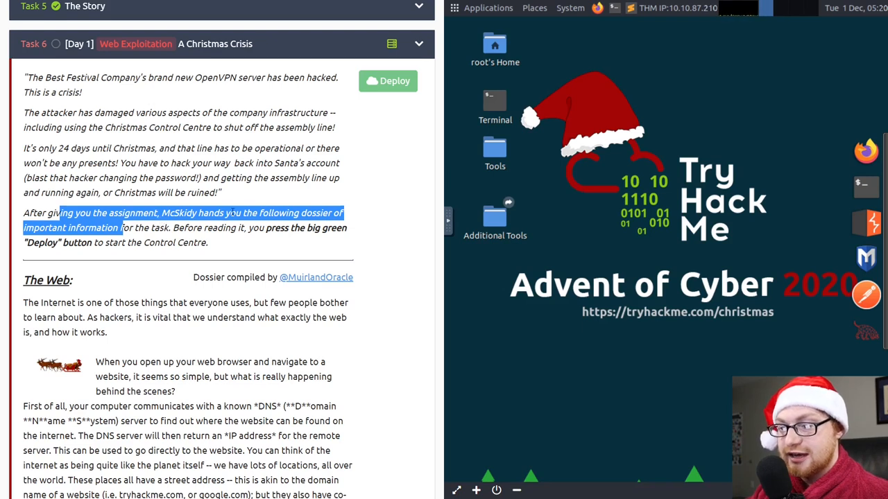
{"action": "left_click", "coordinate": [361, 213]}
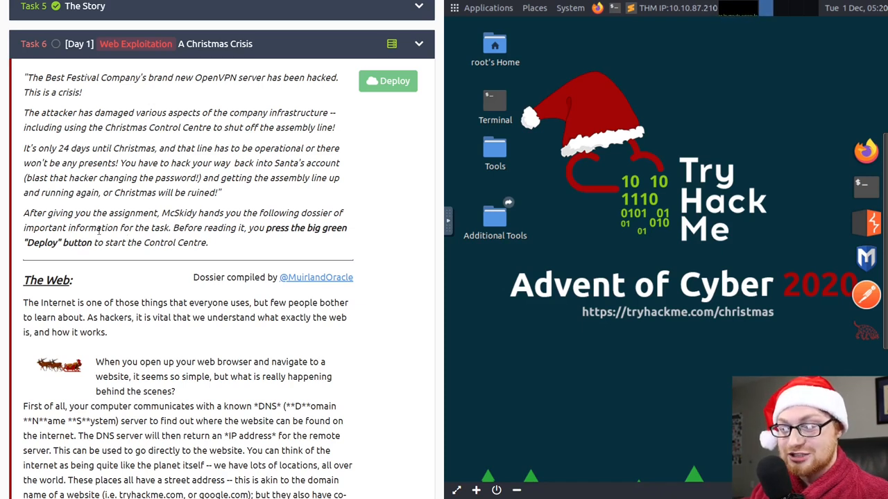
{"action": "double_click", "coordinate": [188, 227]}
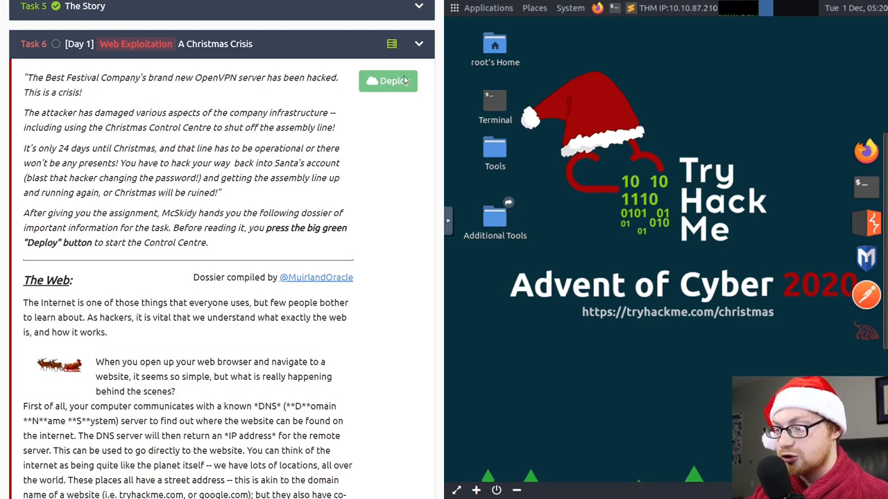
{"action": "scroll", "scroll_direction": "down", "scroll_amount": 3}
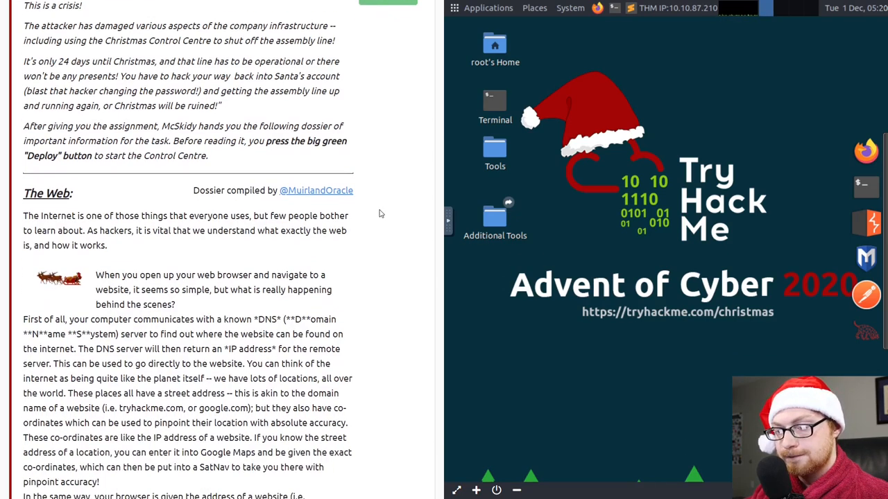
{"action": "scroll", "scroll_direction": "down", "scroll_amount": 3}
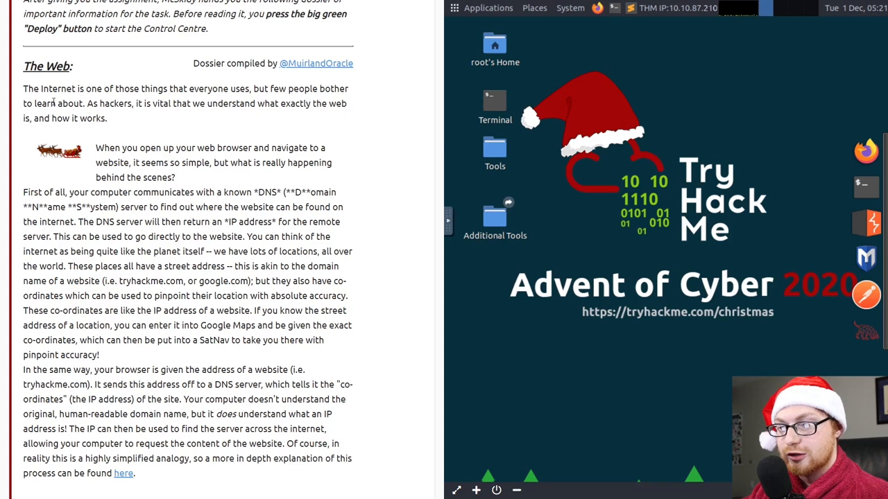
{"action": "double_click", "coordinate": [109, 103]}
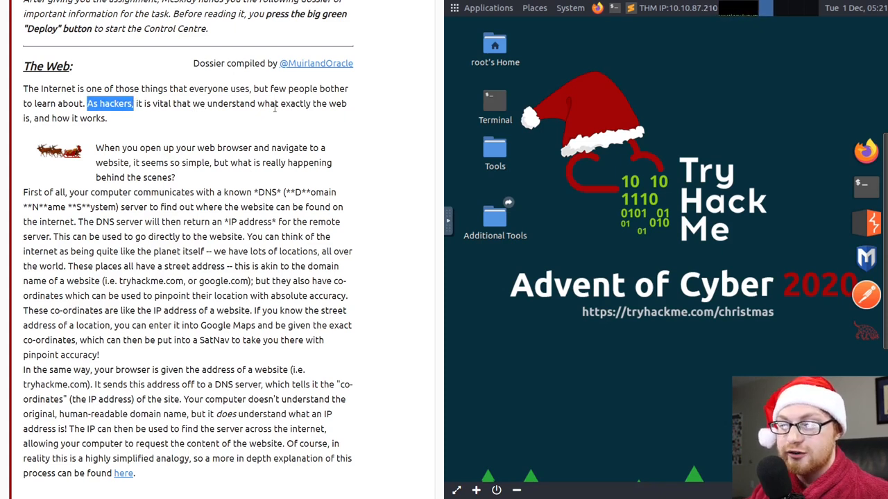
{"action": "mouse_move", "coordinate": [101, 144]}
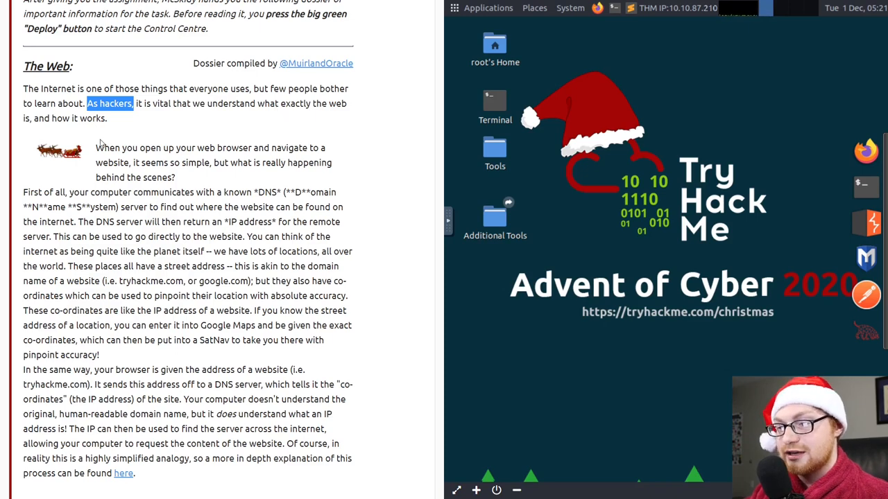
{"action": "scroll", "scroll_direction": "up", "scroll_amount": 3}
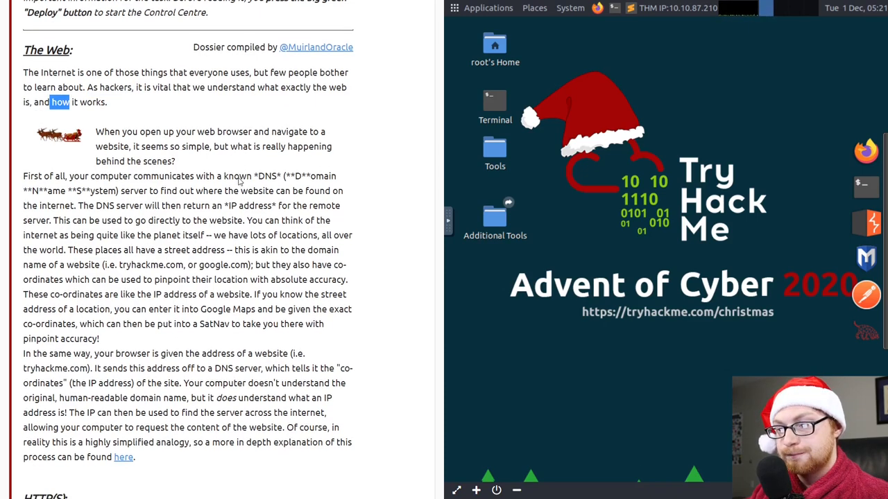
{"action": "scroll", "scroll_direction": "up", "scroll_amount": 3}
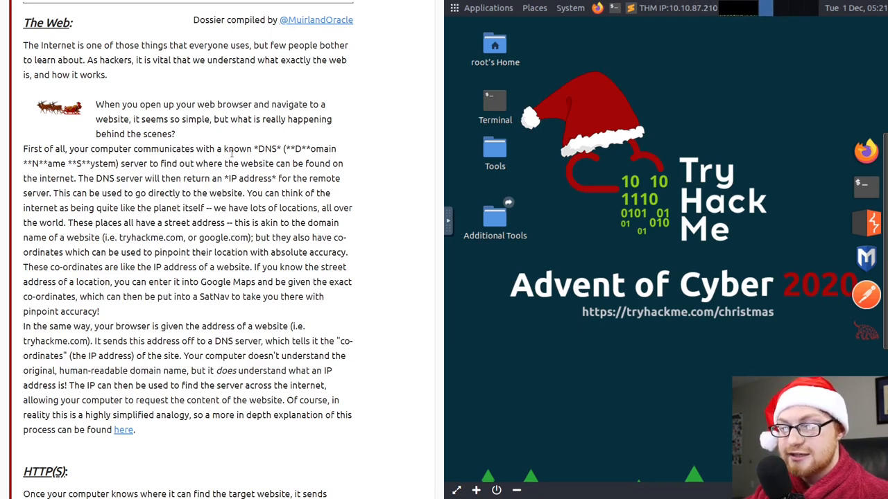
{"action": "mouse_move", "coordinate": [214, 159]}
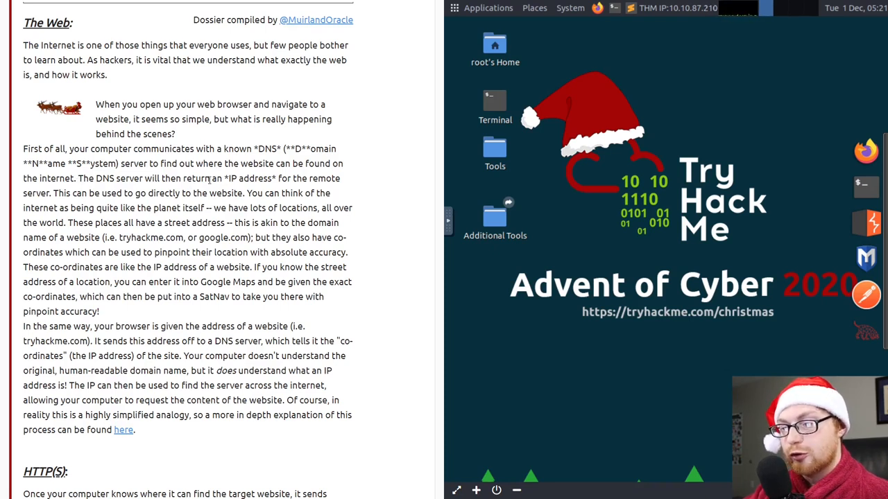
{"action": "left_click_drag", "start_coordinate": [81, 193], "coordinate": [142, 193]}
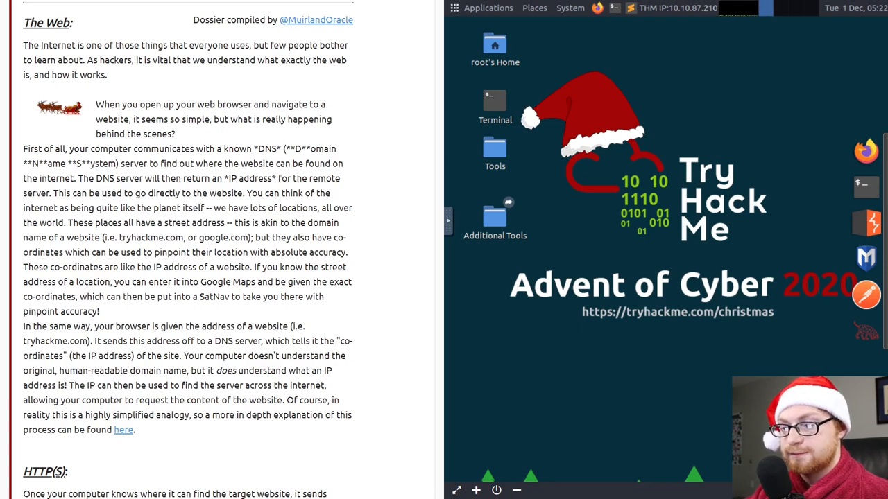
{"action": "mouse_move", "coordinate": [112, 210]}
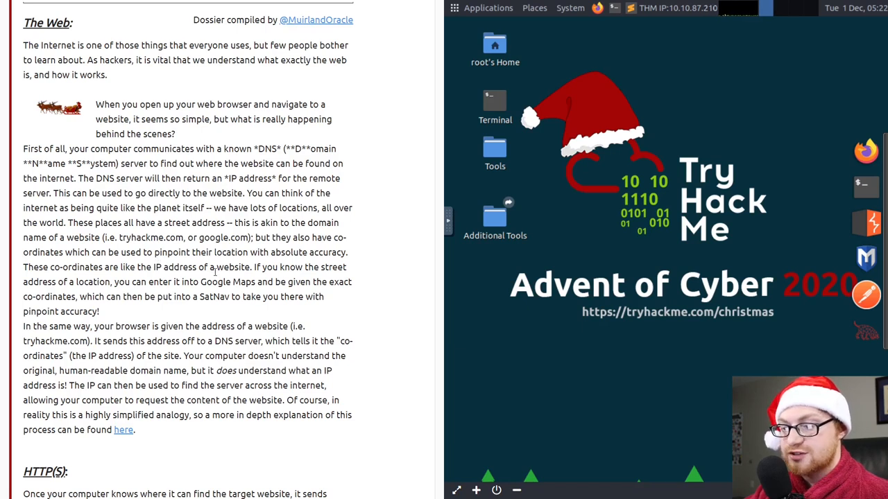
{"action": "mouse_move", "coordinate": [44, 293]}
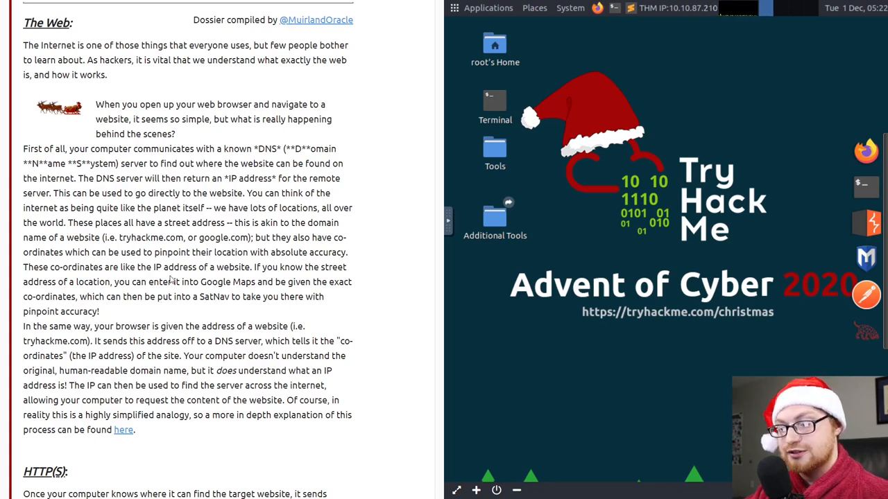
{"action": "mouse_move", "coordinate": [333, 282]}
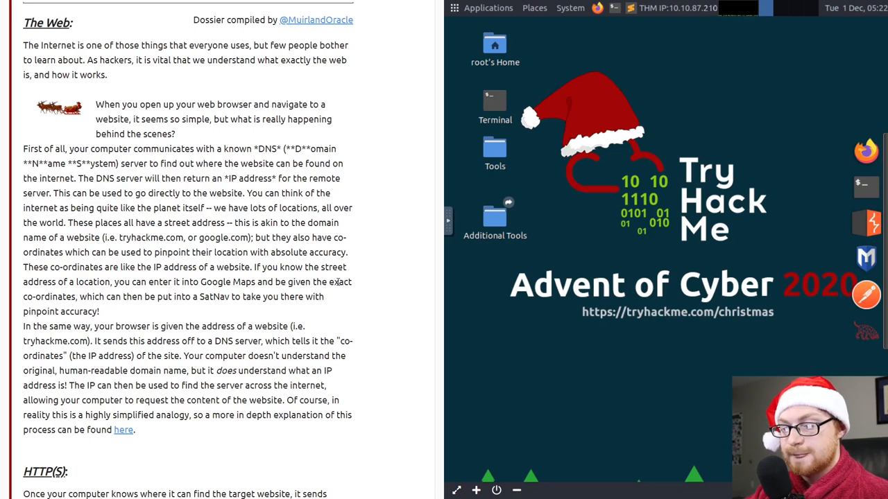
{"action": "scroll", "scroll_direction": "down", "scroll_amount": 3}
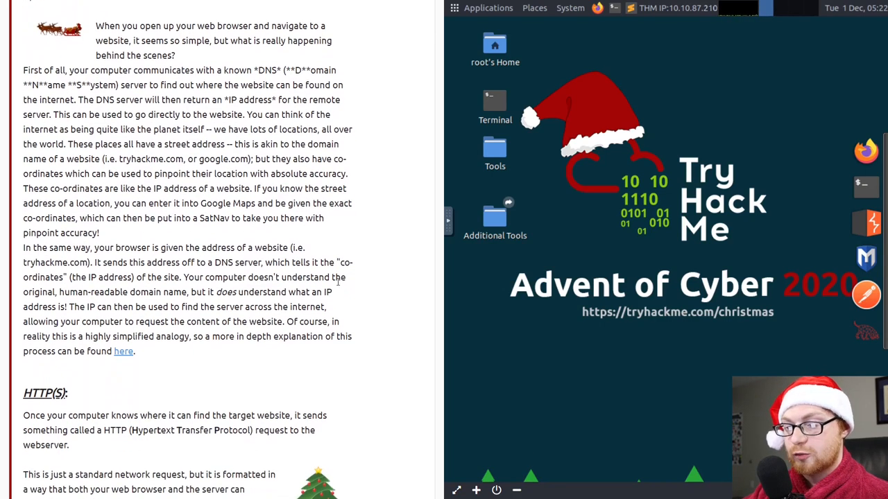
{"action": "scroll", "scroll_direction": "down", "scroll_amount": 3}
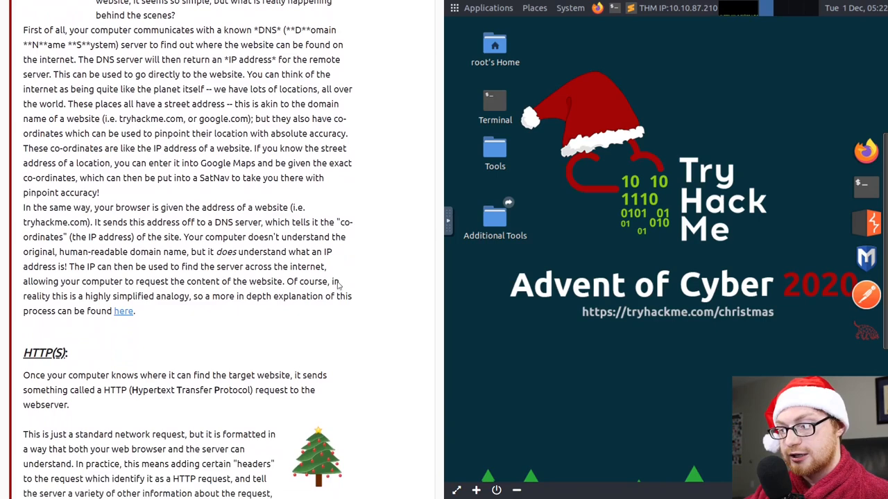
{"action": "scroll", "scroll_direction": "up", "scroll_amount": 3}
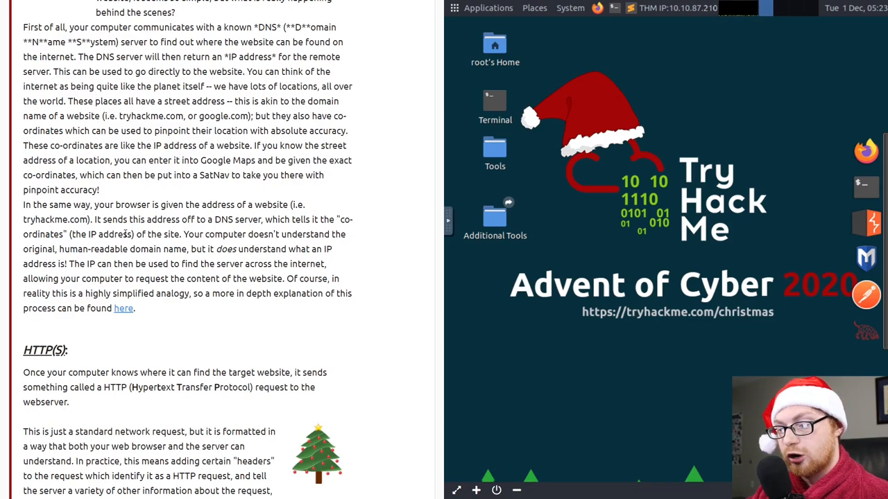
{"action": "scroll", "scroll_direction": "down", "scroll_amount": 3}
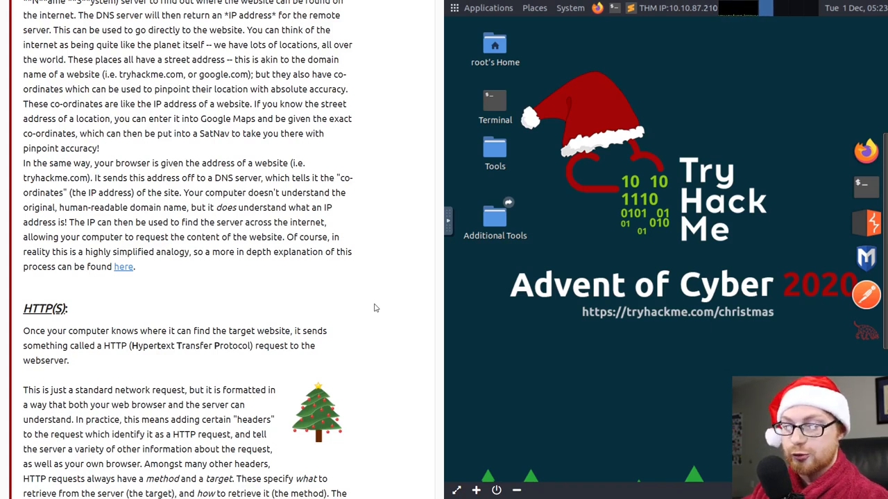
{"action": "scroll", "scroll_direction": "down", "scroll_amount": 3}
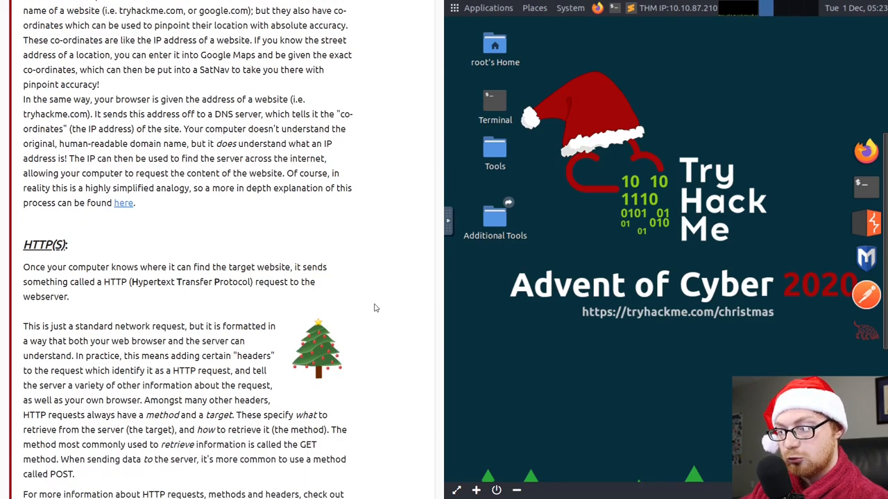
{"action": "scroll", "scroll_direction": "down", "scroll_amount": 3}
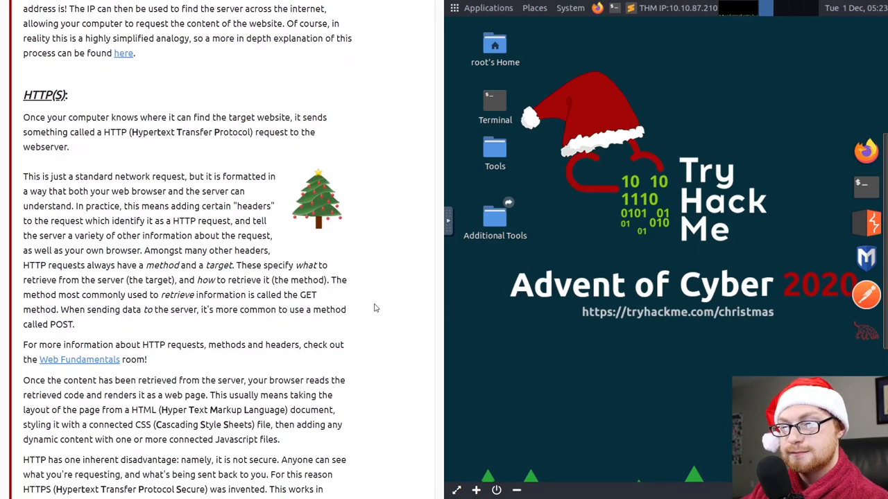
{"action": "mouse_move", "coordinate": [380, 307]}
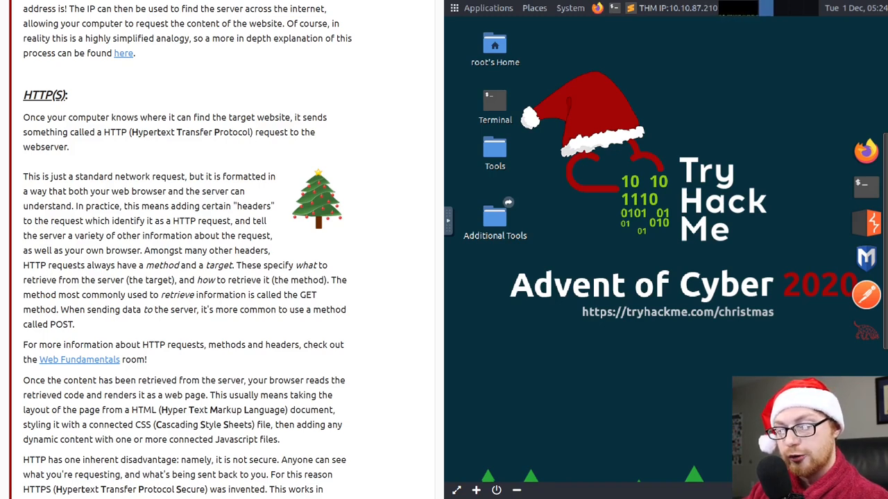
{"action": "scroll", "scroll_direction": "down", "scroll_amount": 3}
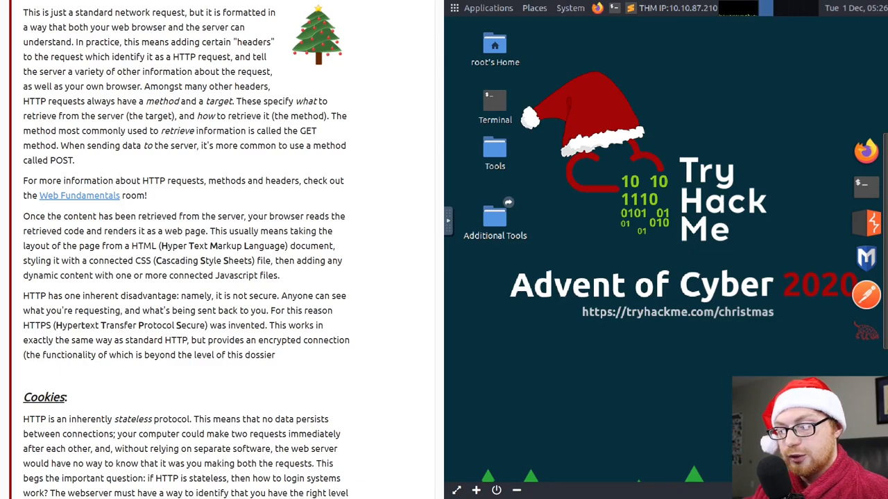
{"action": "scroll", "scroll_direction": "down", "scroll_amount": 3}
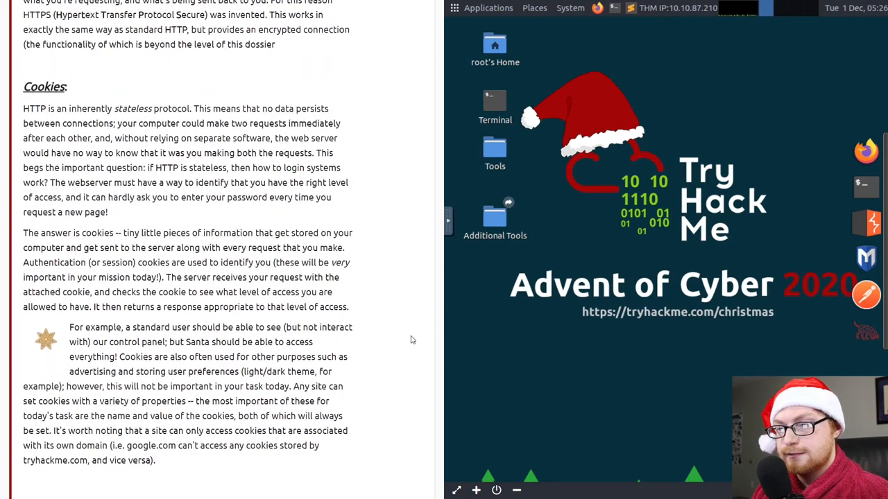
{"action": "scroll", "scroll_direction": "down", "scroll_amount": 3}
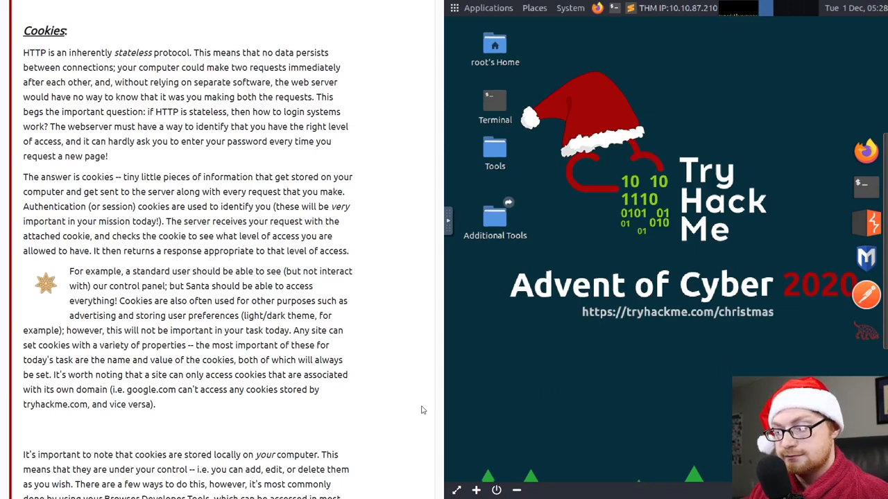
{"action": "scroll", "scroll_direction": "down", "scroll_amount": 3}
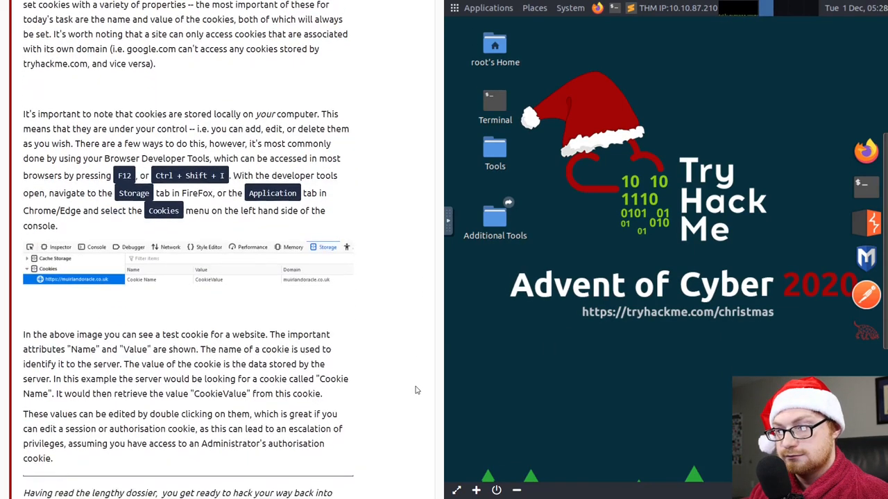
{"action": "scroll", "scroll_direction": "down", "scroll_amount": 3}
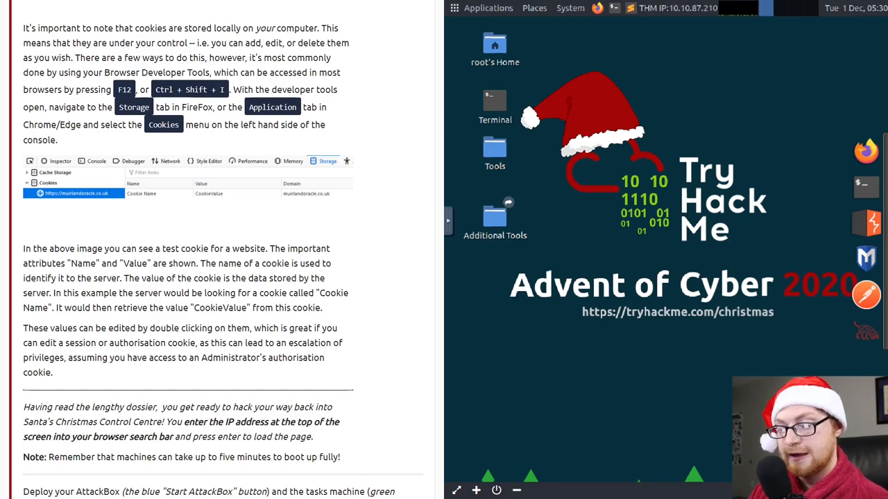
{"action": "scroll", "scroll_direction": "down", "scroll_amount": 3}
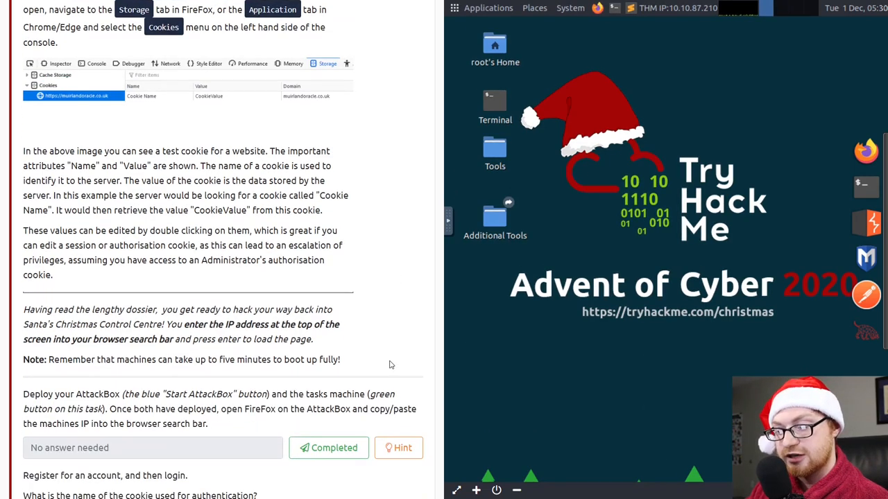
{"action": "scroll", "scroll_direction": "down", "scroll_amount": 3}
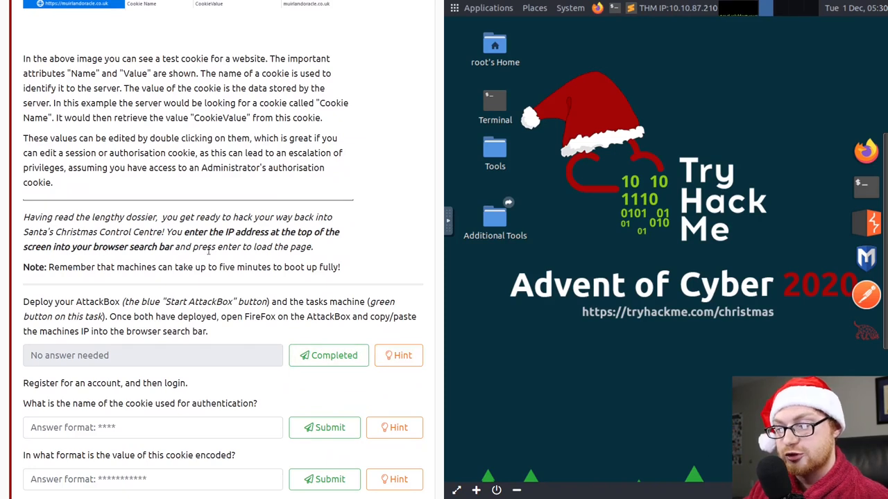
{"action": "mouse_move", "coordinate": [379, 243]}
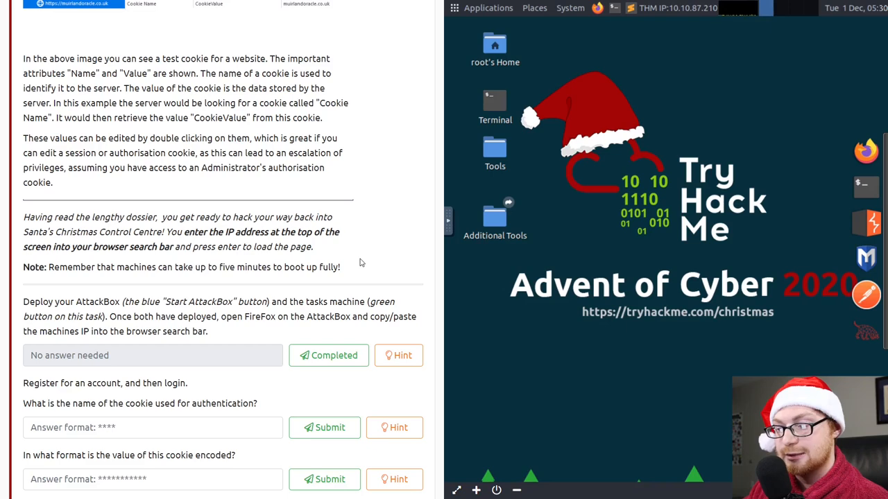
{"action": "scroll", "scroll_direction": "down", "scroll_amount": 3}
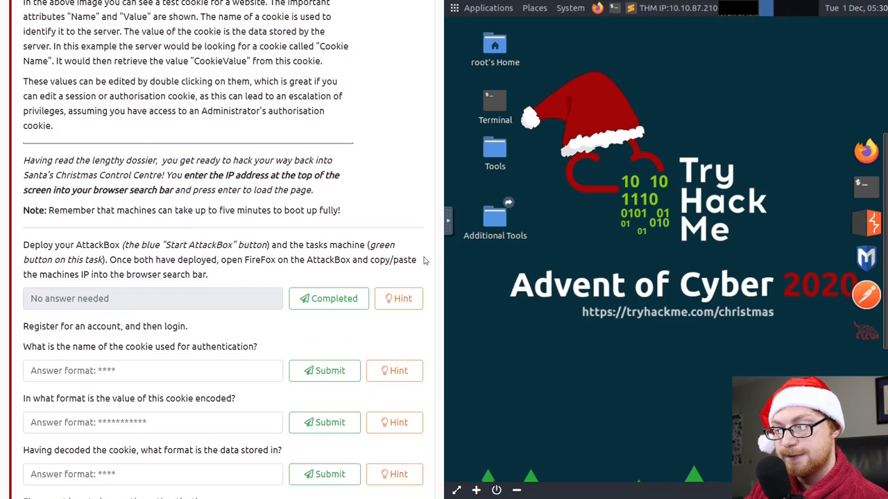
{"action": "scroll", "scroll_direction": "down", "scroll_amount": 3}
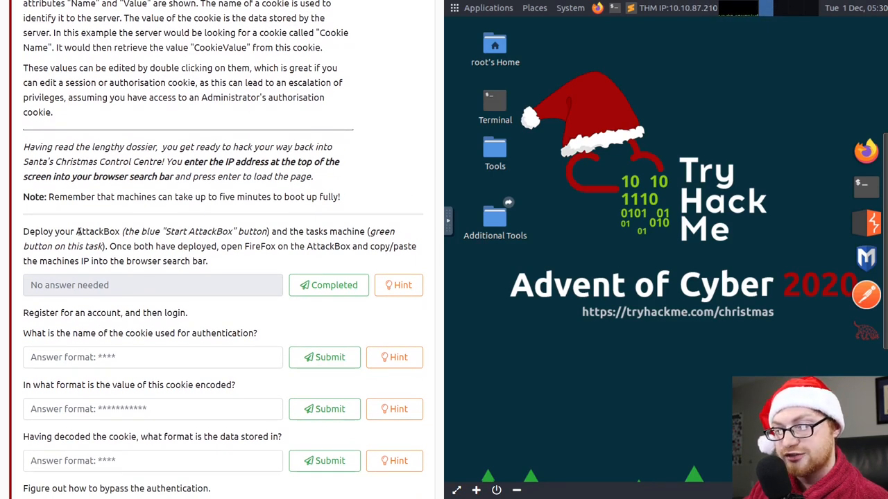
{"action": "double_click", "coordinate": [97, 230]}
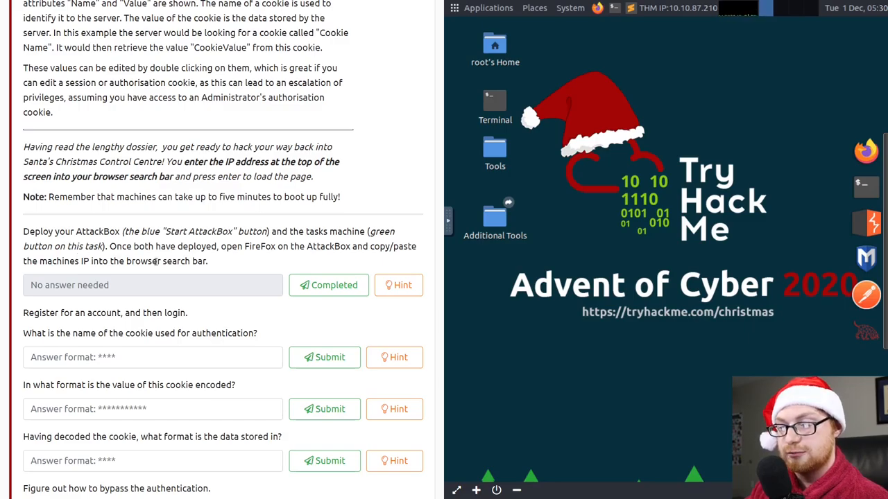
{"action": "scroll", "scroll_direction": "up", "scroll_amount": 3}
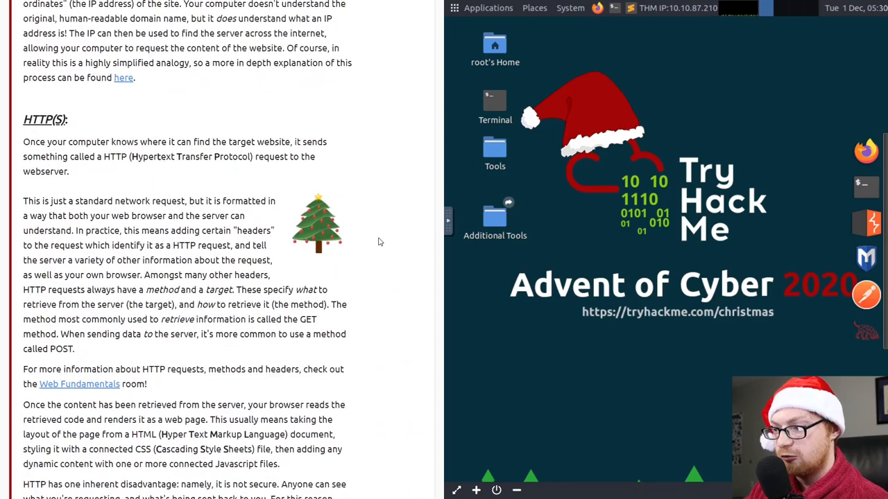
{"action": "scroll", "scroll_direction": "up", "scroll_amount": 3}
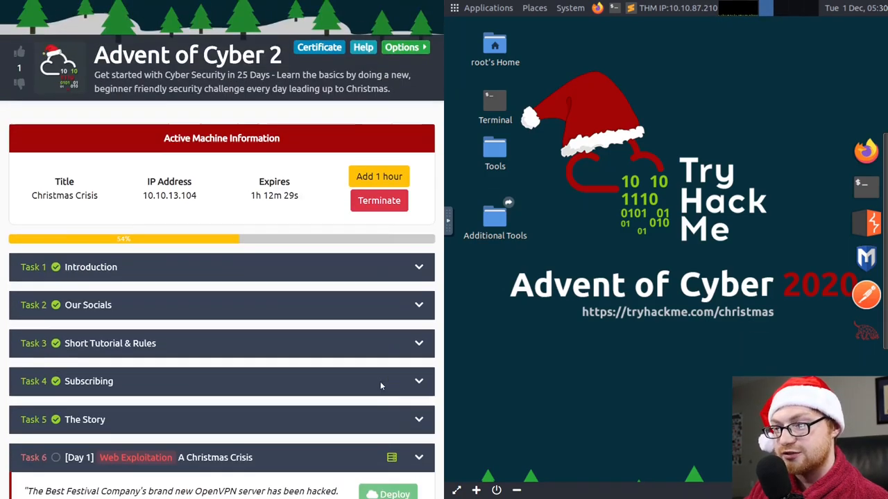
{"action": "scroll", "scroll_direction": "up", "scroll_amount": 3}
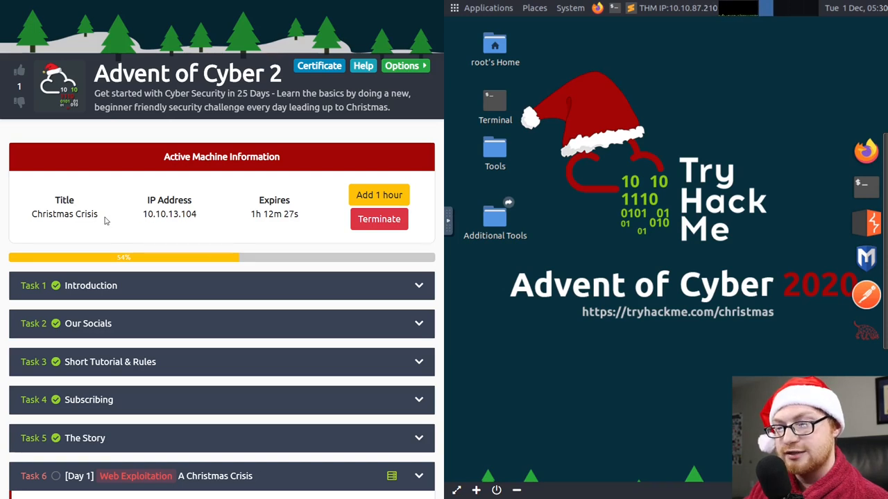
{"action": "double_click", "coordinate": [64, 214]}
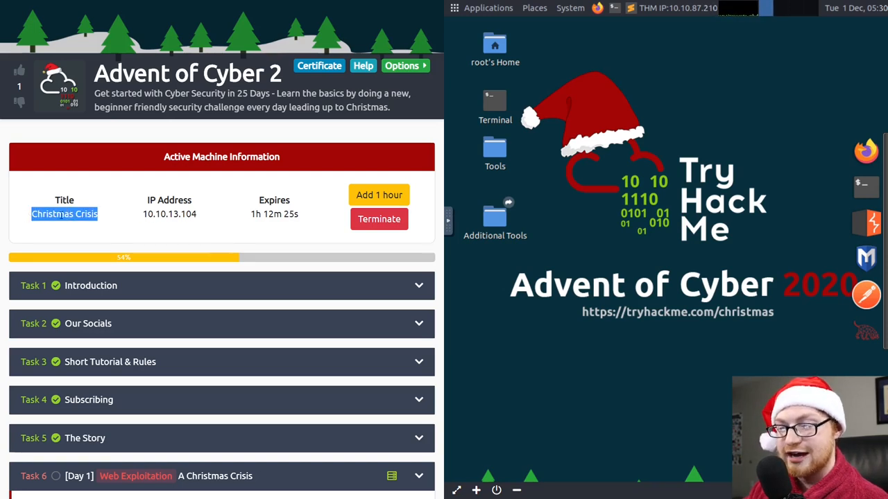
{"action": "double_click", "coordinate": [169, 213]}
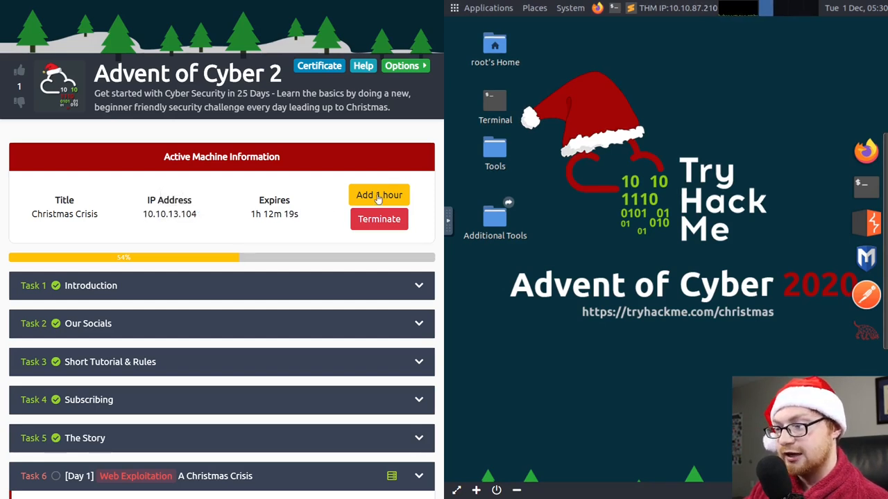
{"action": "mouse_move", "coordinate": [379, 195]}
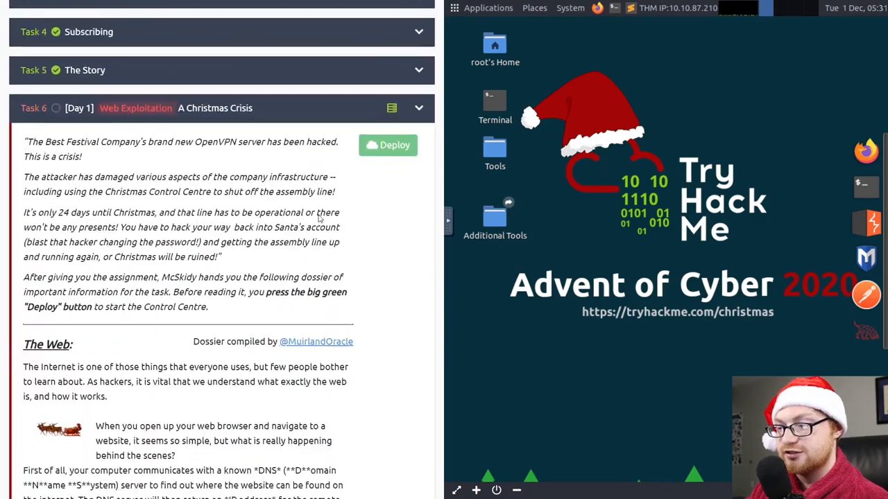
Step: Launch Firefox on the AttackBox and begin typing the machine IP '10.1' in the address bar
{"action": "scroll", "scroll_direction": "down", "scroll_amount": 3}
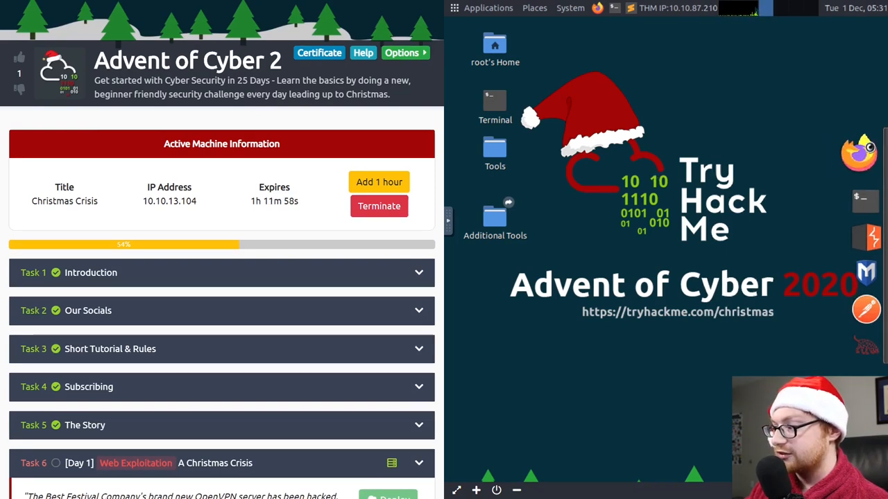
{"action": "left_click", "coordinate": [865, 152]}
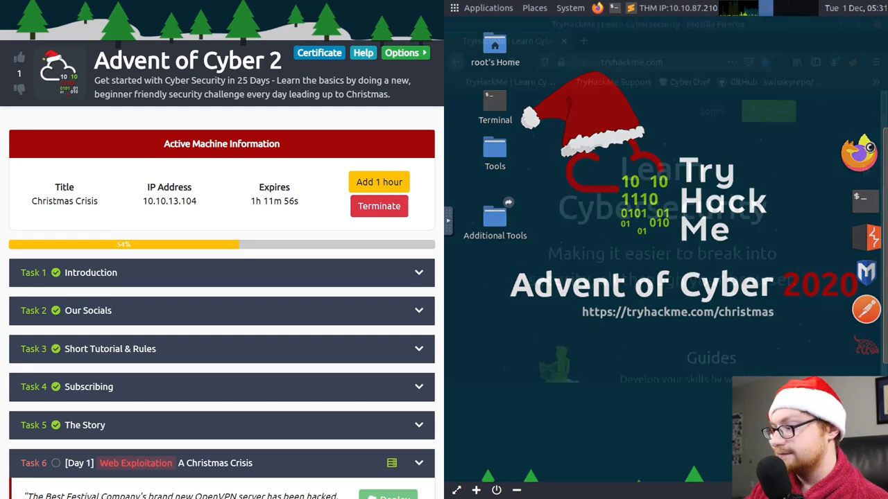
{"action": "left_click", "coordinate": [616, 61]}
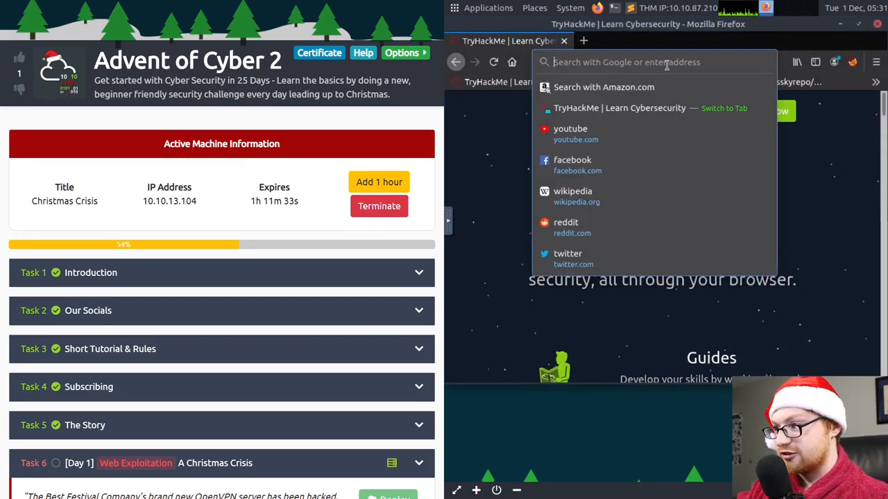
{"action": "type", "text": "10."}
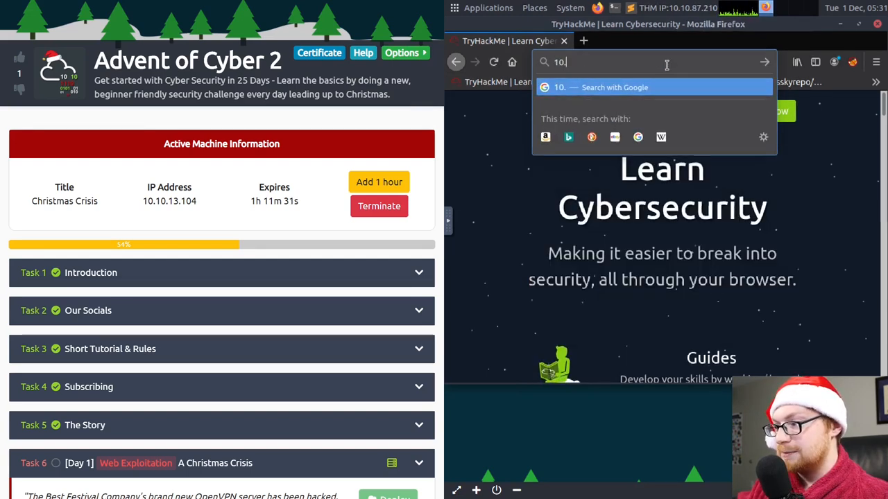
{"action": "type", "text": "10.13.104"}
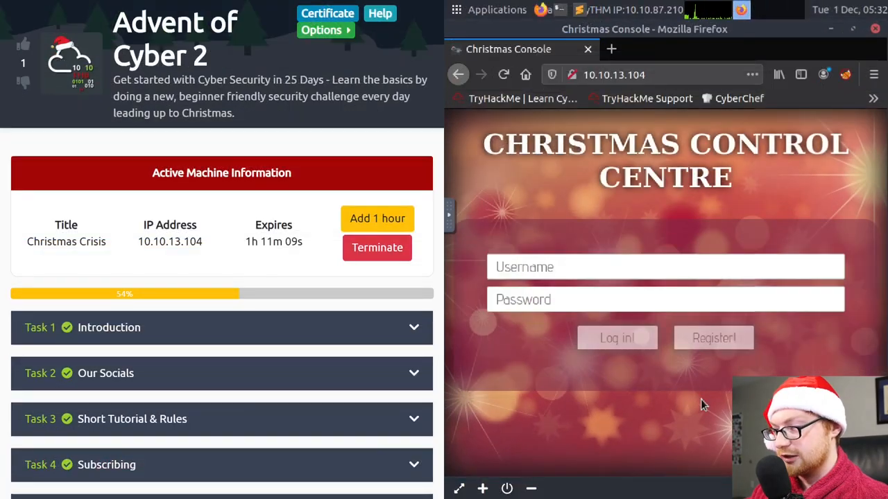
Step: Scroll to Day 1's questions and mark the deploy-and-open-IP question Completed
{"action": "scroll", "scroll_direction": "down", "scroll_amount": 3}
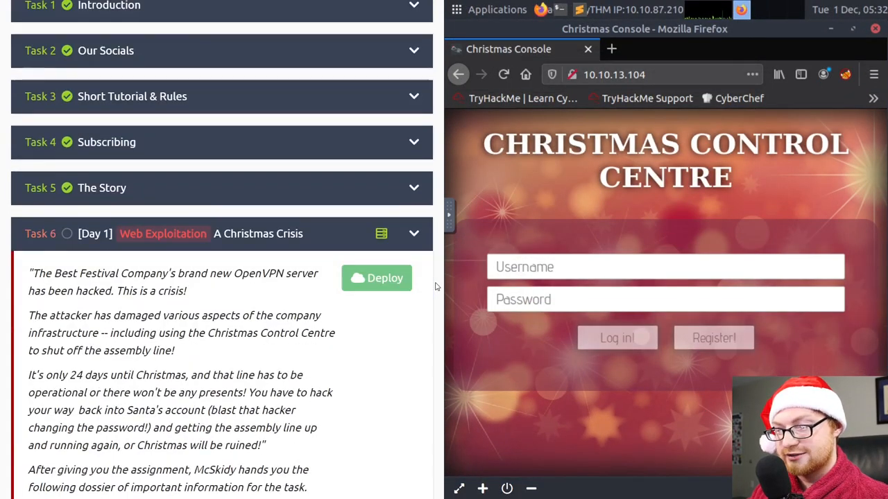
{"action": "scroll", "scroll_direction": "down", "scroll_amount": 3}
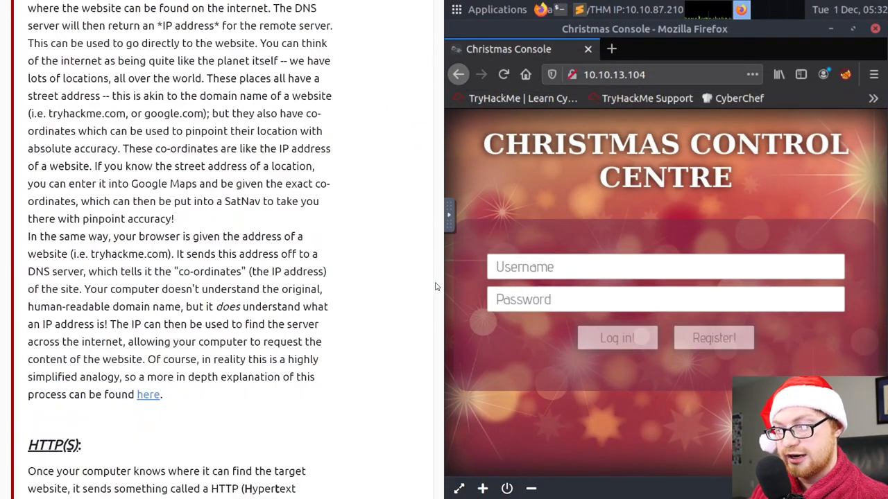
{"action": "scroll", "scroll_direction": "down", "scroll_amount": 3}
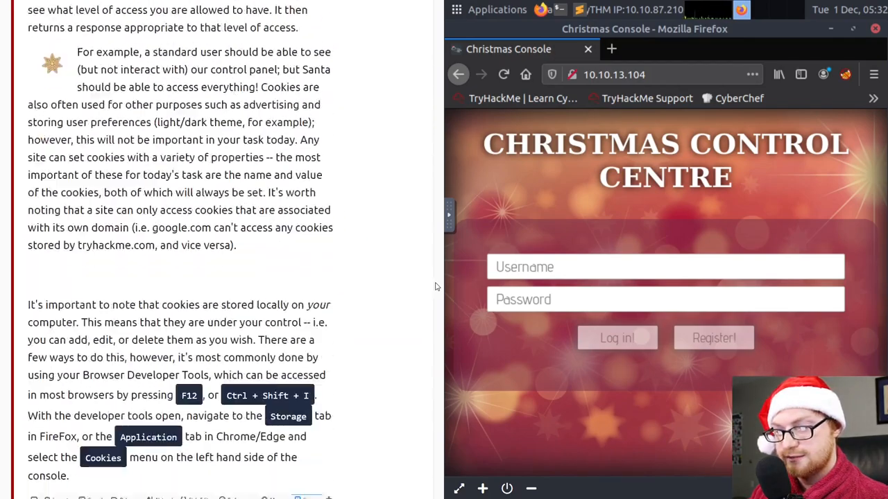
{"action": "scroll", "scroll_direction": "down", "scroll_amount": 3}
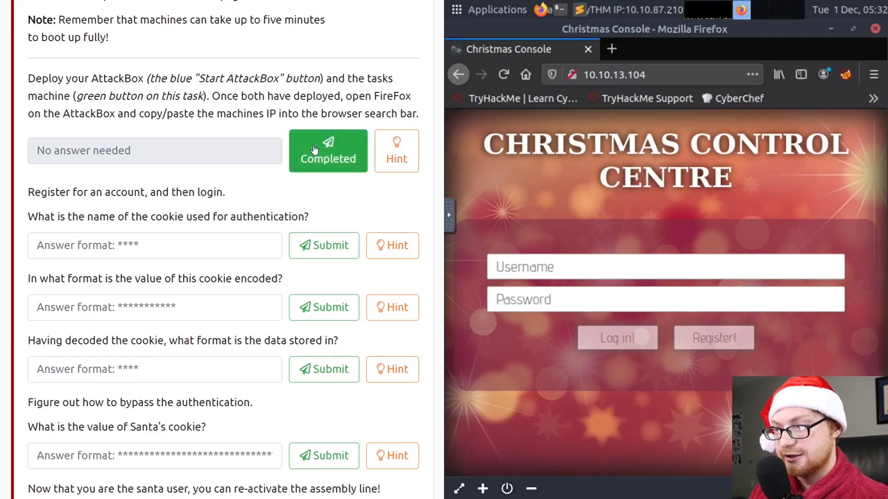
{"action": "left_click", "coordinate": [327, 150]}
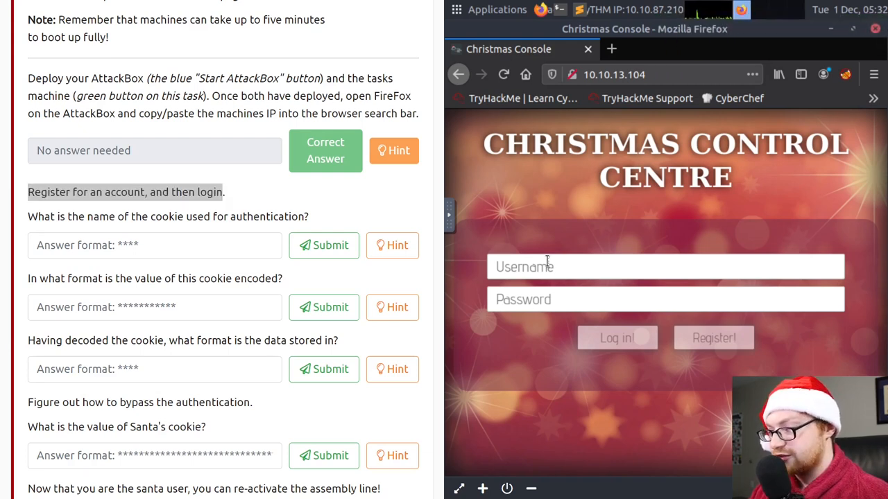
{"action": "type", "text": "john"}
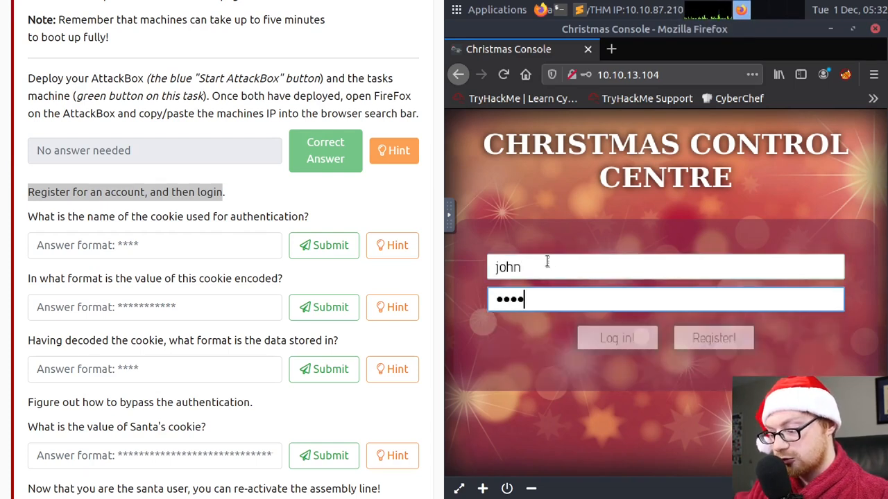
{"action": "type", "text": "password"}
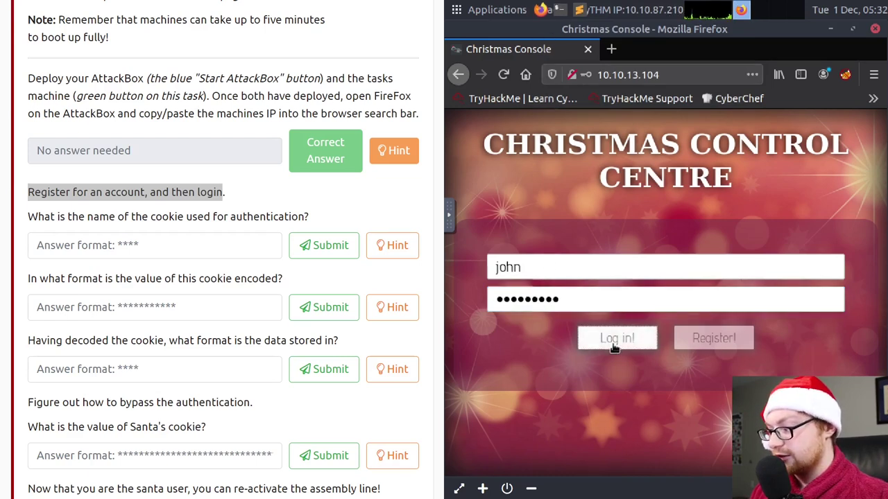
{"action": "left_click", "coordinate": [616, 338]}
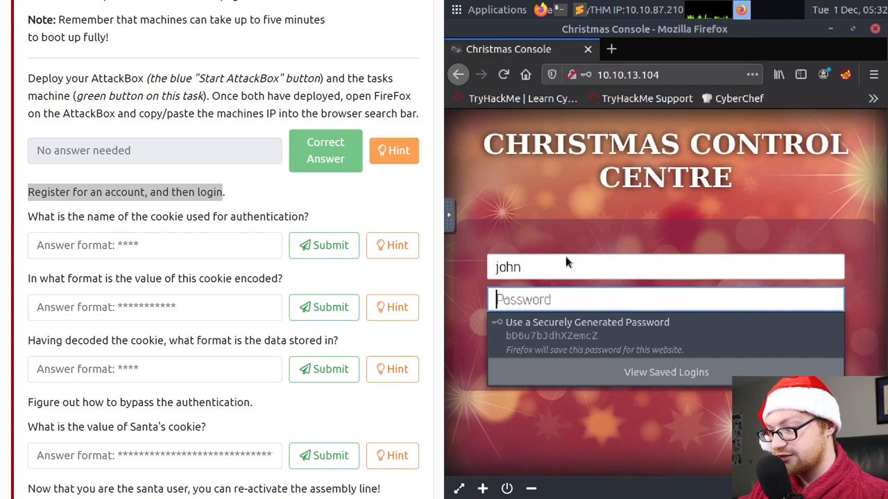
{"action": "type", "text": "password"}
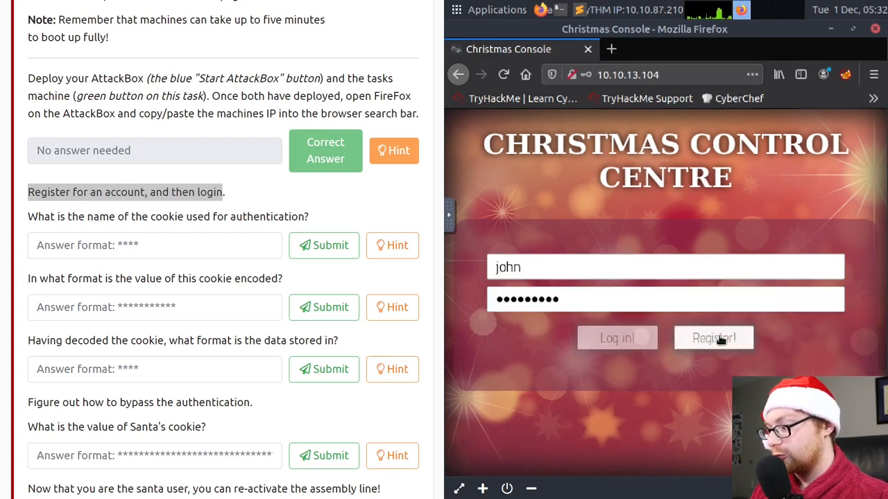
{"action": "left_click", "coordinate": [713, 338]}
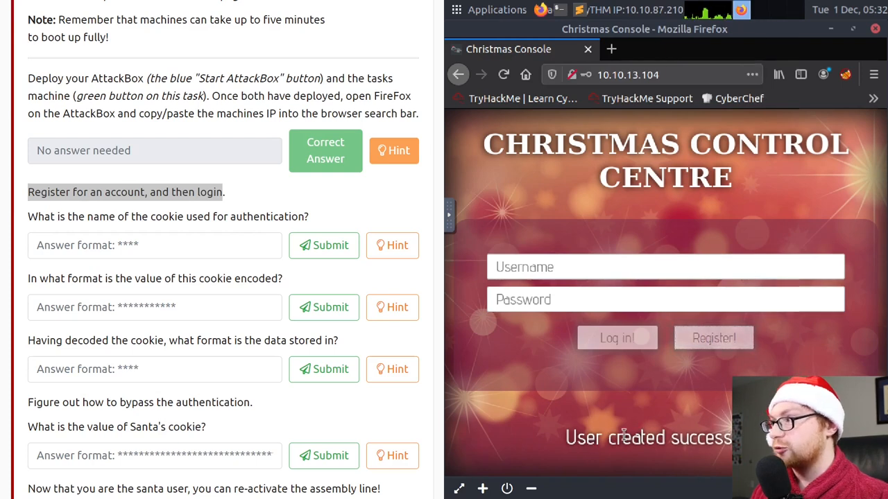
Step: Log in to the Christmas Control Centre as john
{"action": "type", "text": "jo"}
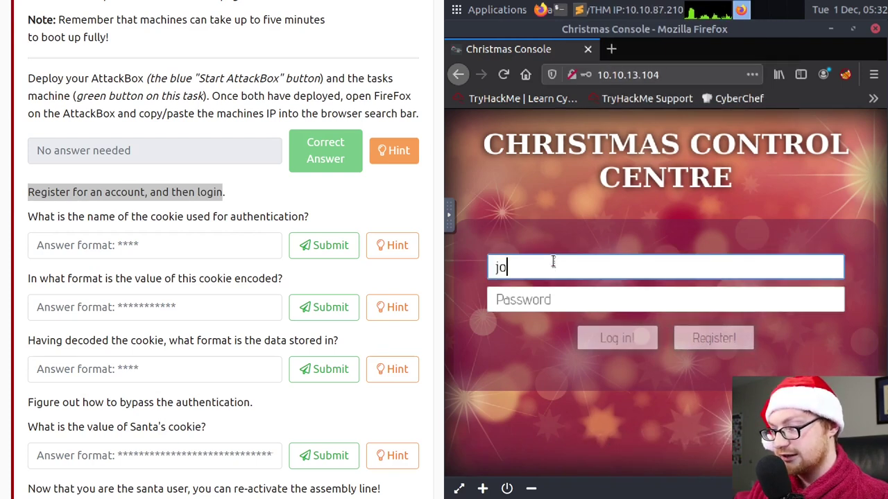
{"action": "type", "text": "hn"}
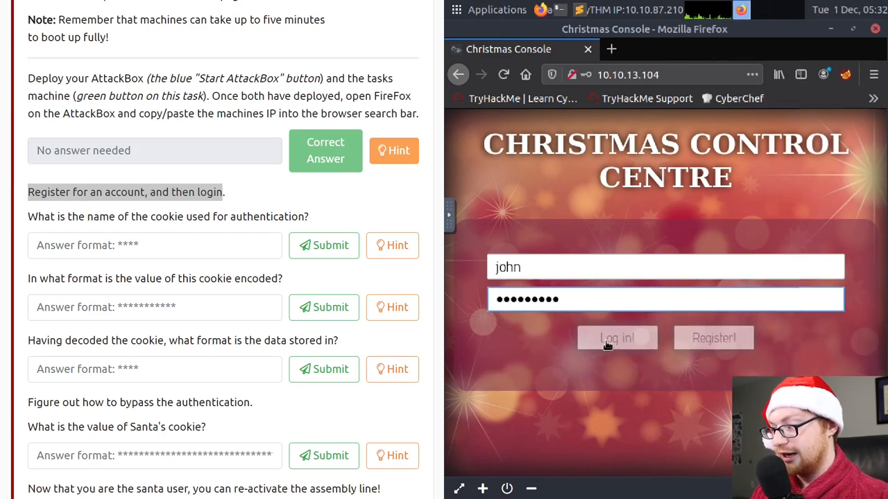
{"action": "left_click", "coordinate": [616, 338]}
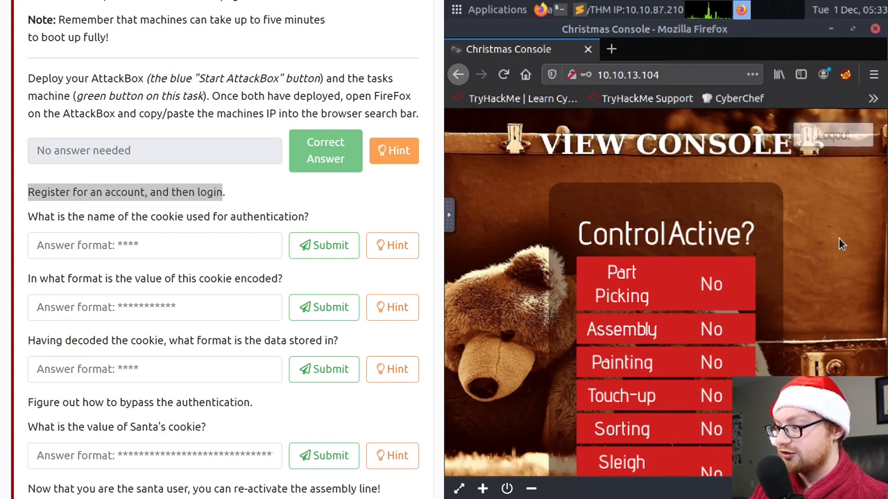
Step: Scroll the Day 1 dossier back up to the cookies and developer tools explanation
{"action": "double_click", "coordinate": [707, 234]}
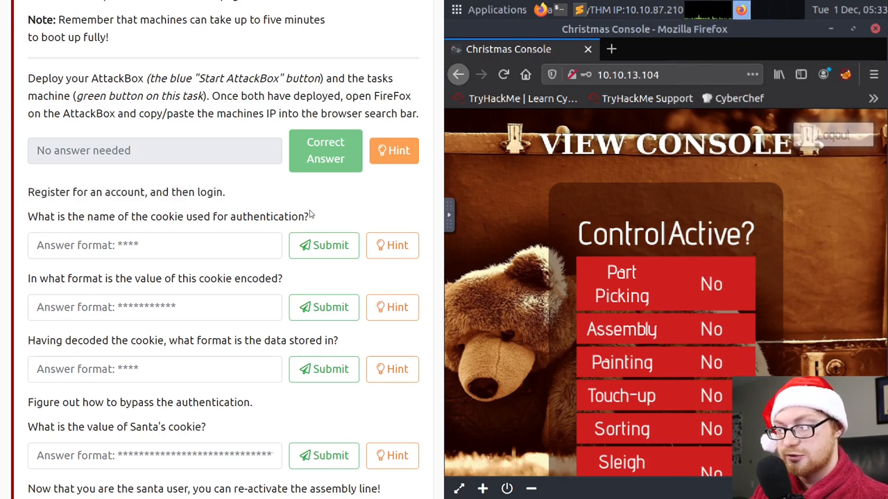
{"action": "scroll", "scroll_direction": "up", "scroll_amount": 3}
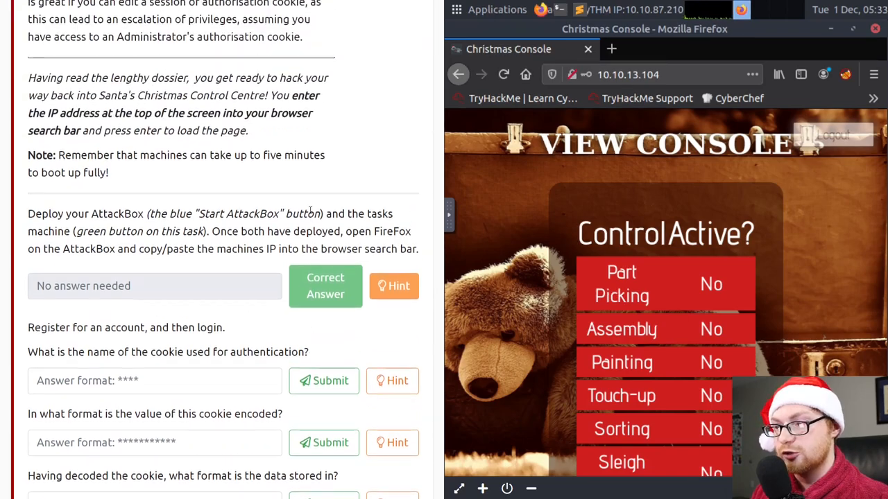
{"action": "scroll", "scroll_direction": "up", "scroll_amount": 3}
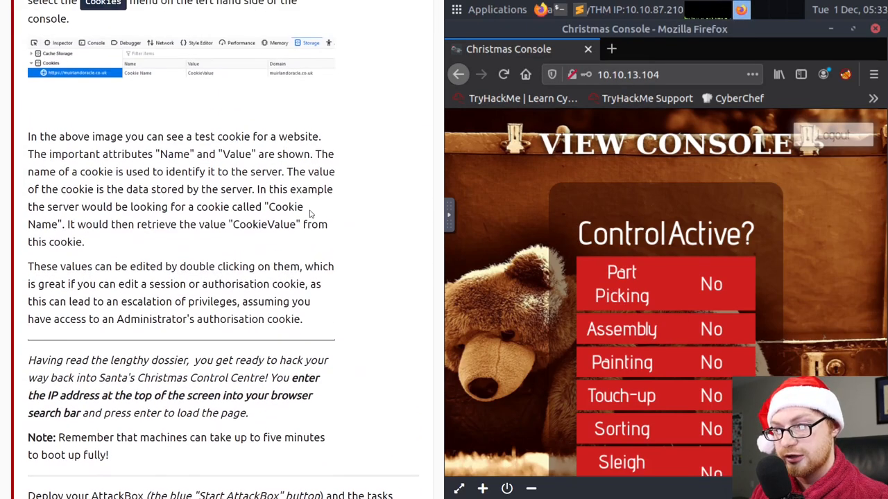
{"action": "scroll", "scroll_direction": "up", "scroll_amount": 3}
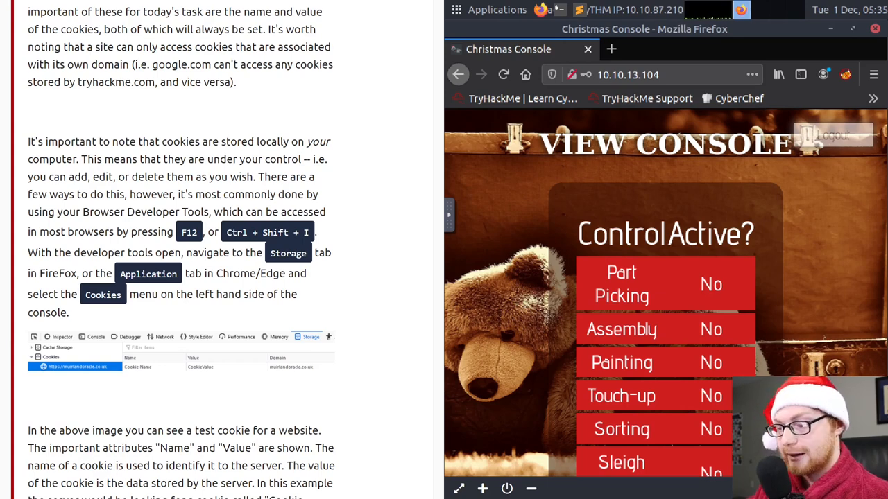
Step: Open Firefox developer tools' Storage panel and enlarge the cookie tree for 10.10.13.104
{"action": "key", "text": "F12"}
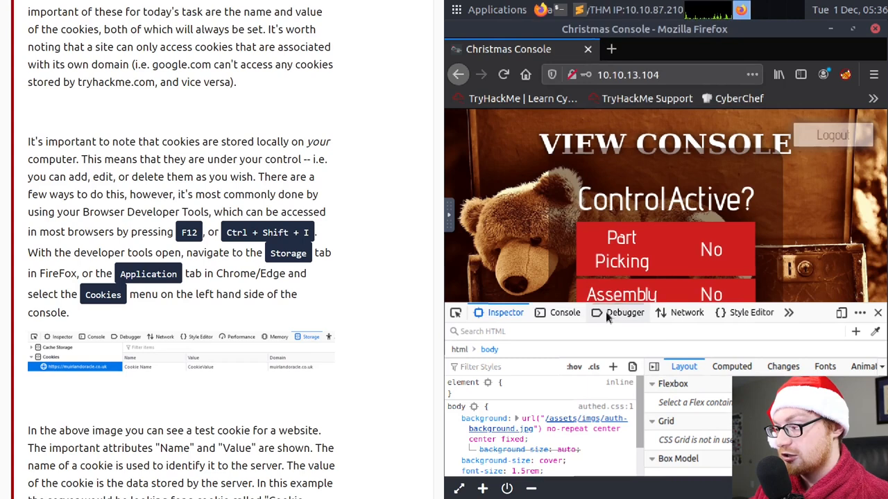
{"action": "mouse_move", "coordinate": [728, 316]}
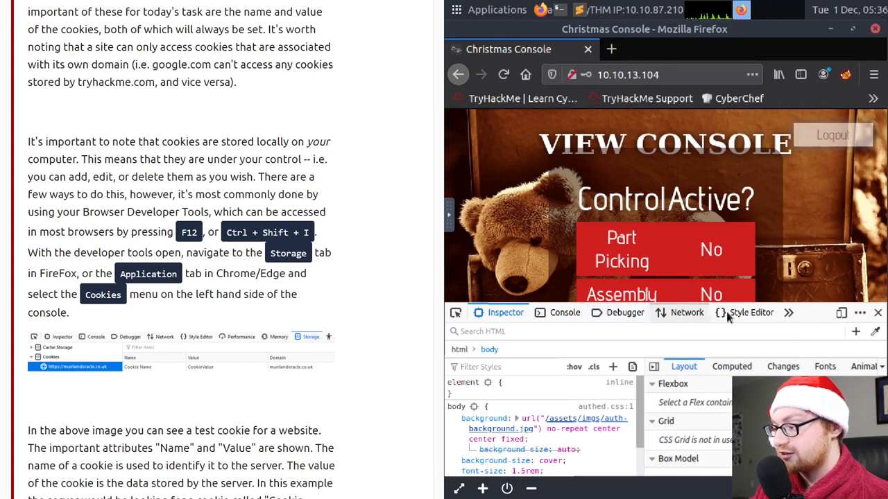
{"action": "mouse_move", "coordinate": [751, 312]}
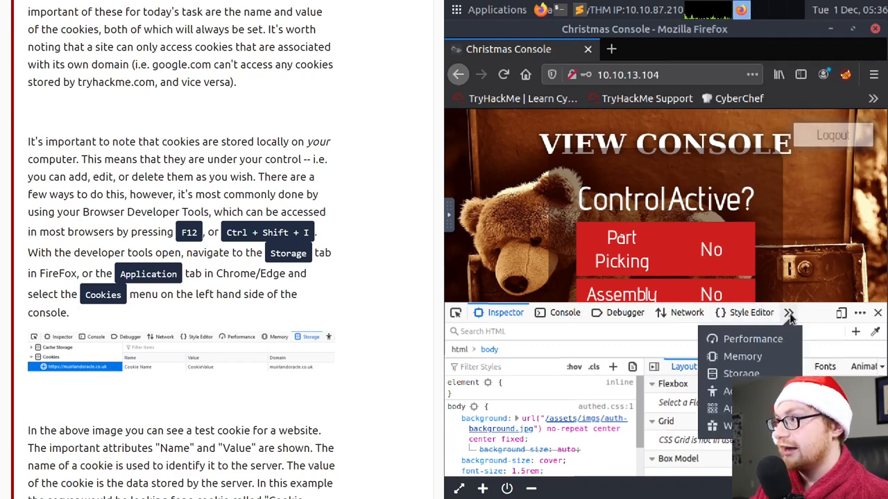
{"action": "left_click", "coordinate": [741, 373]}
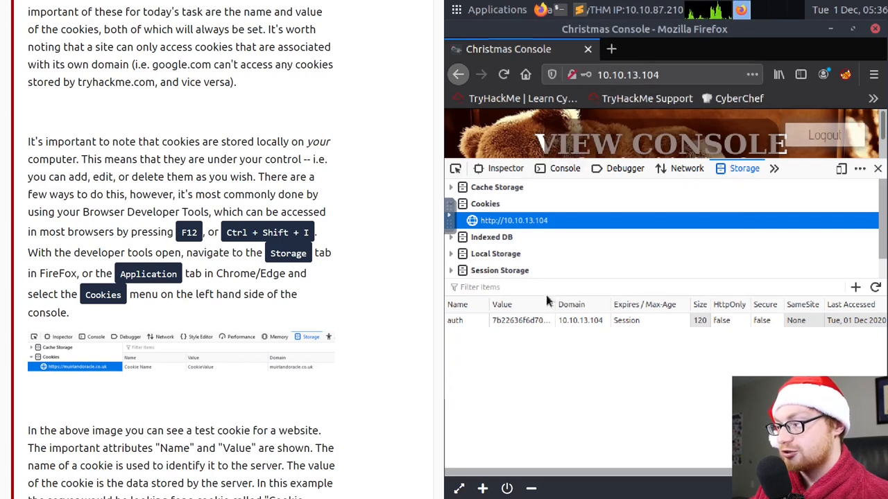
{"action": "mouse_move", "coordinate": [548, 280]}
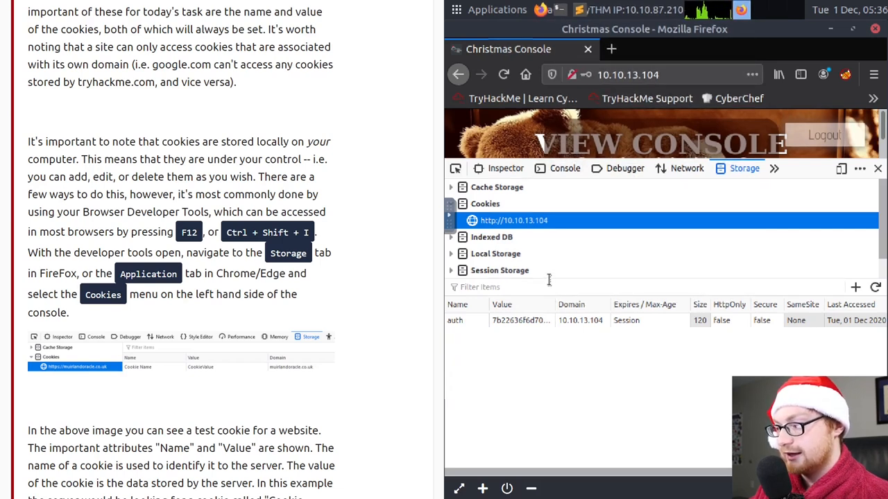
{"action": "left_click_drag", "start_coordinate": [548, 280], "coordinate": [548, 291]}
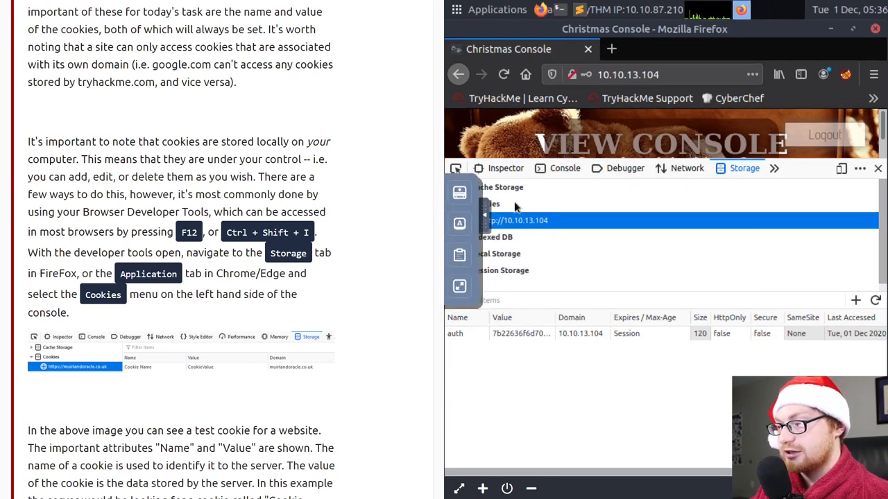
{"action": "mouse_move", "coordinate": [579, 227]}
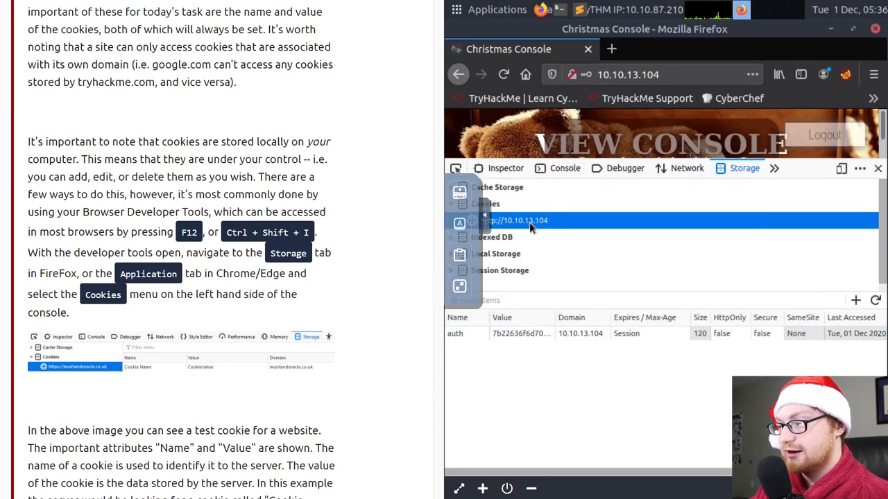
{"action": "mouse_move", "coordinate": [582, 228]}
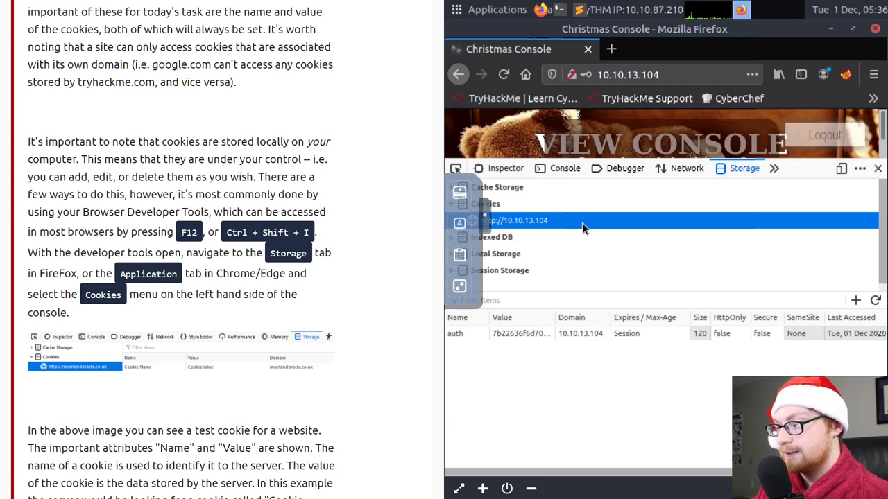
{"action": "mouse_move", "coordinate": [533, 207]}
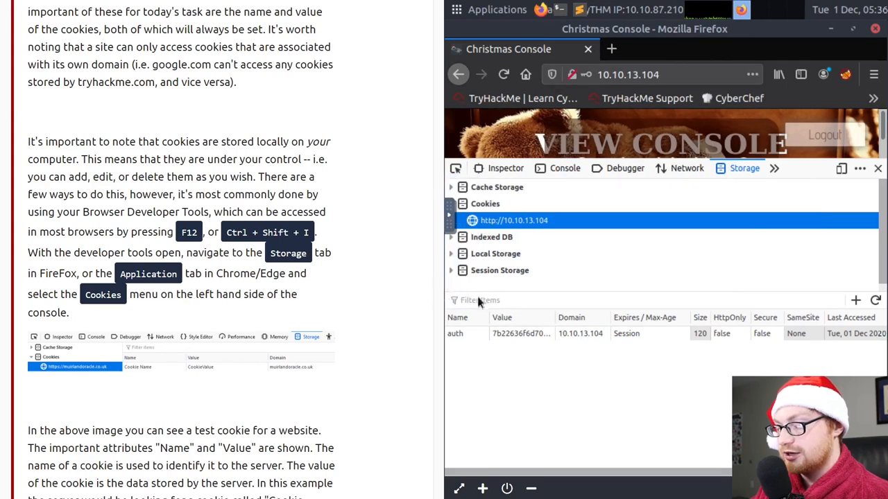
{"action": "mouse_move", "coordinate": [462, 340]}
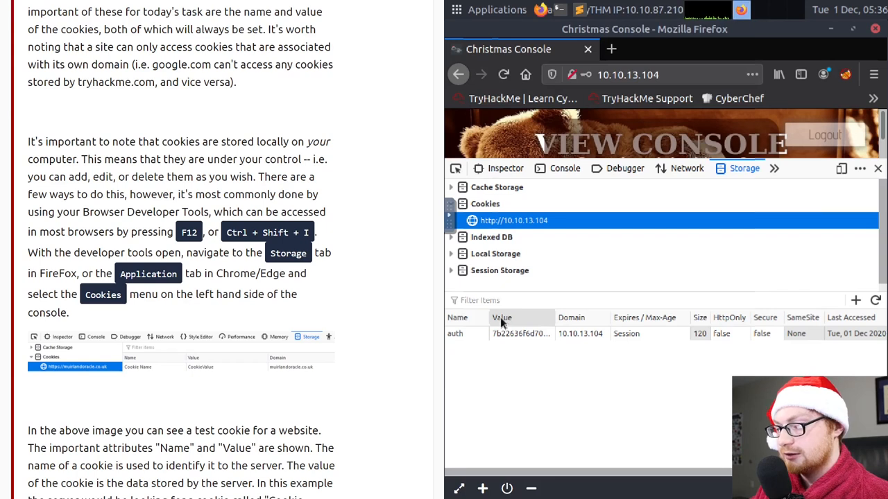
{"action": "mouse_move", "coordinate": [513, 341]}
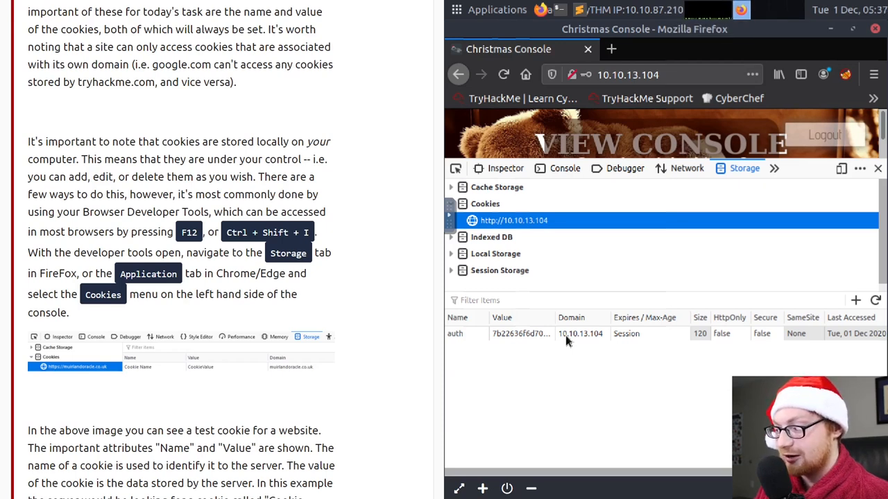
{"action": "mouse_move", "coordinate": [463, 333]}
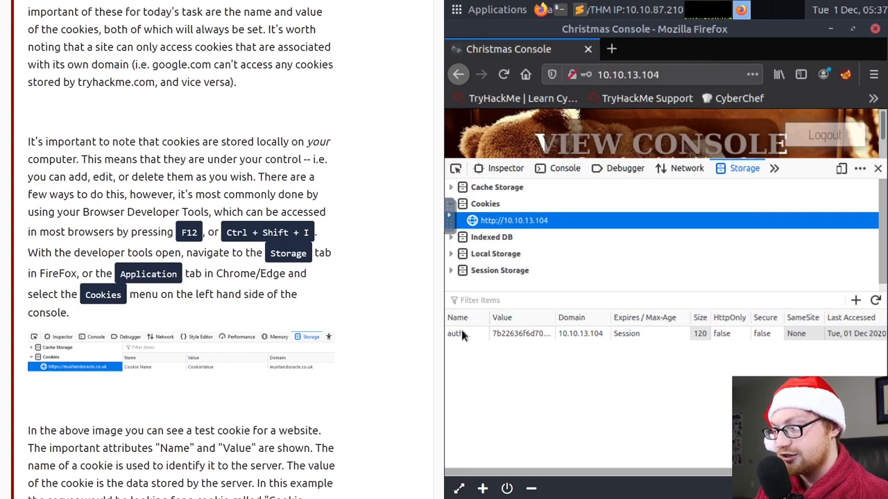
Step: Select the auth cookie row to show its full value, domain and session expiry
{"action": "left_click", "coordinate": [457, 334]}
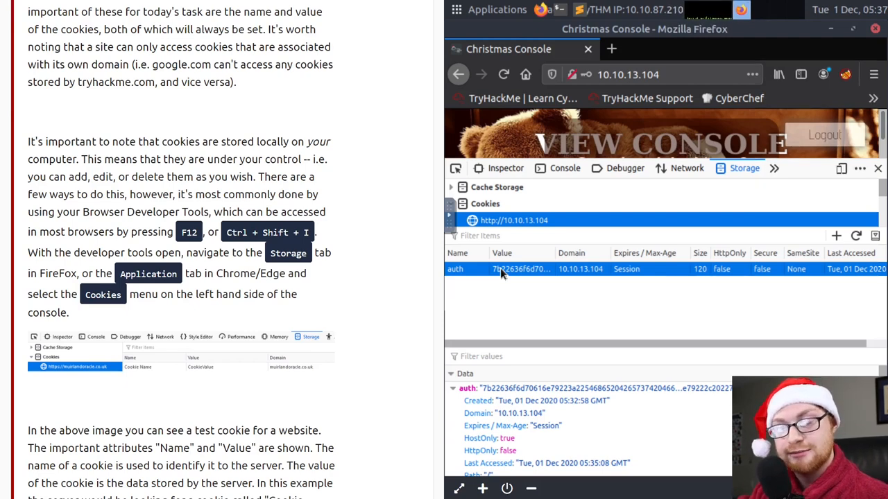
{"action": "mouse_move", "coordinate": [371, 251]}
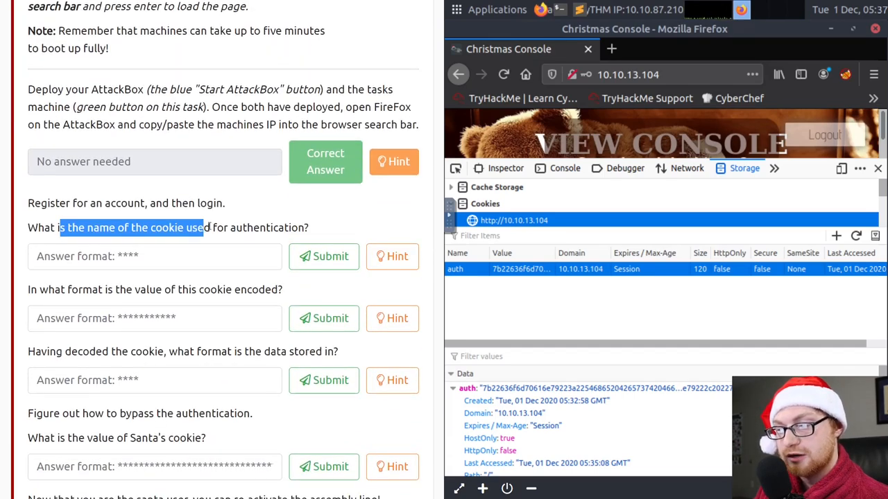
Step: Enter 'auth' in the cookie-name answer box and submit it
{"action": "left_click", "coordinate": [496, 281]}
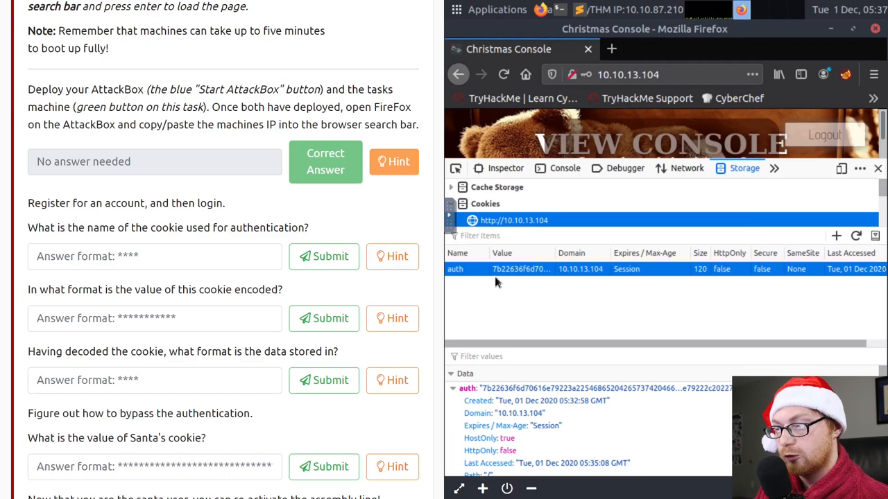
{"action": "left_click", "coordinate": [154, 256]}
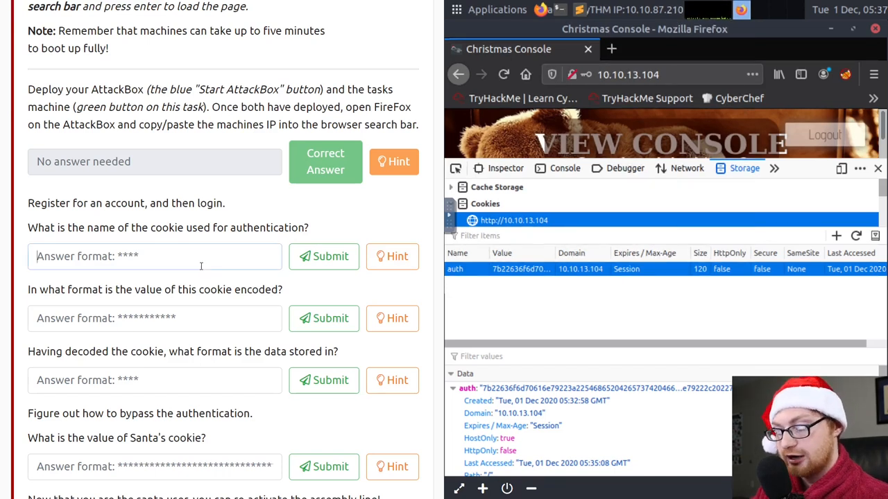
{"action": "type", "text": "auth"}
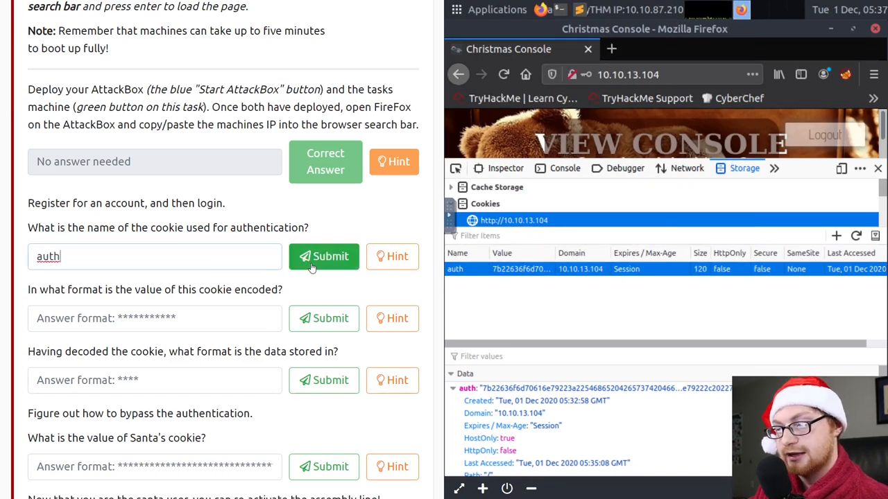
{"action": "left_click", "coordinate": [324, 256]}
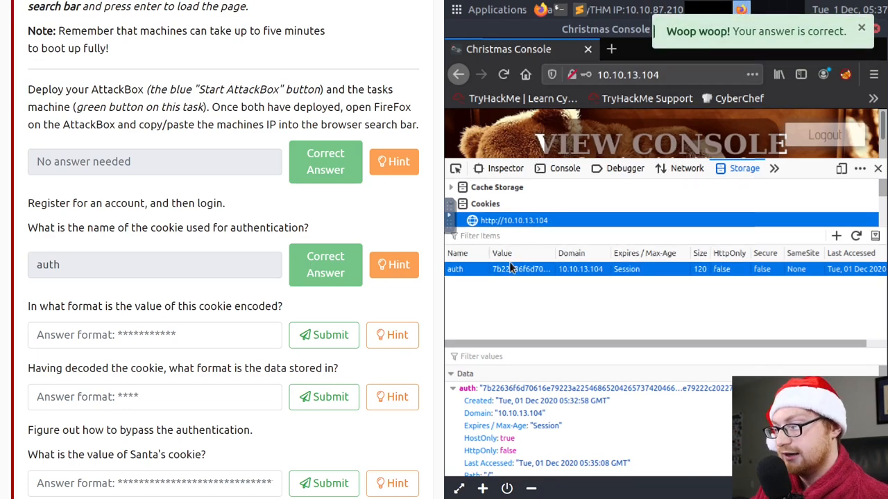
{"action": "mouse_move", "coordinate": [325, 310]}
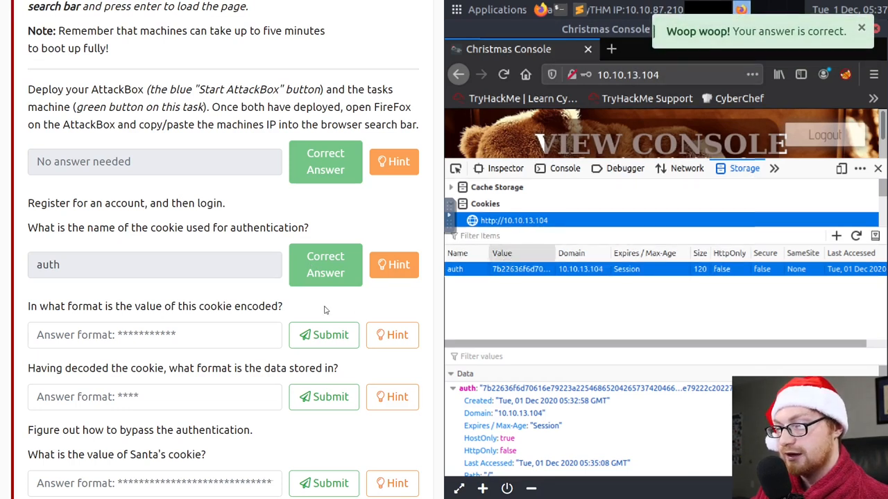
{"action": "double_click", "coordinate": [65, 306]}
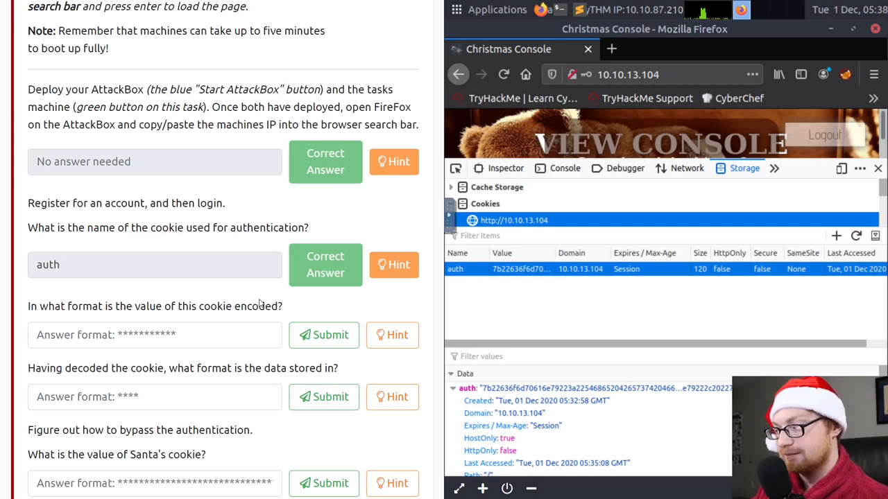
{"action": "double_click", "coordinate": [520, 269]}
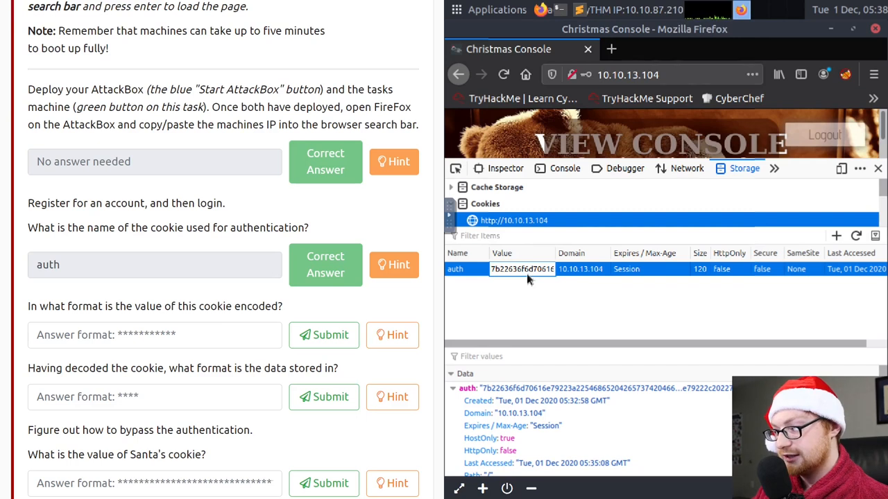
{"action": "double_click", "coordinate": [521, 269]}
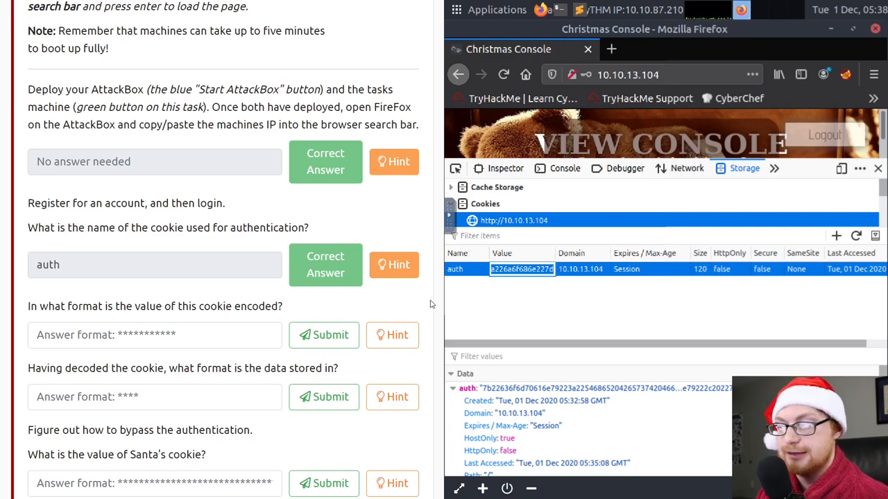
{"action": "mouse_move", "coordinate": [392, 335]}
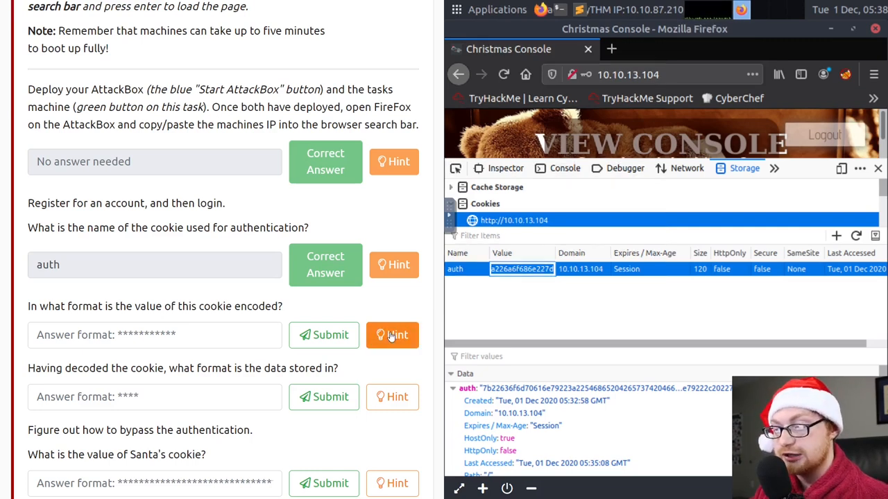
{"action": "left_click", "coordinate": [392, 335]}
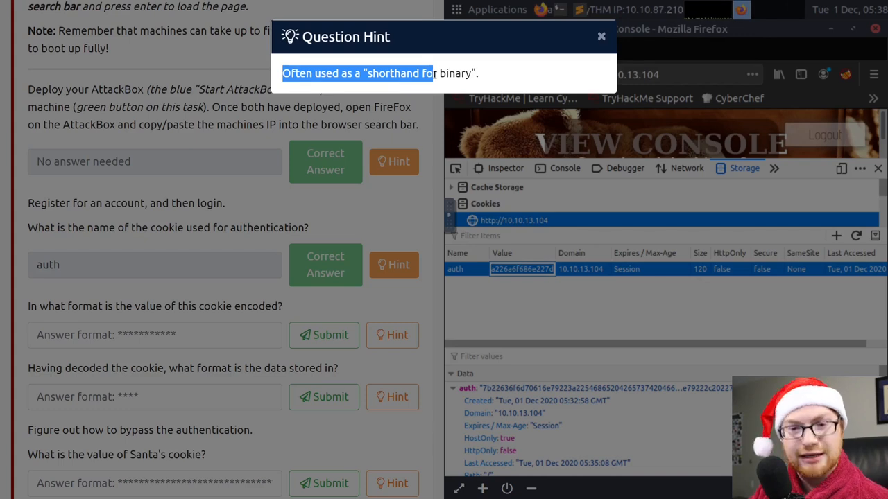
{"action": "left_click_drag", "start_coordinate": [430, 73], "coordinate": [472, 72]}
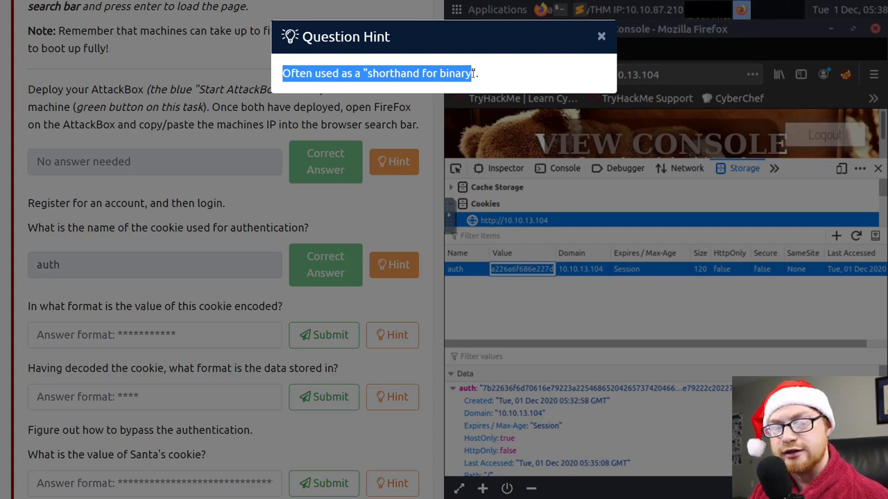
{"action": "mouse_move", "coordinate": [505, 74]}
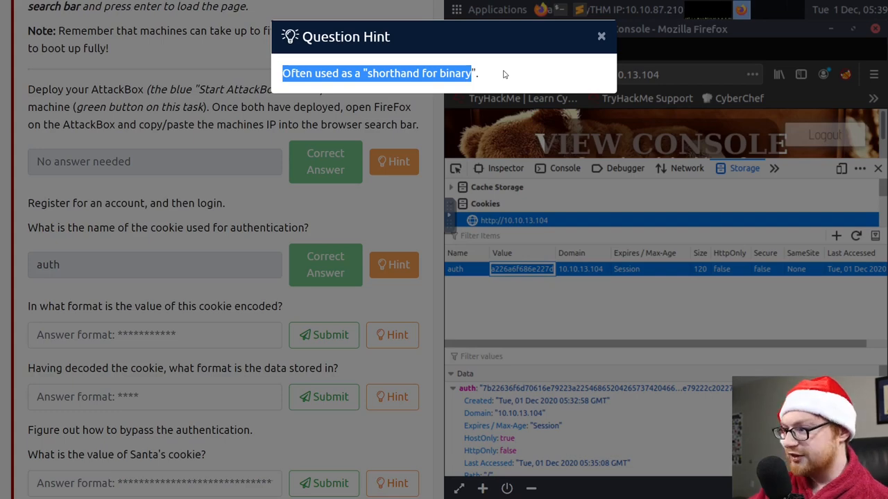
{"action": "left_click", "coordinate": [601, 36]}
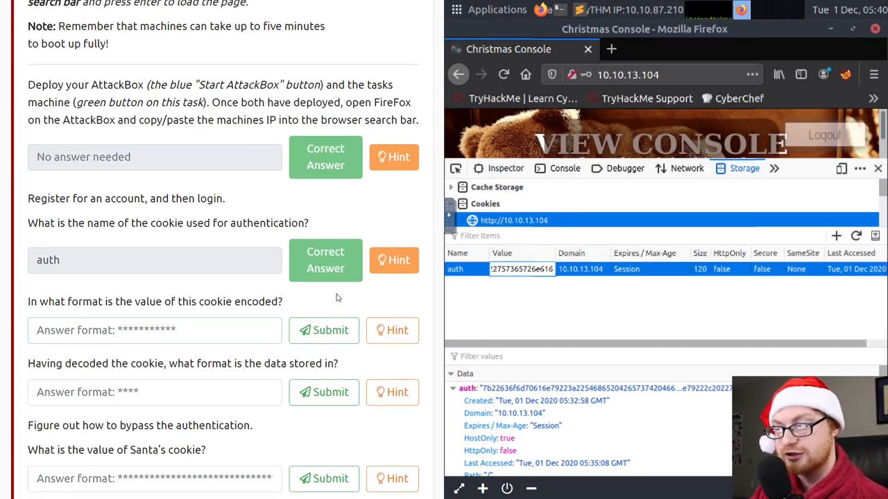
Step: Submit 'hexadecimal' as the encoding answer, then select the cookie value in DevTools
{"action": "type", "text": "hex"}
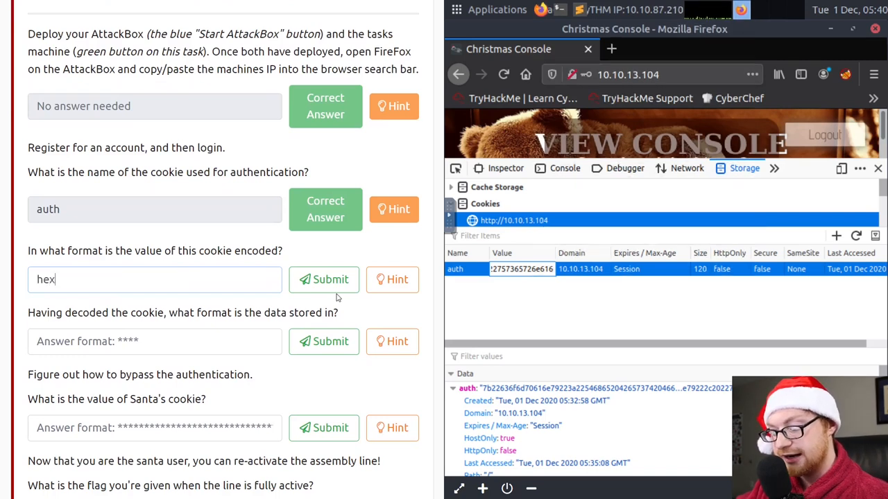
{"action": "type", "text": "adeci"}
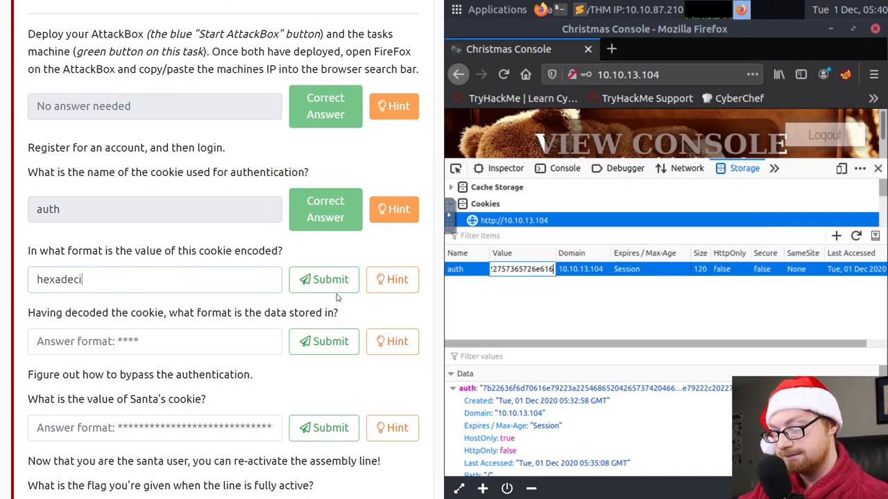
{"action": "left_click", "coordinate": [323, 278]}
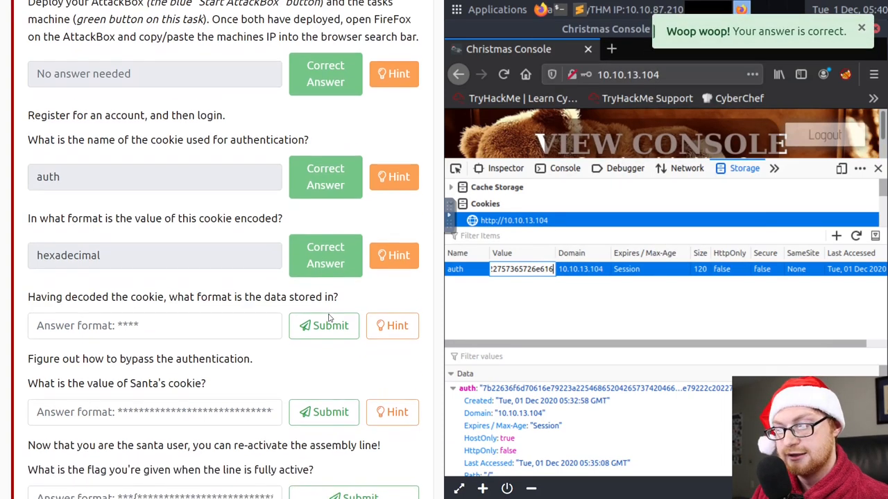
{"action": "scroll", "scroll_direction": "down", "scroll_amount": 3}
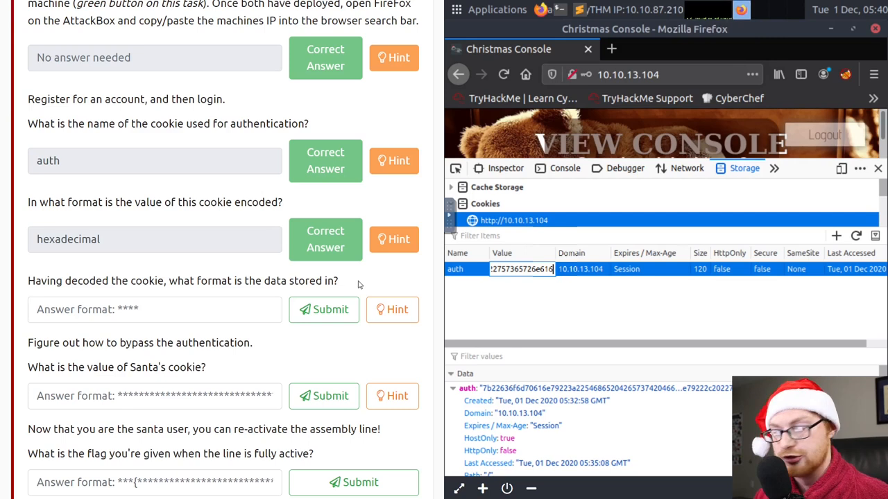
{"action": "double_click", "coordinate": [522, 269]}
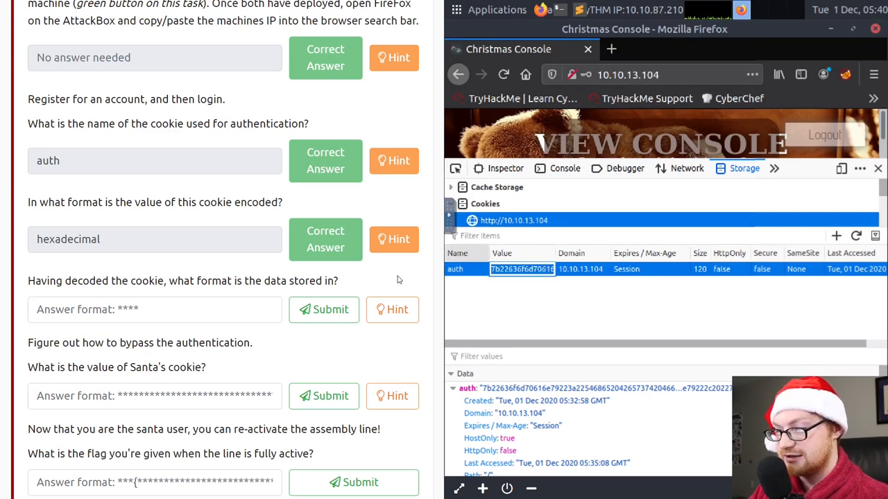
{"action": "left_click", "coordinate": [392, 309]}
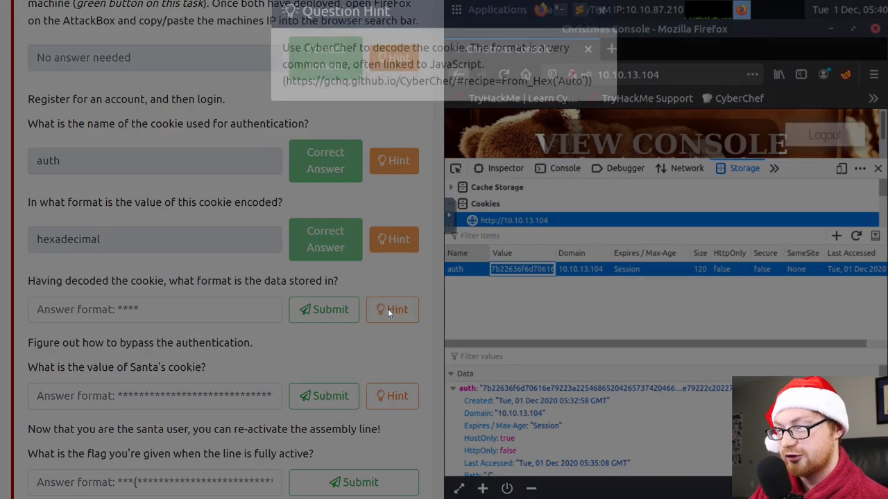
{"action": "left_click", "coordinate": [392, 309]}
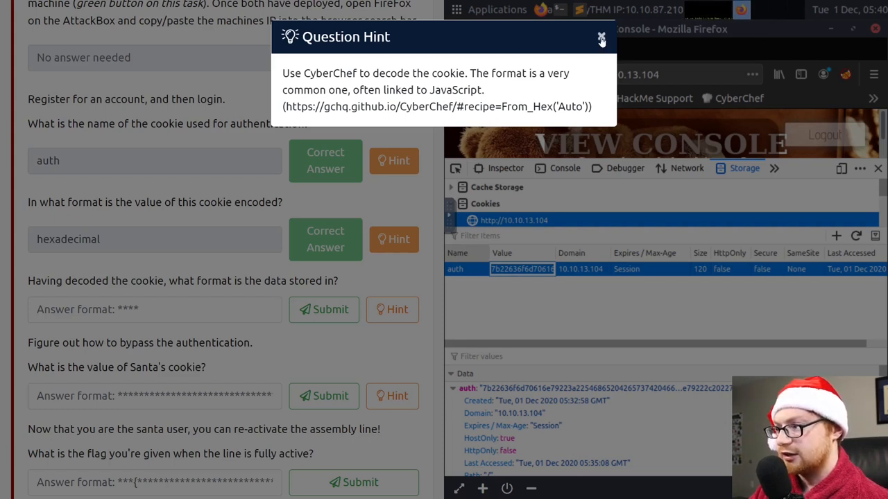
{"action": "left_click", "coordinate": [600, 38]}
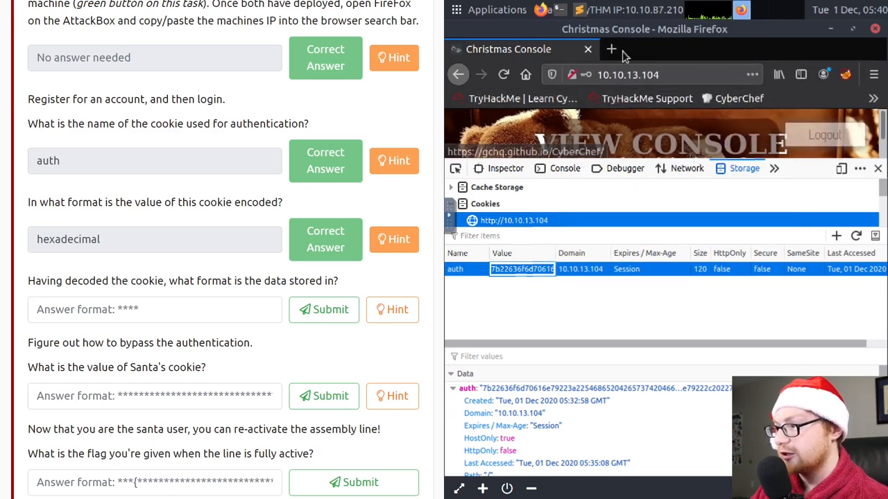
Step: Load CyberChef in a new tab with the hex cookie value pasted as input
{"action": "left_click", "coordinate": [611, 48]}
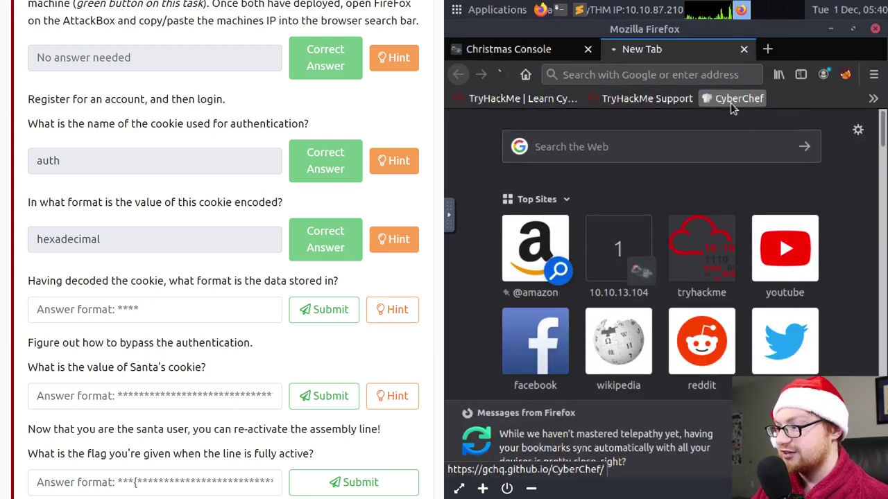
{"action": "left_click", "coordinate": [737, 98]}
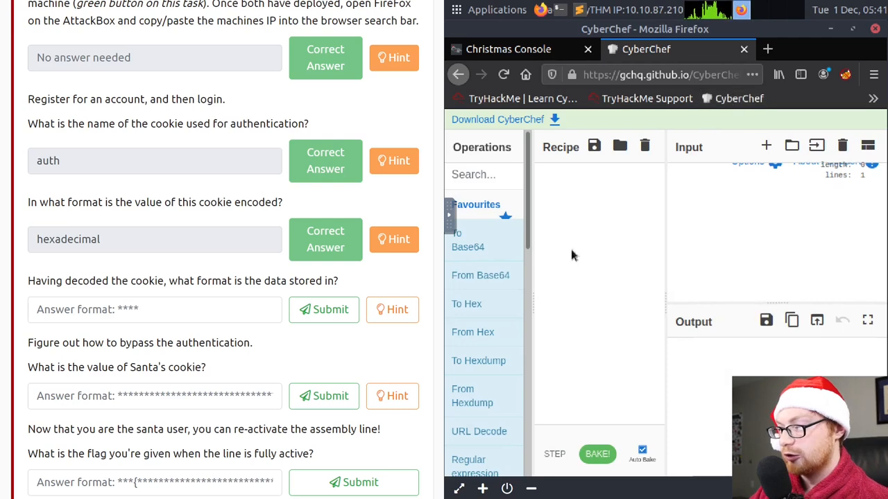
{"action": "scroll", "scroll_direction": "up", "scroll_amount": 3}
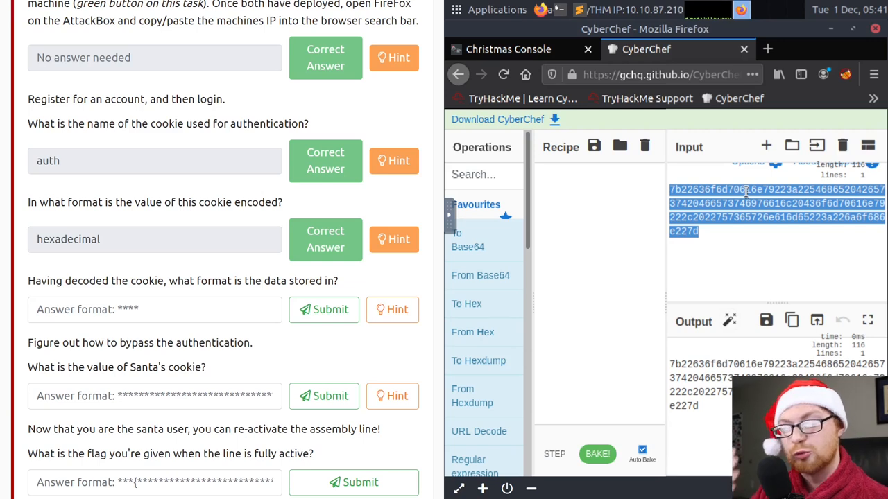
{"action": "left_click", "coordinate": [721, 231]}
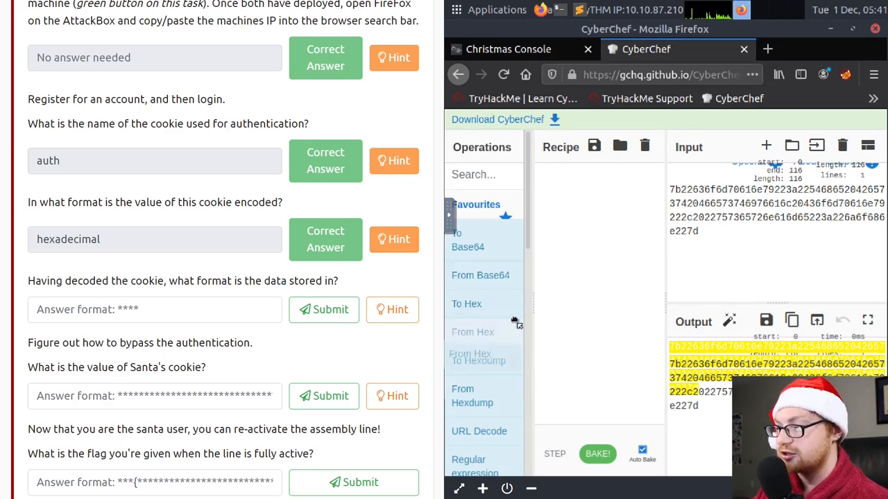
Step: Add From Hex to the recipe and inspect the decoded company and username fields
{"action": "left_click_drag", "start_coordinate": [473, 332], "coordinate": [589, 214]}
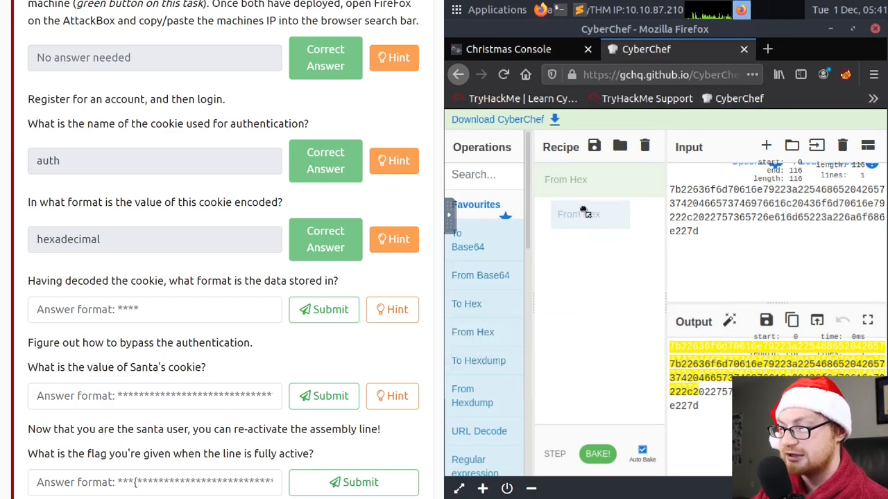
{"action": "left_click", "coordinate": [590, 214]}
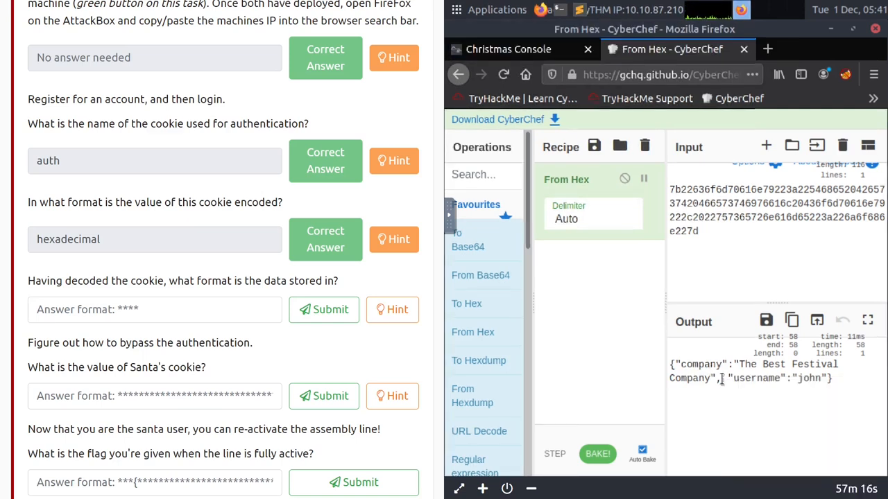
{"action": "left_click_drag", "start_coordinate": [739, 364], "coordinate": [746, 380]}
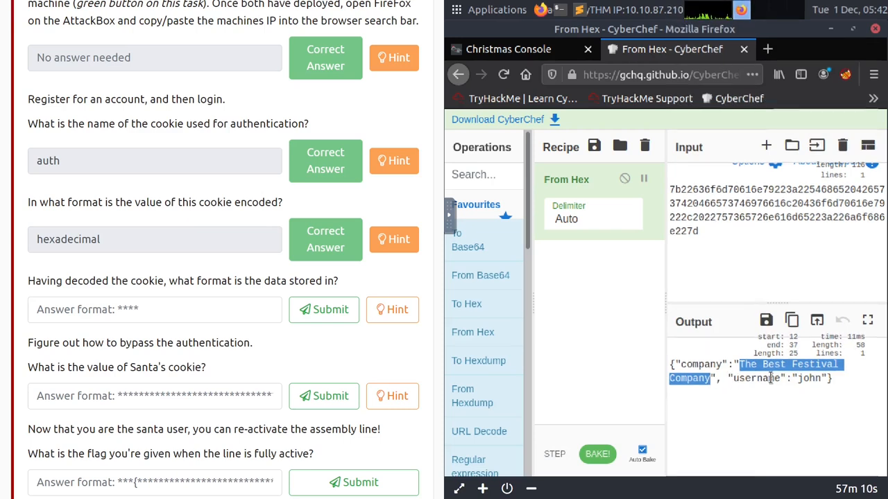
{"action": "double_click", "coordinate": [807, 378]}
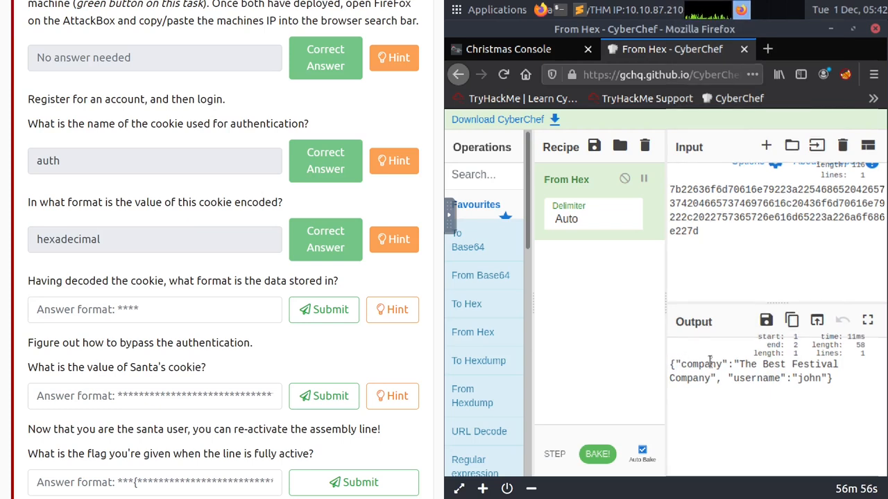
{"action": "mouse_move", "coordinate": [704, 391]}
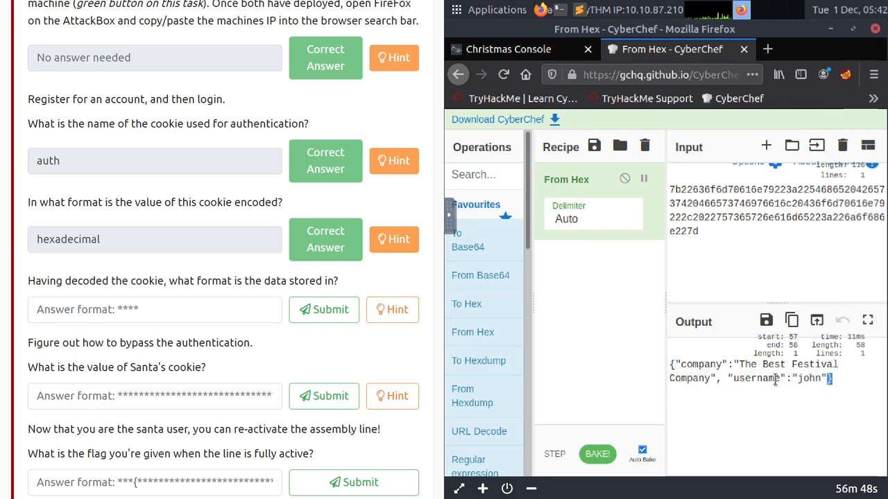
{"action": "double_click", "coordinate": [699, 364]}
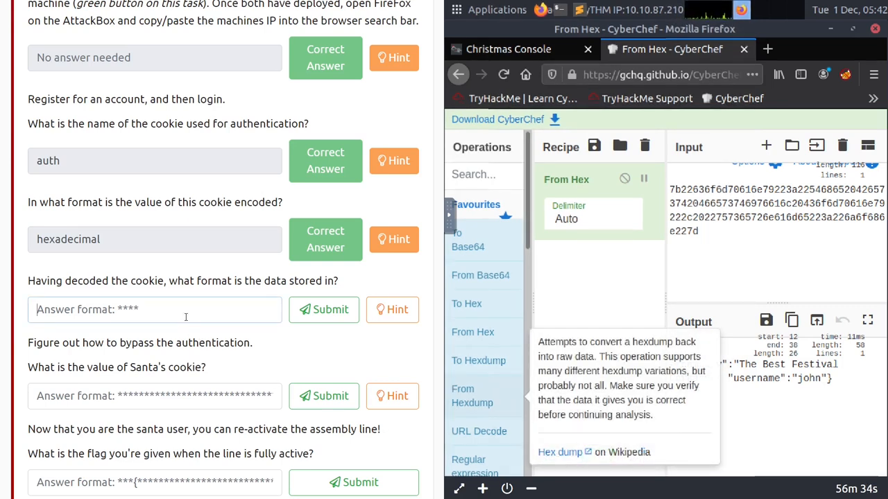
Step: Submit 'JSON' as the decoded data format and dismiss the correct-answer notification
{"action": "type", "text": "JSON"}
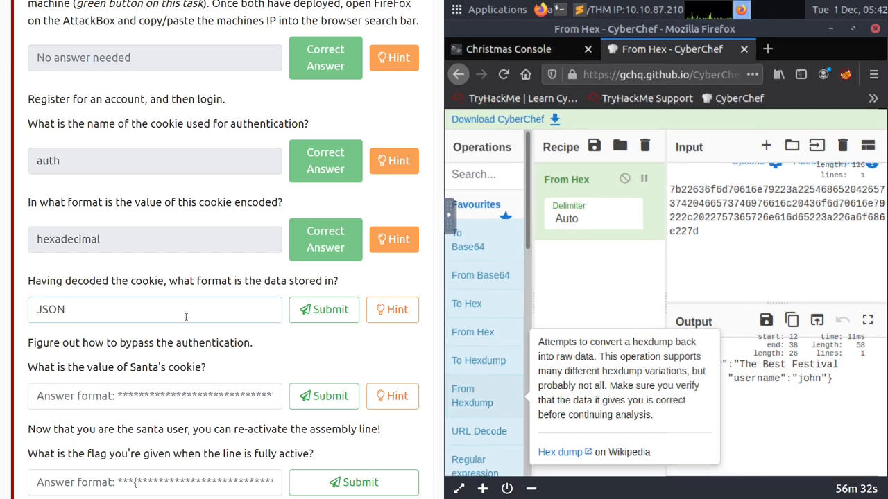
{"action": "left_click", "coordinate": [154, 309]}
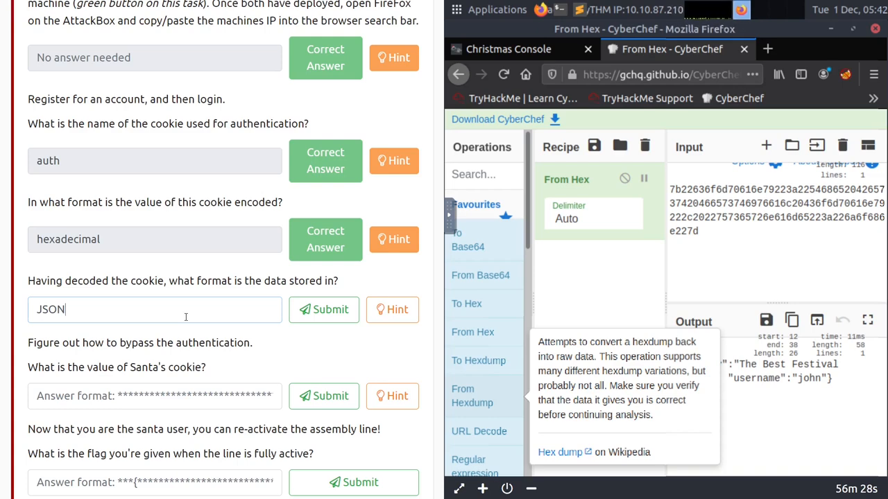
{"action": "left_click", "coordinate": [323, 309]}
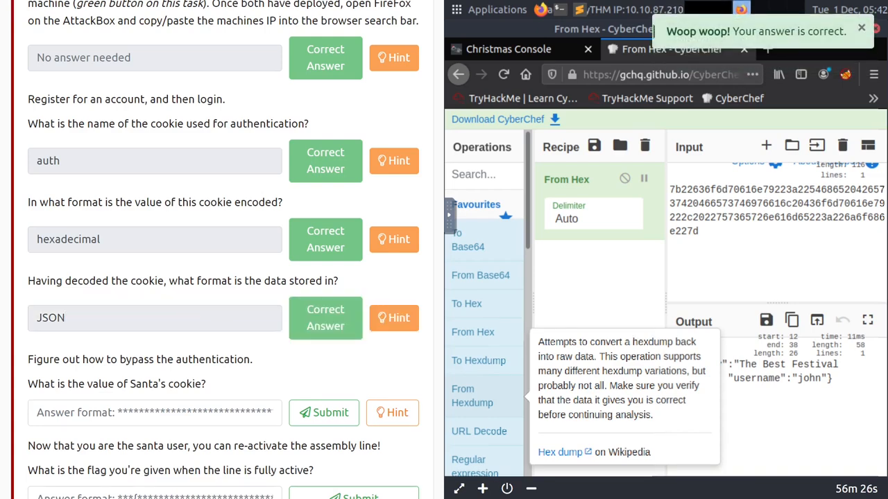
{"action": "left_click", "coordinate": [598, 453]}
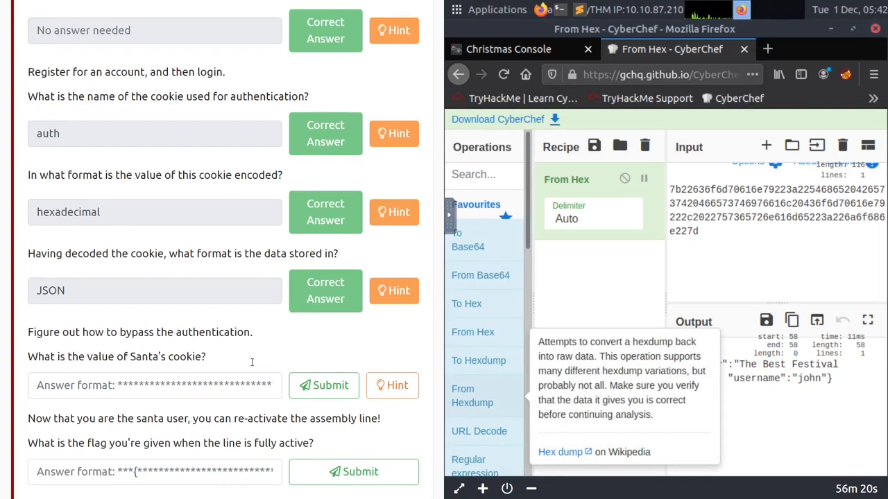
Step: Scroll to the Santa's cookie question and bring the Christmas Console back
{"action": "scroll", "scroll_direction": "down", "scroll_amount": 3}
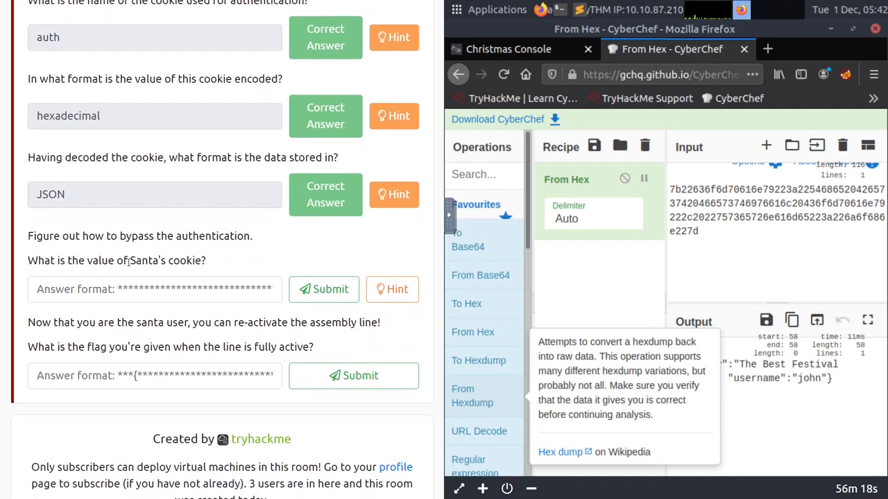
{"action": "double_click", "coordinate": [147, 260]}
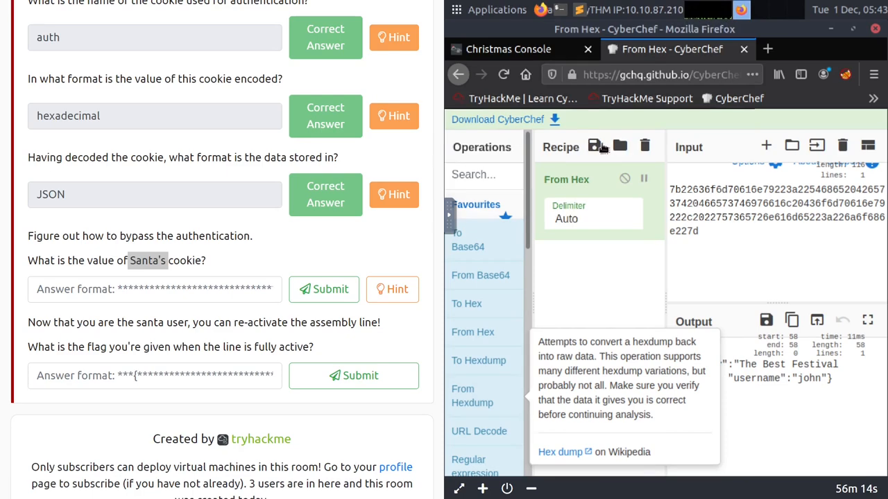
{"action": "left_click", "coordinate": [506, 50]}
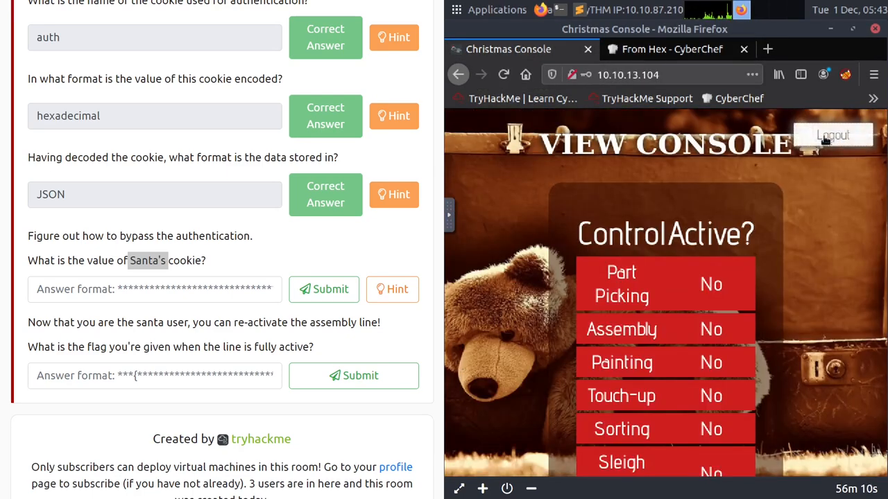
Step: Log out and try logging in as santa, which is rejected as invalid
{"action": "left_click", "coordinate": [832, 134]}
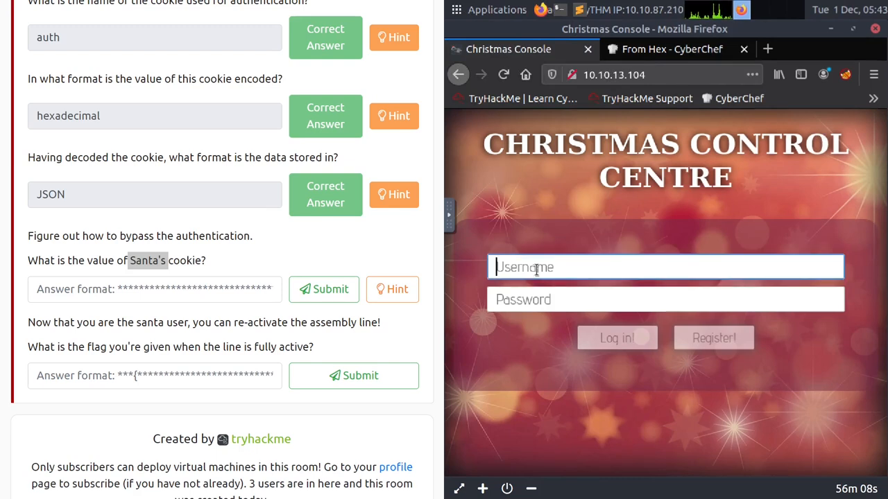
{"action": "type", "text": "santa"}
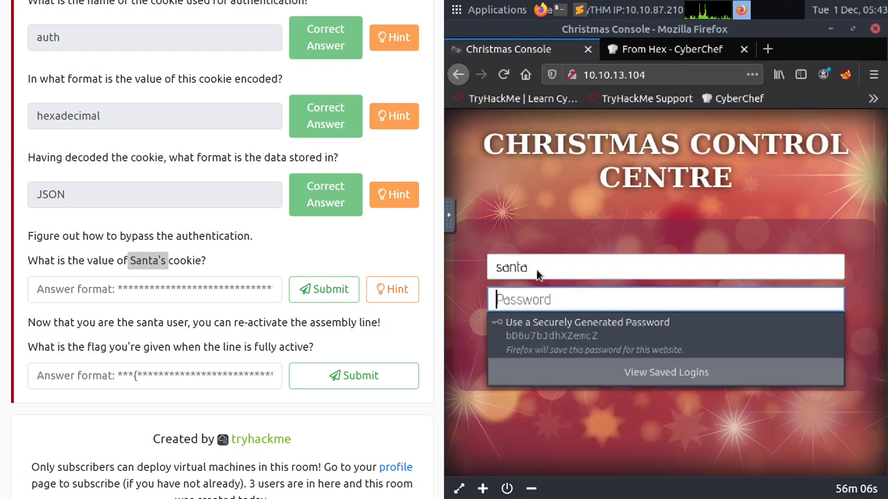
{"action": "type", "text": "•"}
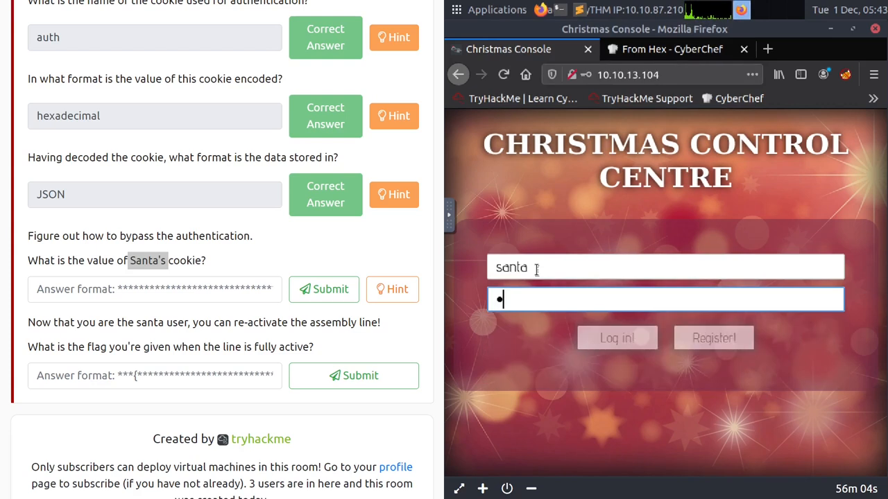
{"action": "type", "text": "password"}
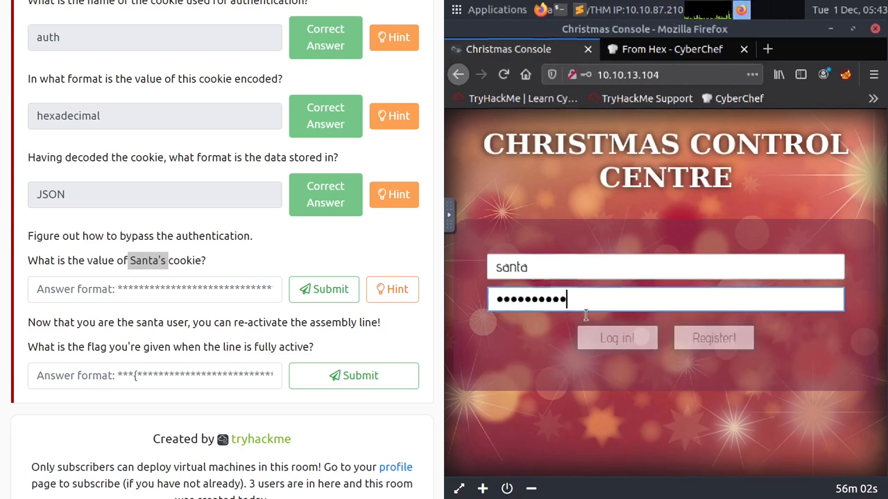
{"action": "left_click", "coordinate": [616, 338]}
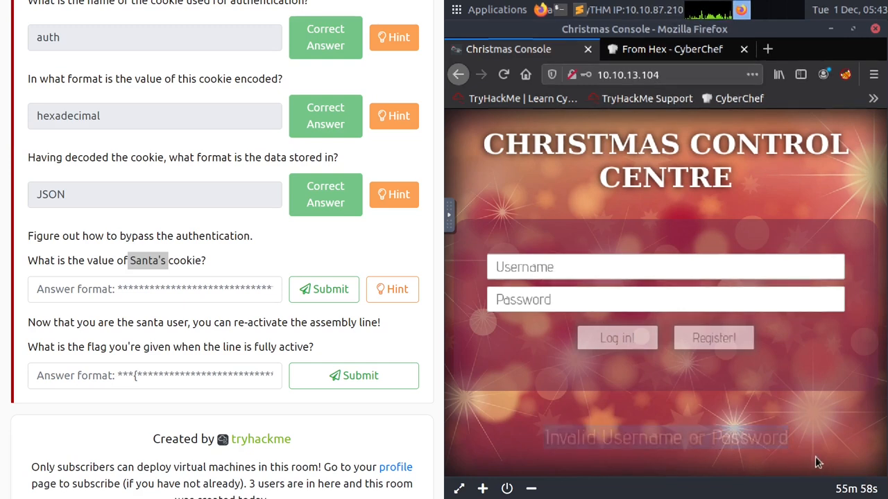
{"action": "mouse_move", "coordinate": [624, 250]}
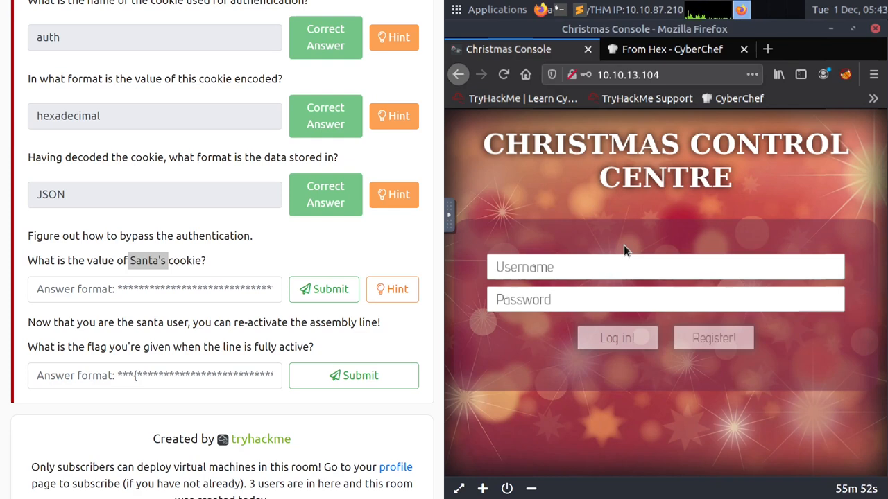
{"action": "left_click", "coordinate": [673, 49]}
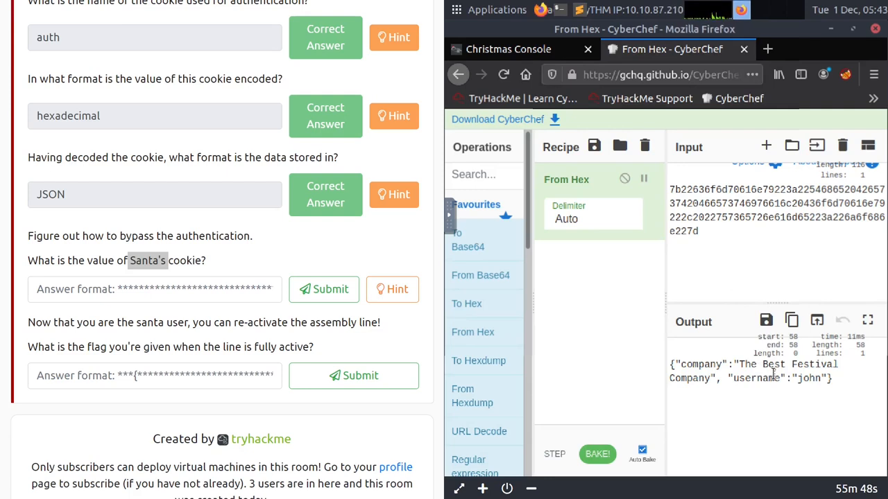
Step: Copy the decoded JSON into Input and change the username from john to santa
{"action": "double_click", "coordinate": [753, 378]}
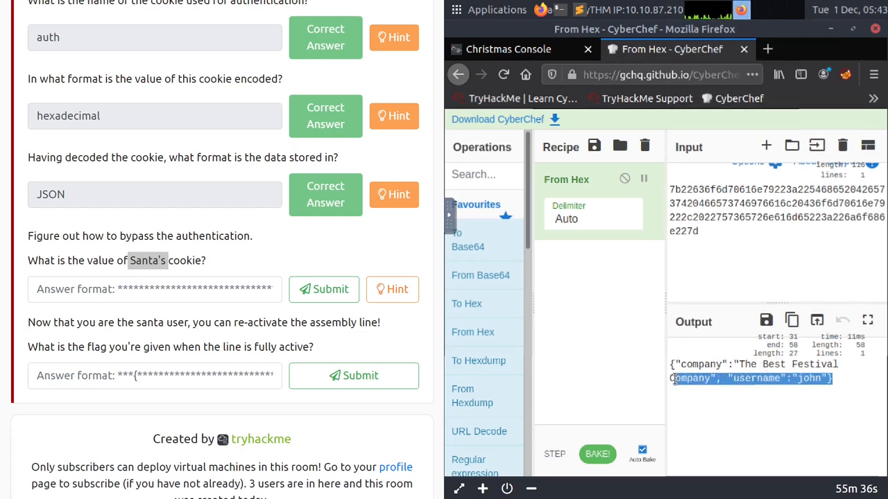
{"action": "right_click", "coordinate": [748, 378]}
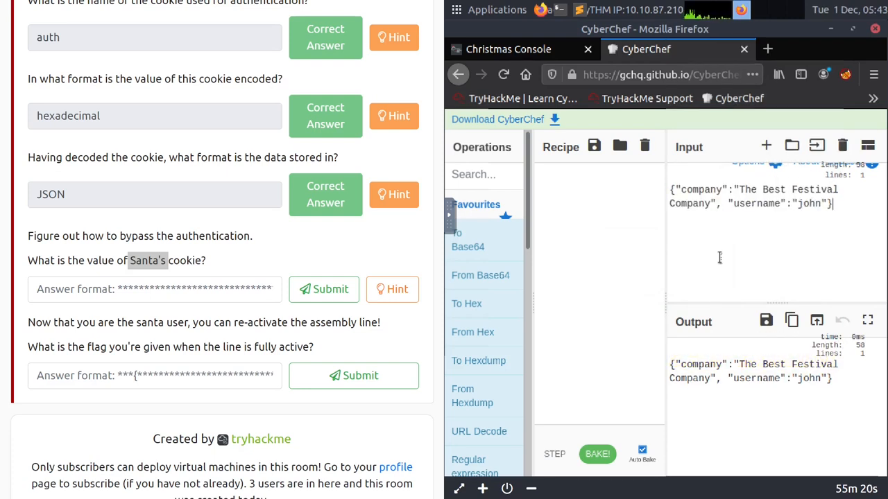
{"action": "key", "text": "BackSpace"}
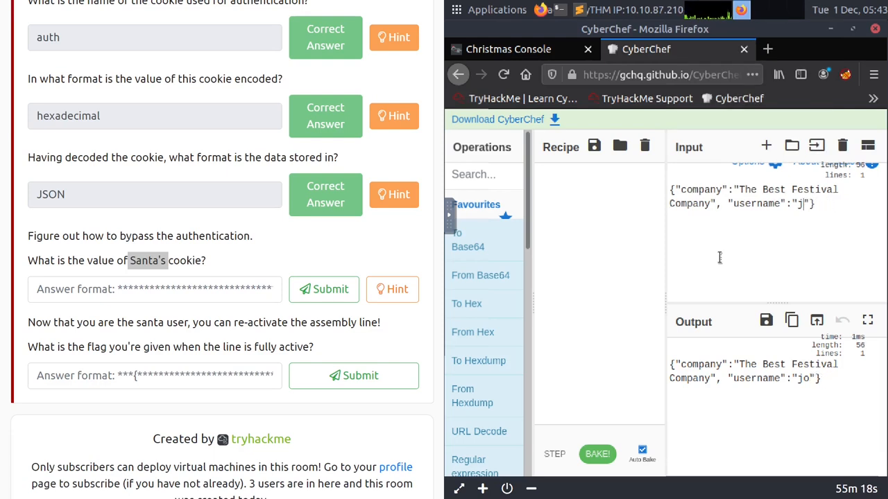
{"action": "type", "text": "anta"}
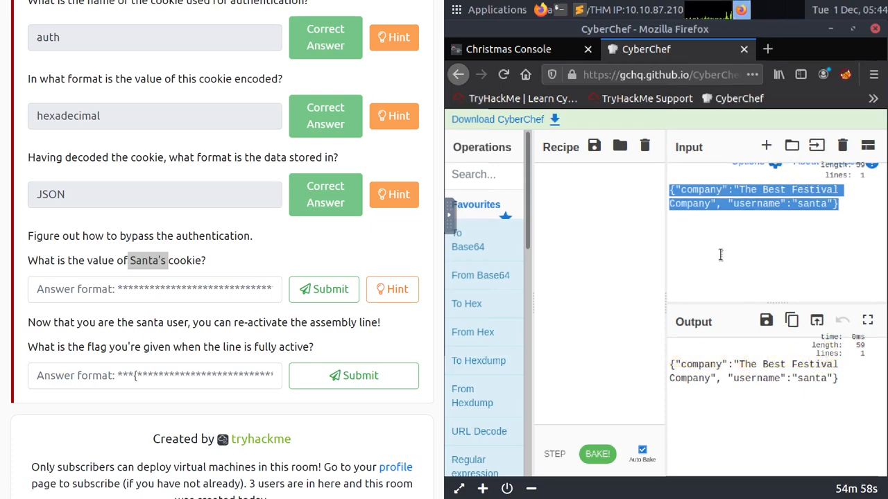
Step: Convert the santa JSON with To Hex using no delimiter and copy the output
{"action": "left_click_drag", "start_coordinate": [466, 304], "coordinate": [591, 295]}
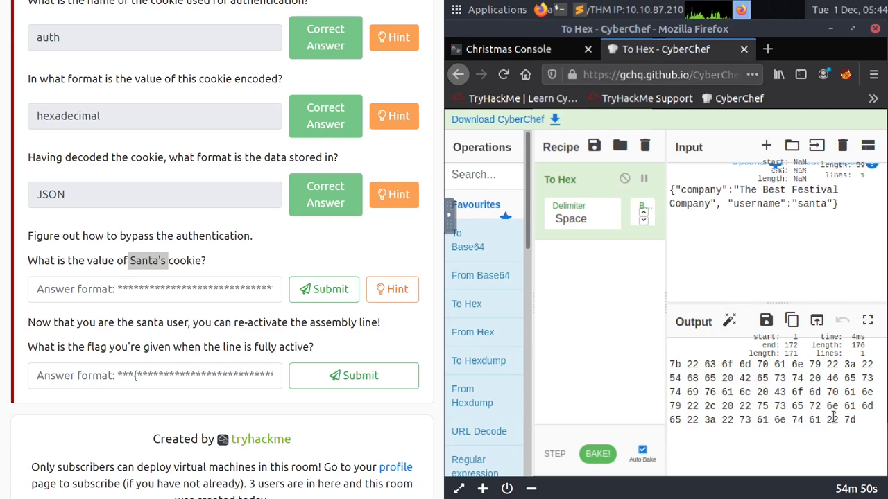
{"action": "mouse_move", "coordinate": [607, 253]}
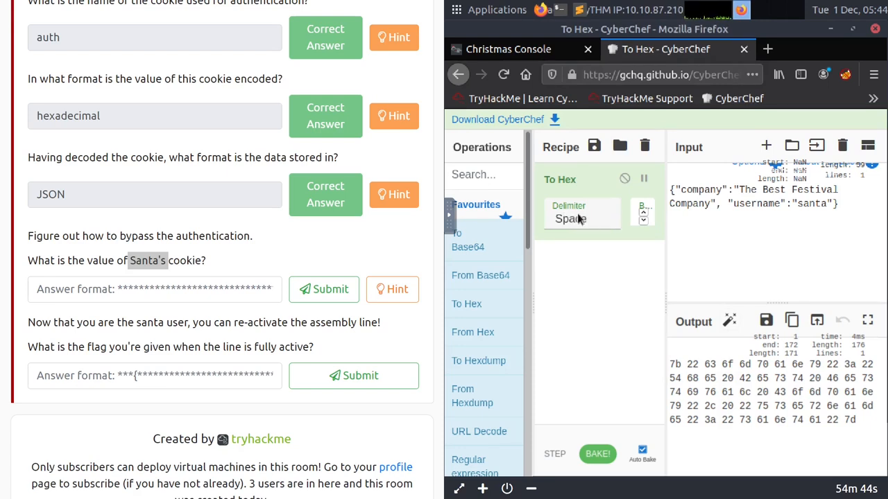
{"action": "left_click", "coordinate": [581, 218]}
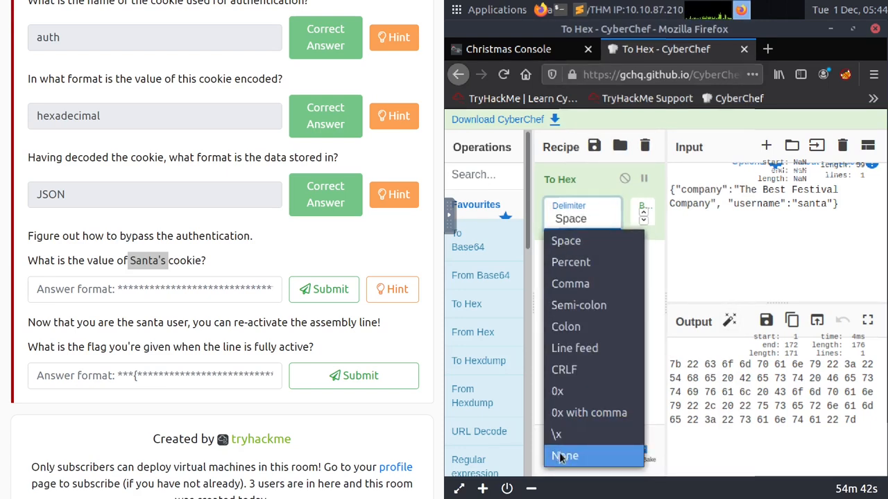
{"action": "left_click", "coordinate": [565, 455]}
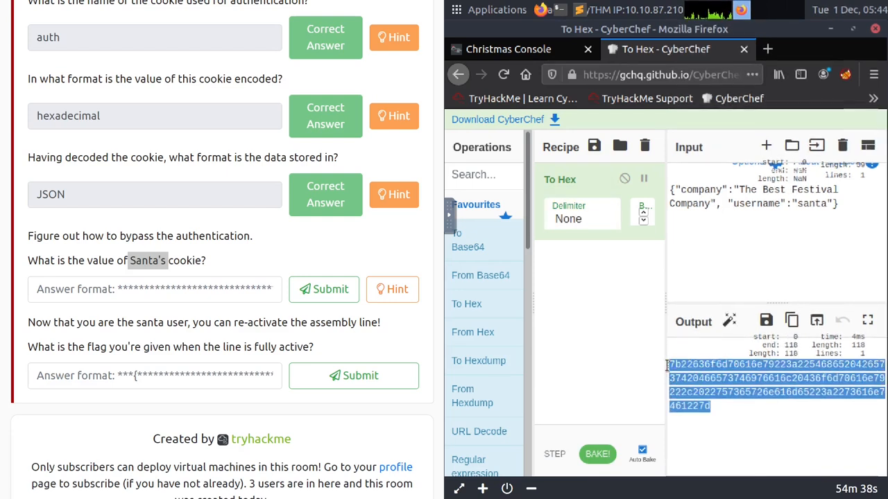
{"action": "right_click", "coordinate": [773, 389]}
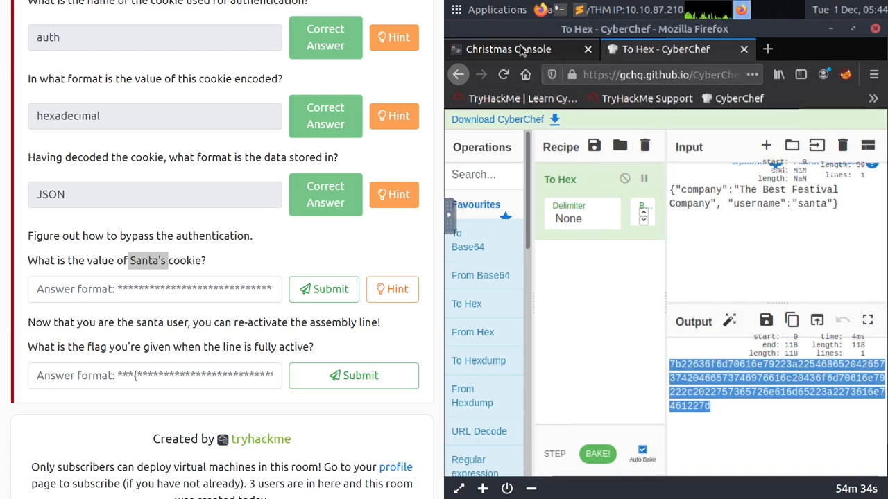
Step: Rename the console cookie to auth, paste Santa's hex value, and reload the page
{"action": "left_click", "coordinate": [508, 48]}
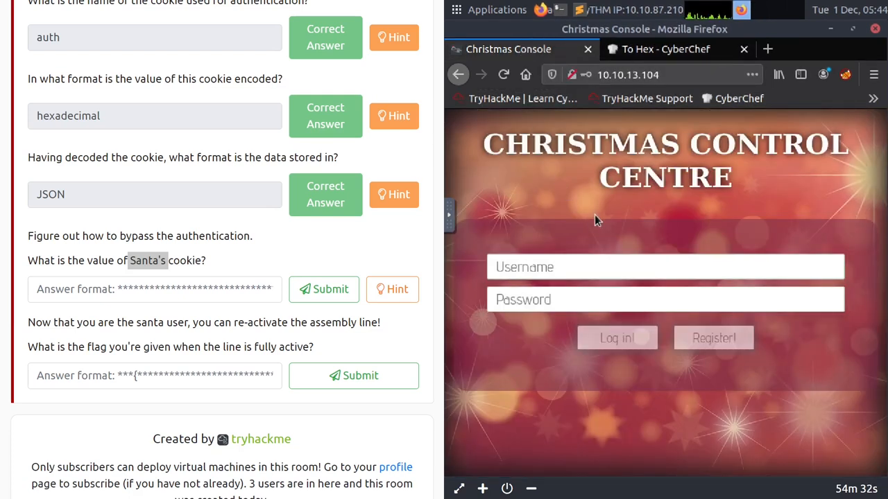
{"action": "mouse_move", "coordinate": [563, 227]}
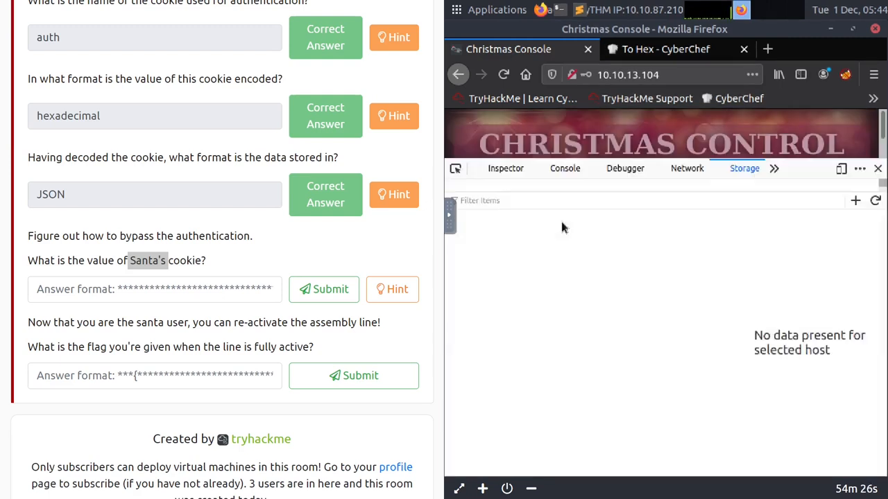
{"action": "left_click", "coordinate": [486, 204]}
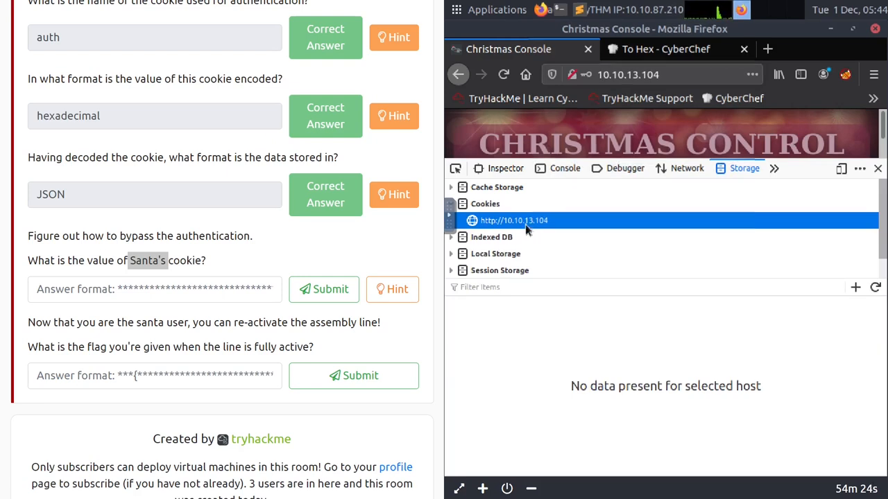
{"action": "mouse_move", "coordinate": [659, 341]}
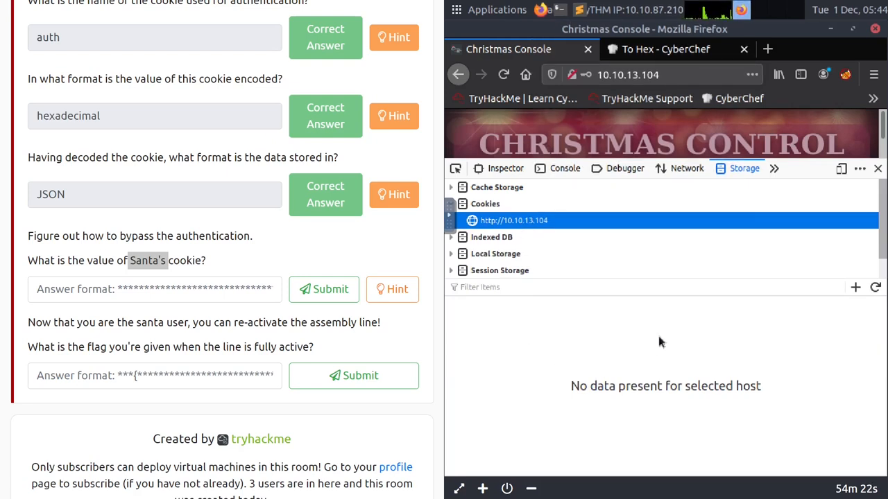
{"action": "mouse_move", "coordinate": [636, 345]}
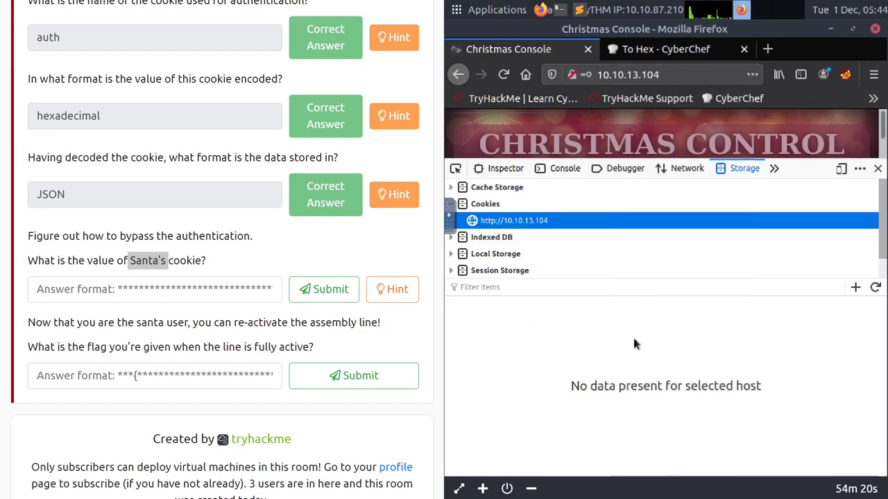
{"action": "mouse_move", "coordinate": [585, 319]}
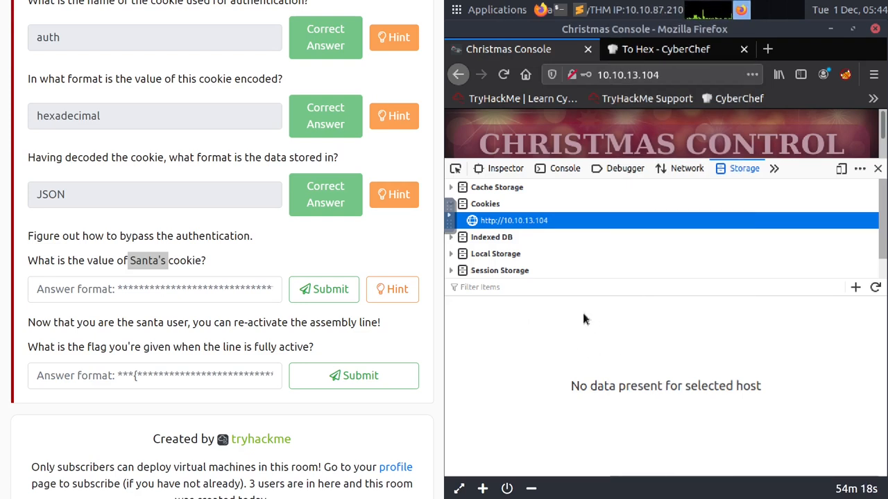
{"action": "mouse_move", "coordinate": [787, 285]}
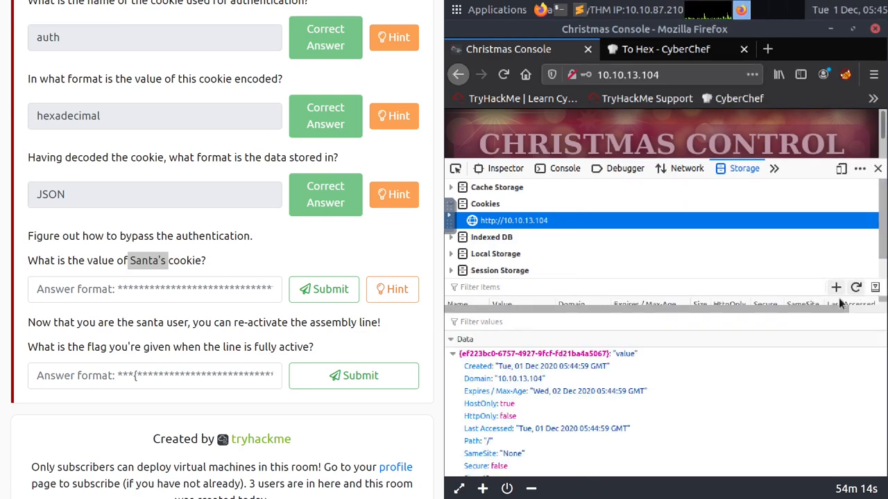
{"action": "mouse_move", "coordinate": [572, 295]}
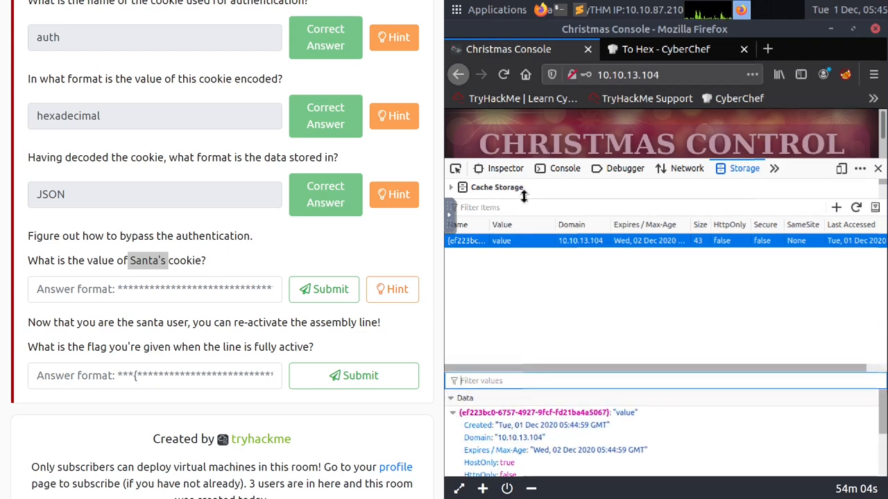
{"action": "double_click", "coordinate": [466, 240]}
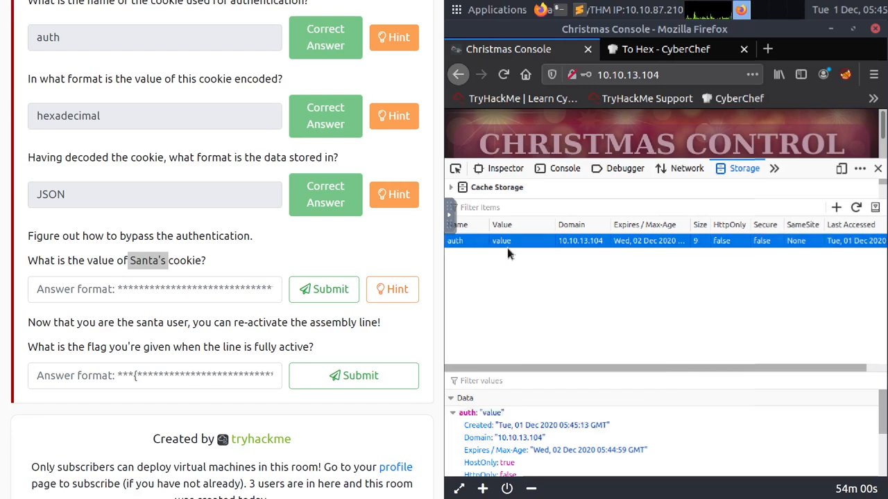
{"action": "double_click", "coordinate": [501, 241]}
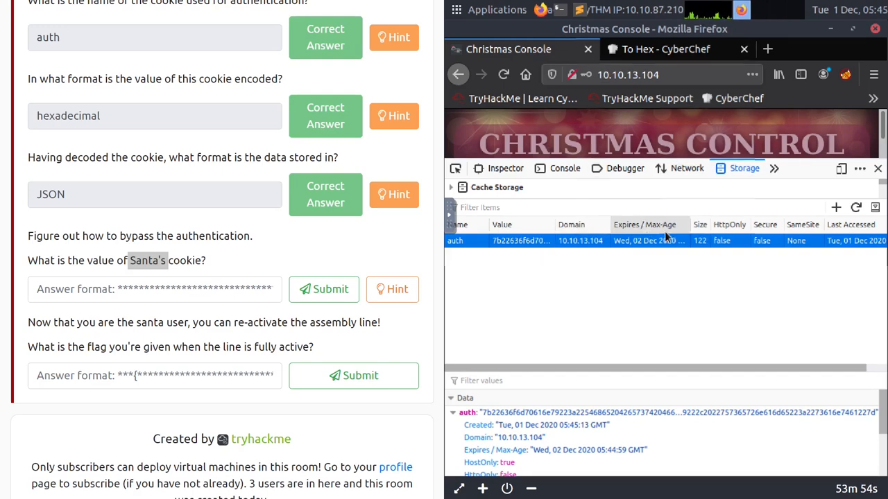
{"action": "mouse_move", "coordinate": [782, 160]}
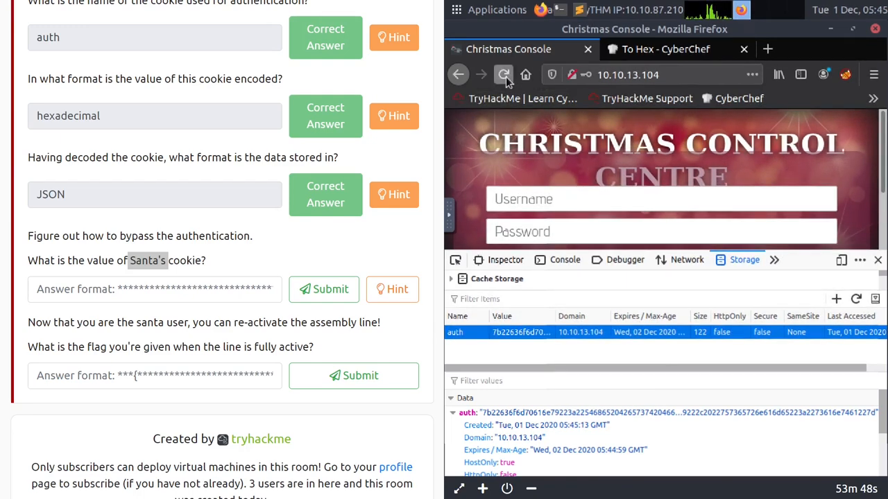
{"action": "left_click", "coordinate": [502, 74]}
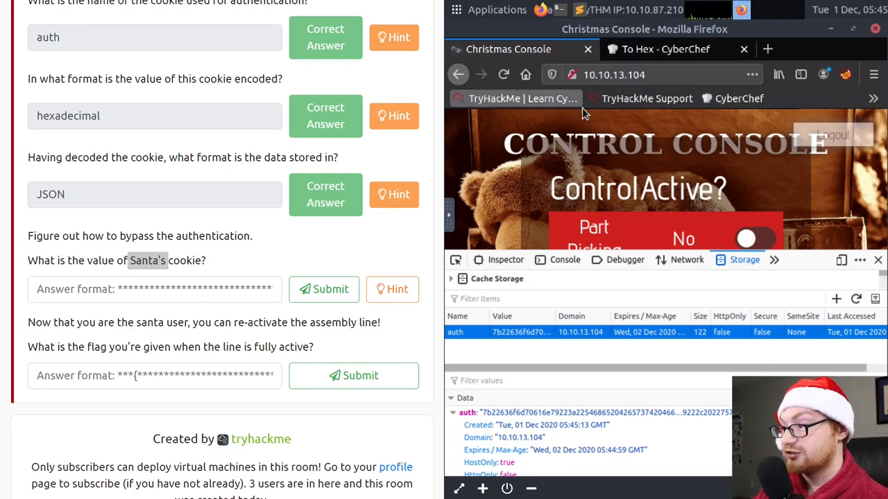
Step: Paste the santa hex string via the clipboard panel into the Santa's cookie answer and submit
{"action": "left_click", "coordinate": [659, 49]}
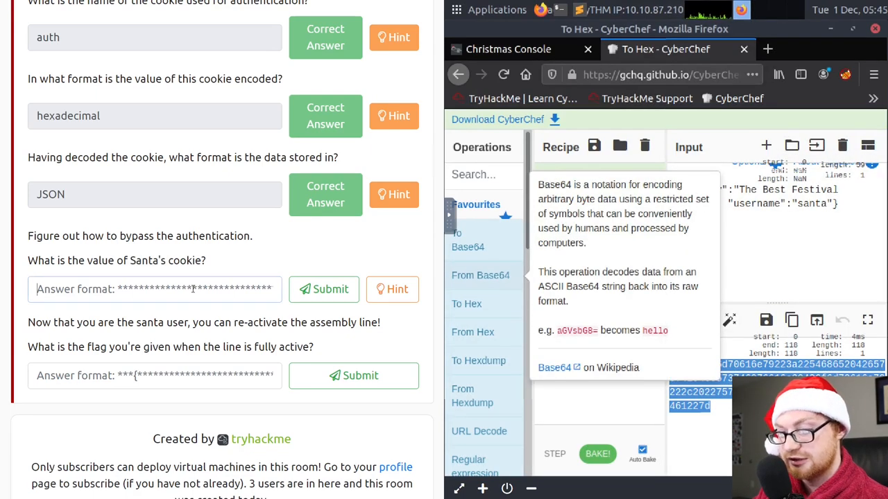
{"action": "right_click", "coordinate": [154, 290]}
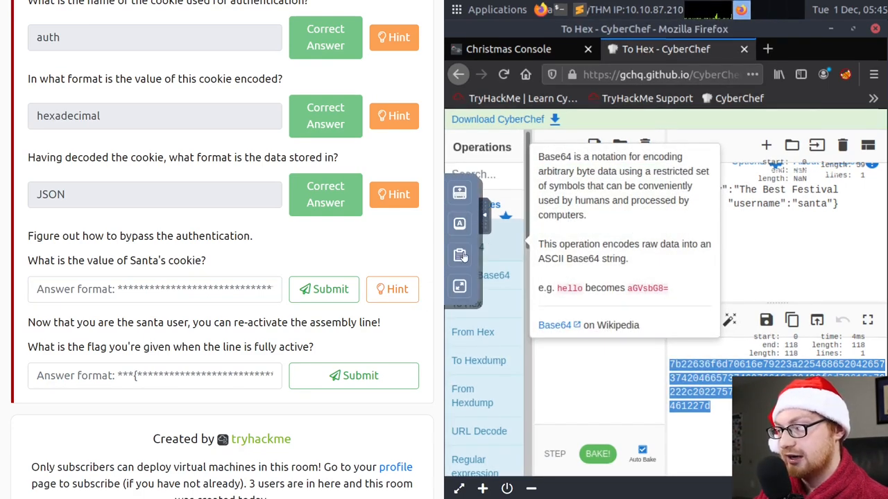
{"action": "left_click", "coordinate": [459, 256]}
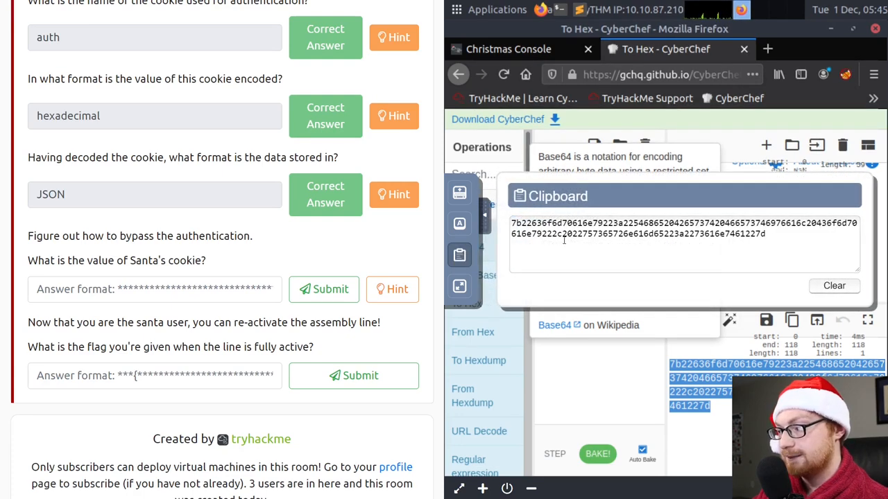
{"action": "triple_click", "coordinate": [684, 227]}
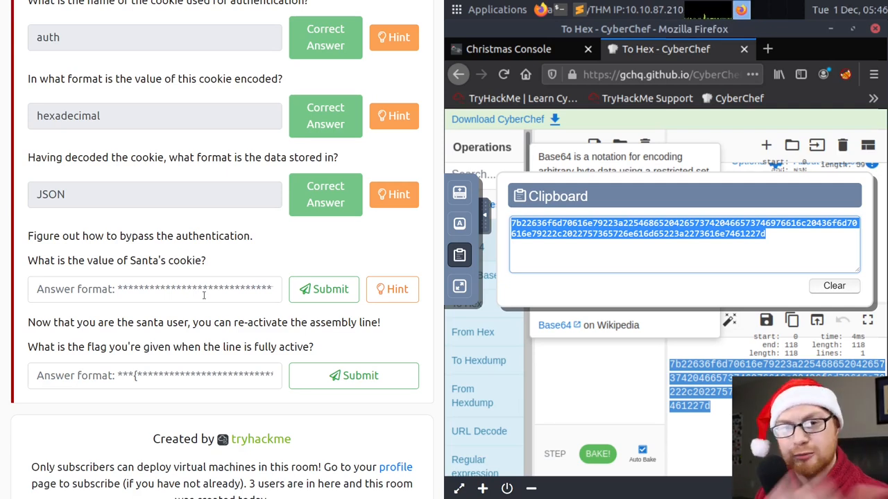
{"action": "left_click", "coordinate": [154, 289]}
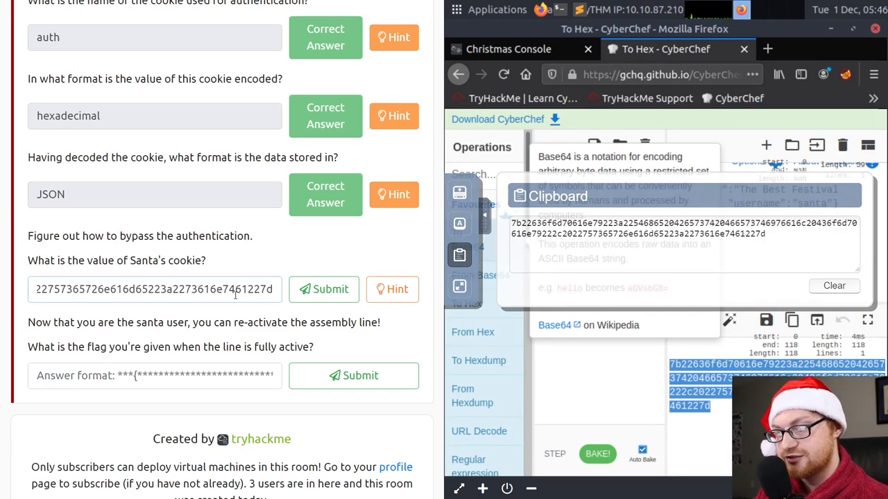
{"action": "left_click", "coordinate": [323, 290]}
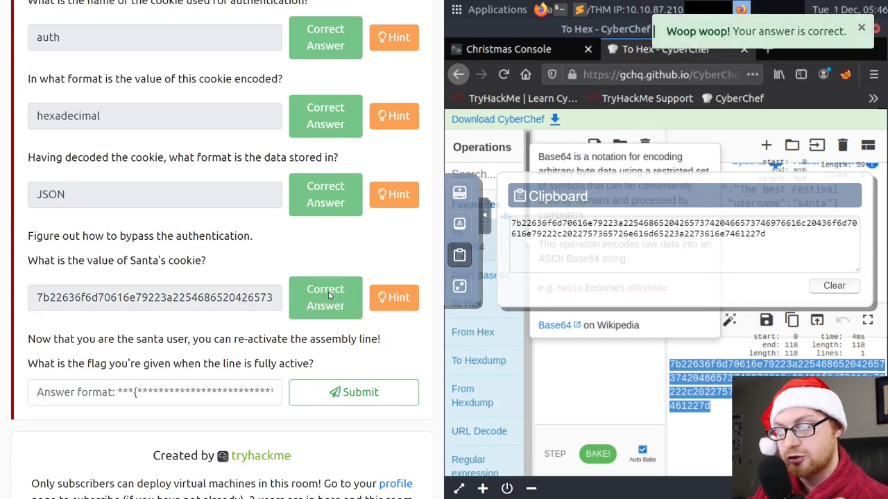
{"action": "mouse_move", "coordinate": [459, 223]}
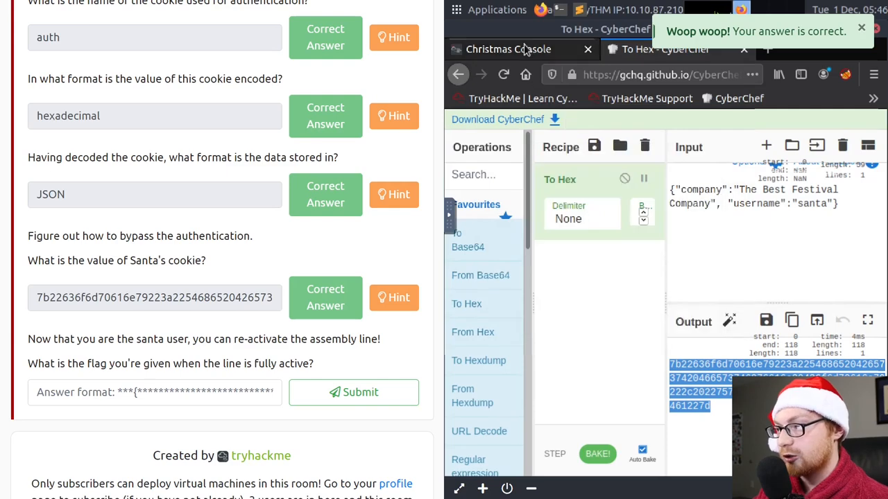
Step: Close DevTools, toggle every assembly line stage to active, and copy the revealed flag
{"action": "left_click", "coordinate": [508, 49]}
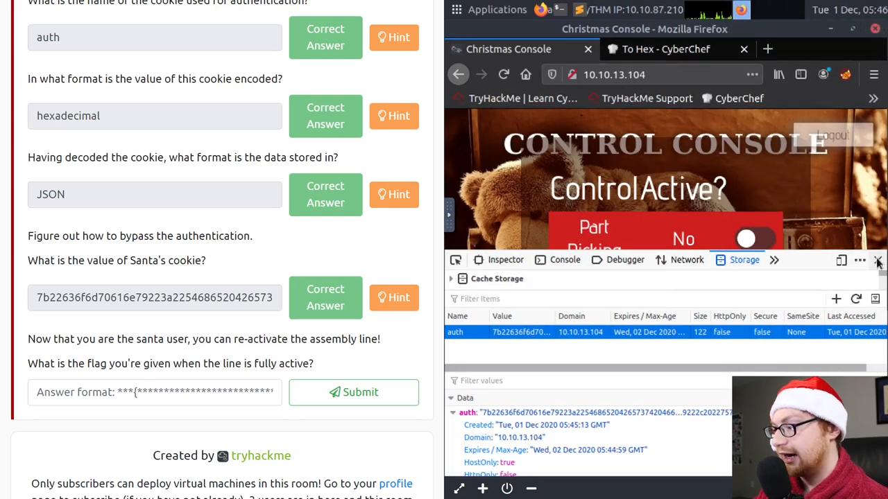
{"action": "left_click", "coordinate": [877, 260]}
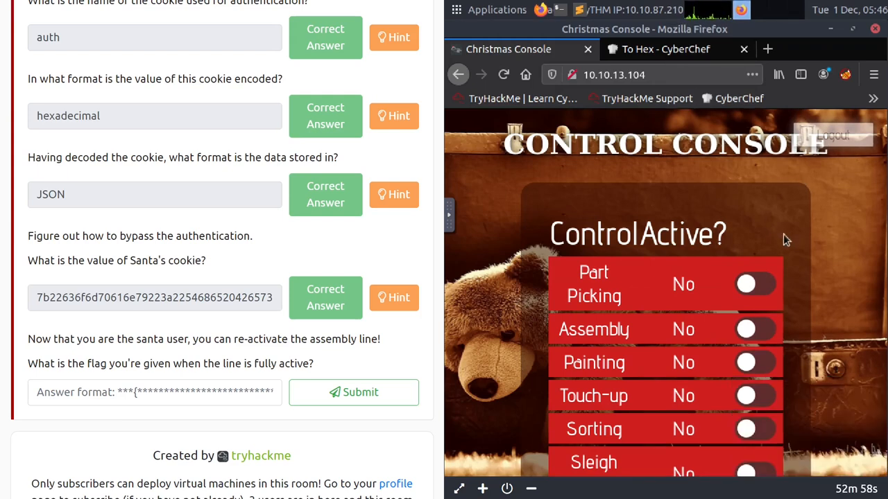
{"action": "left_click", "coordinate": [756, 284]}
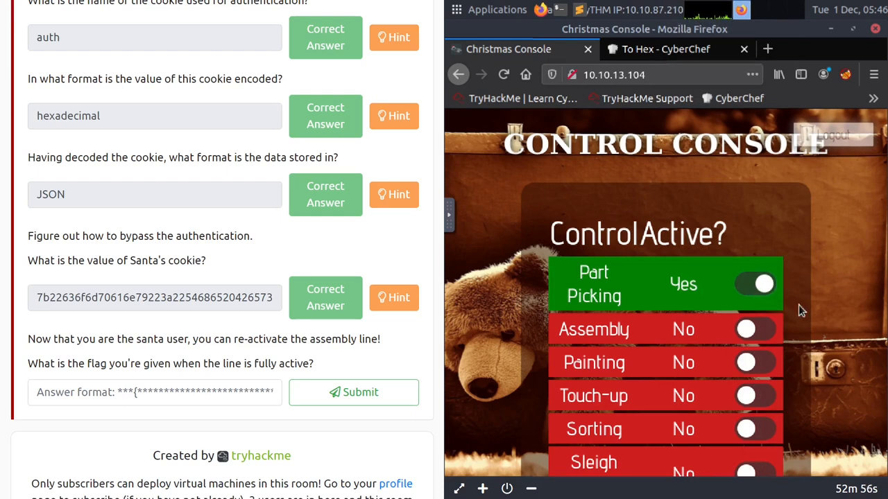
{"action": "left_click", "coordinate": [757, 329]}
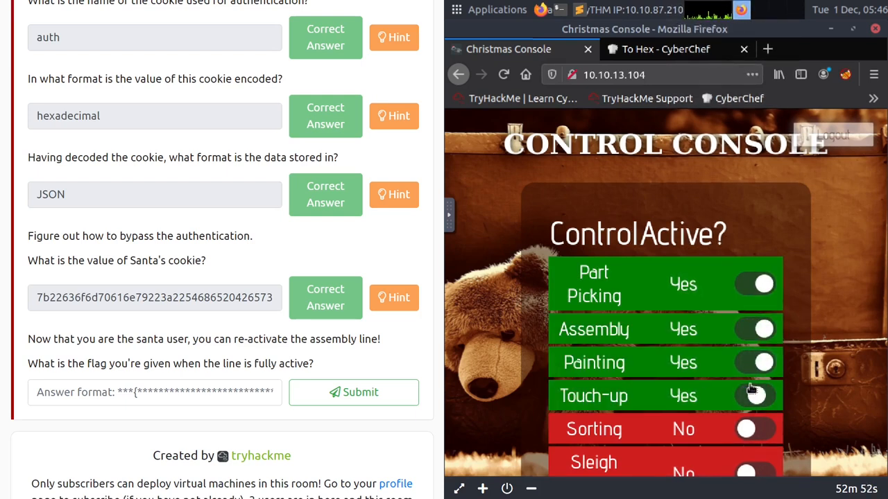
{"action": "left_click", "coordinate": [762, 429]}
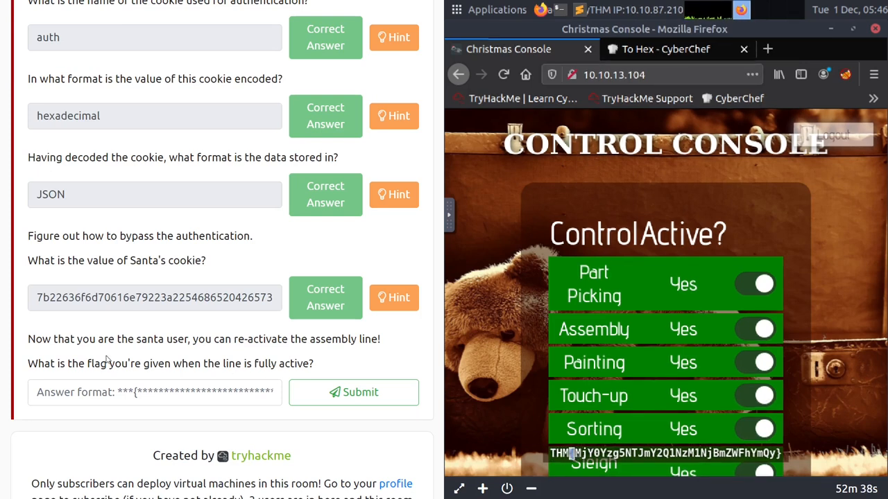
{"action": "double_click", "coordinate": [97, 364]}
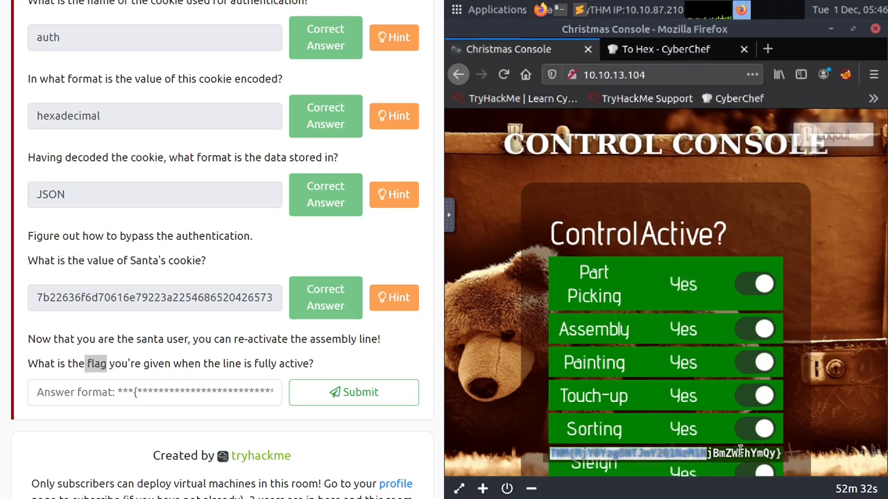
{"action": "right_click", "coordinate": [662, 452]}
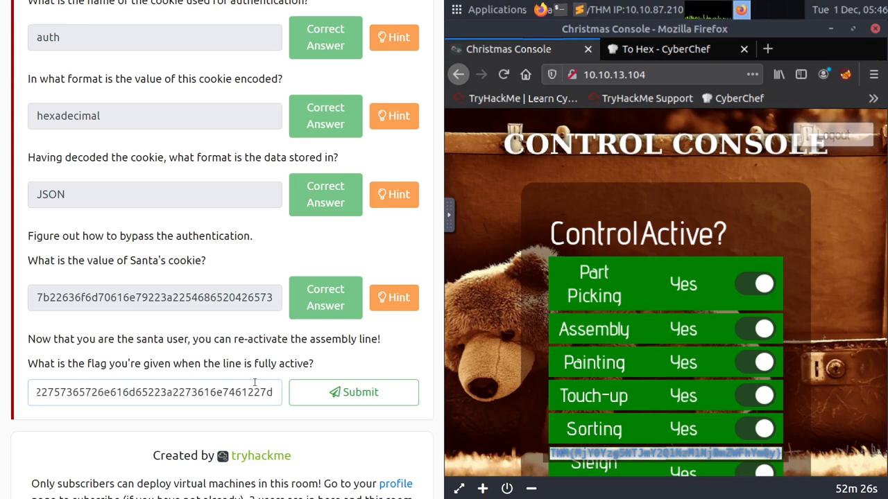
Step: Replace the wrong hex in the flag field with the THM flag, submit, and dismiss the congratulations
{"action": "triple_click", "coordinate": [154, 392]}
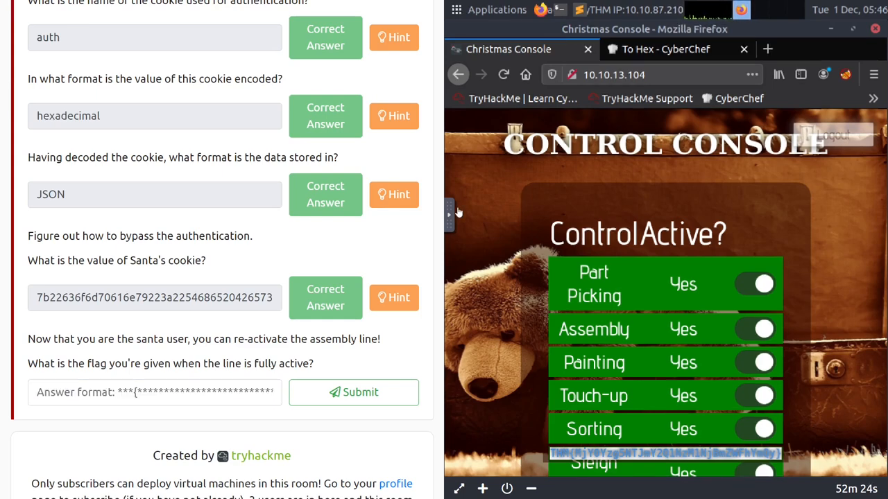
{"action": "left_click", "coordinate": [459, 254]}
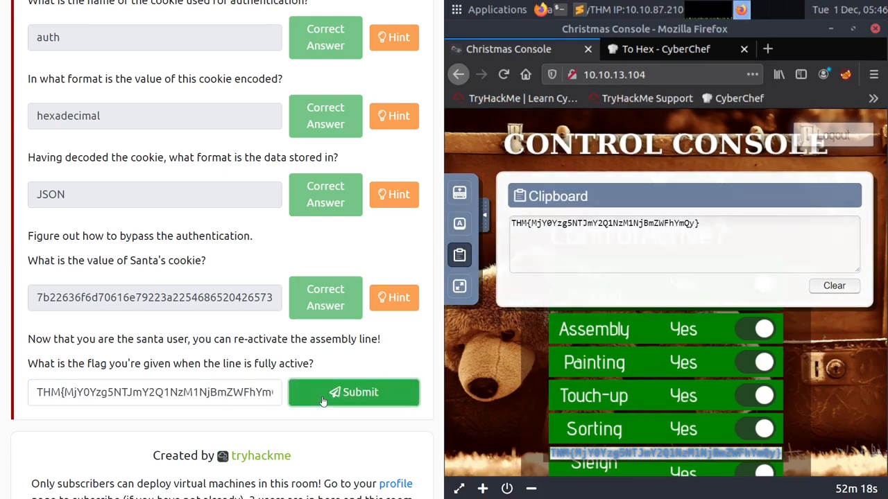
{"action": "left_click", "coordinate": [353, 392]}
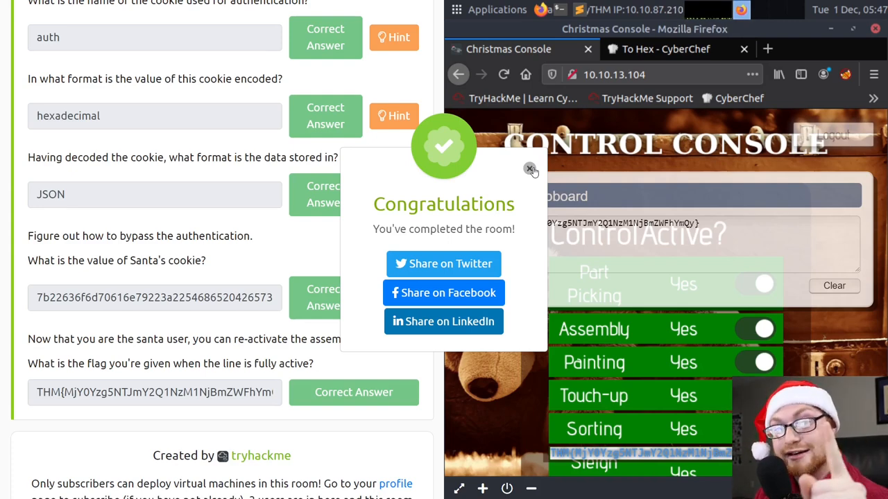
{"action": "left_click", "coordinate": [531, 170]}
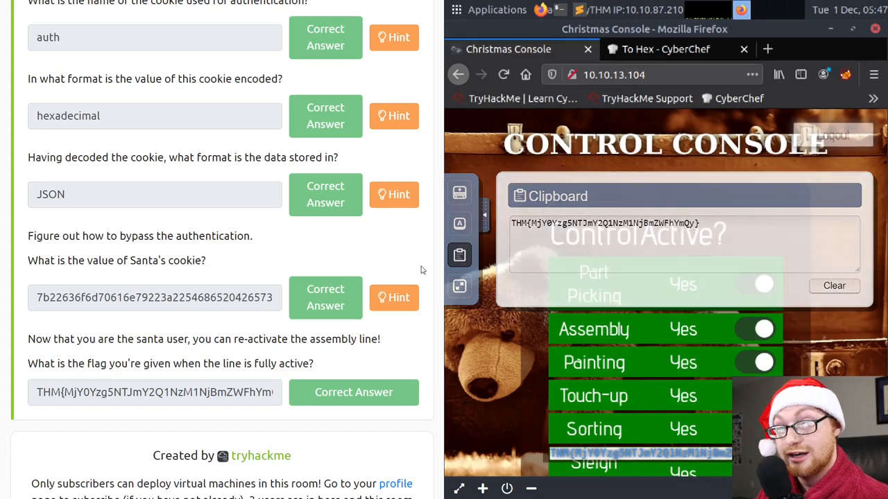
{"action": "scroll", "scroll_direction": "up", "scroll_amount": 3}
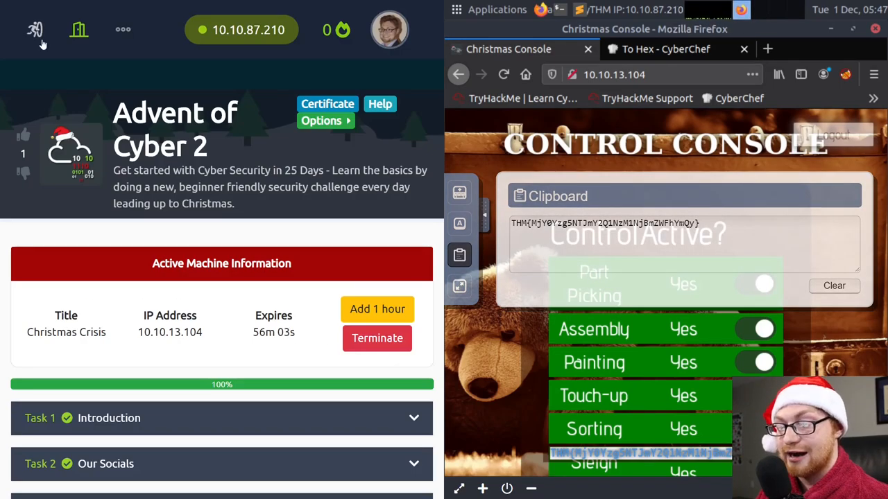